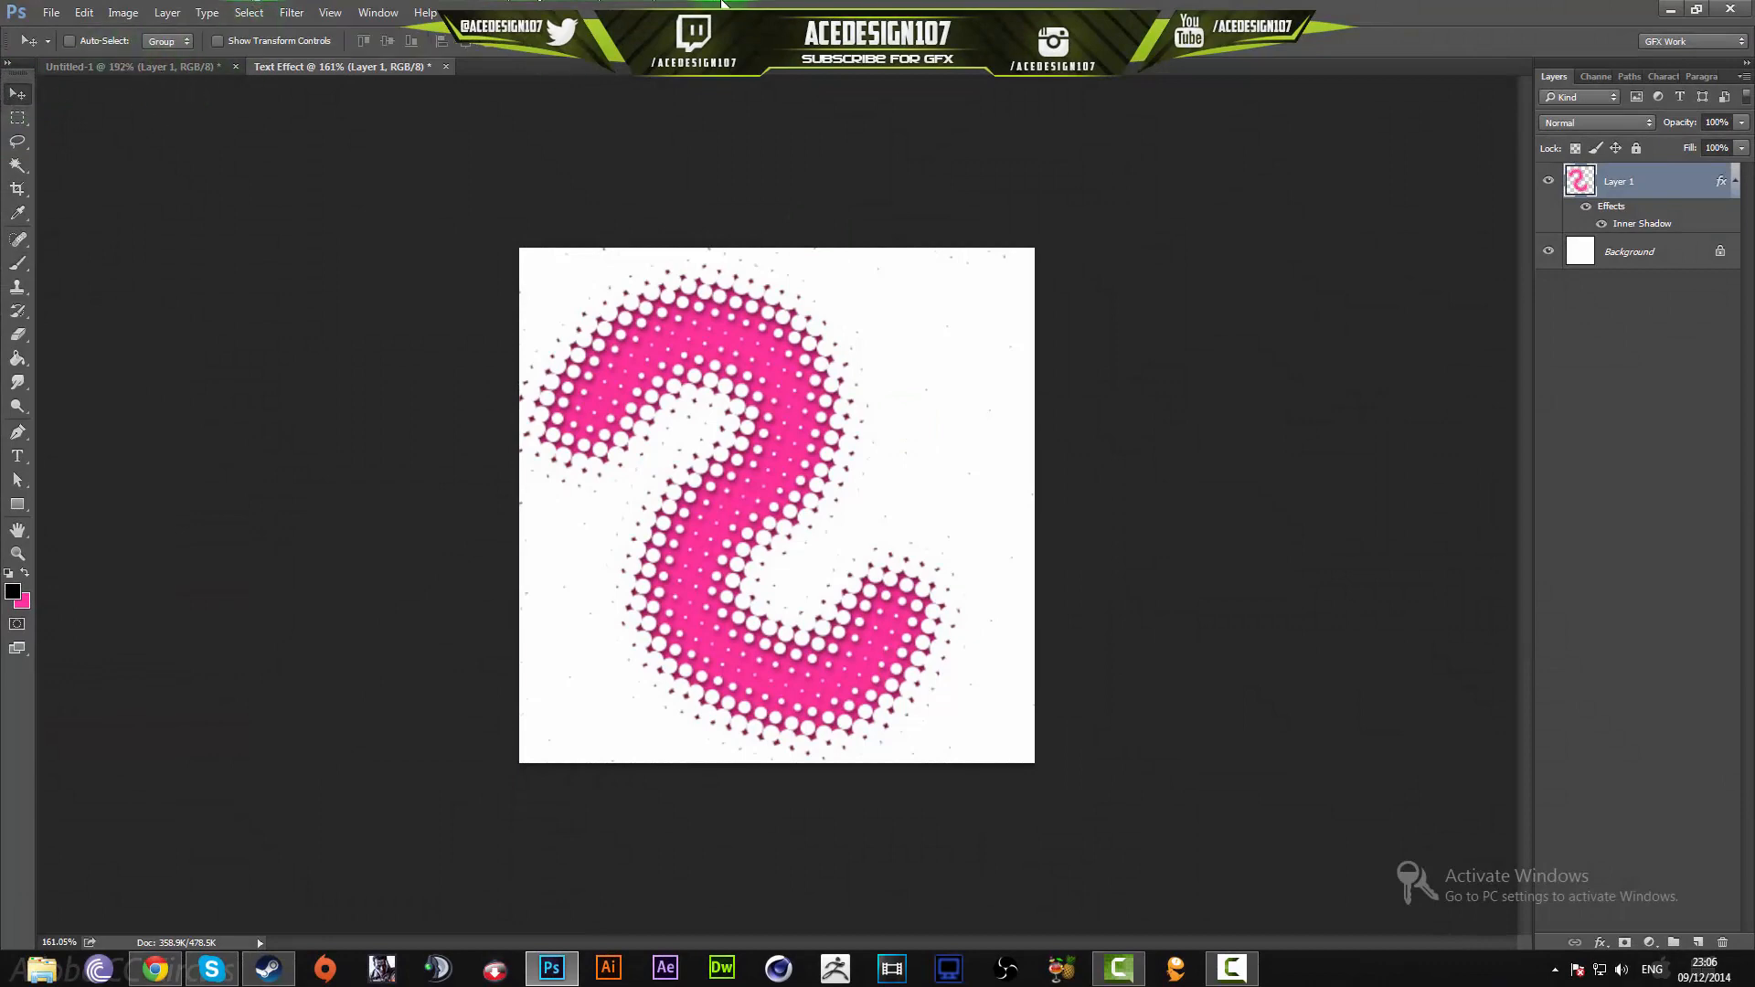
mouse_move(106, 90)
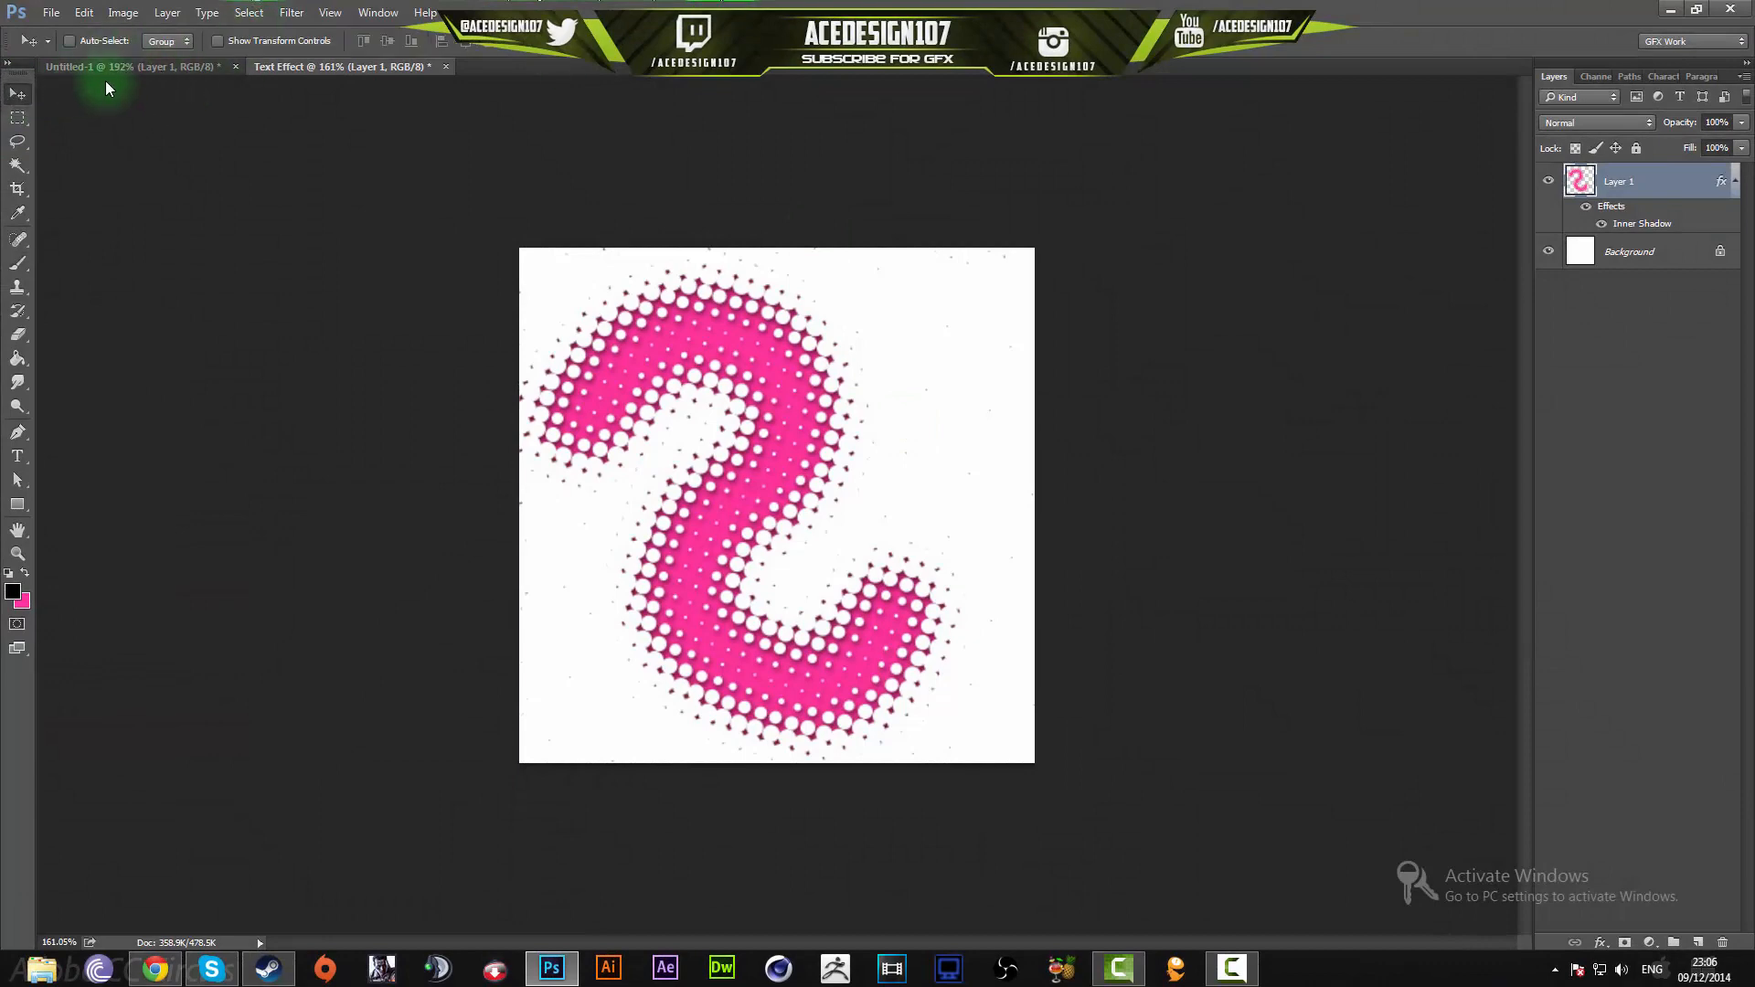
- Bring up the file commands over the finished pink halftone example
left_click(337, 66)
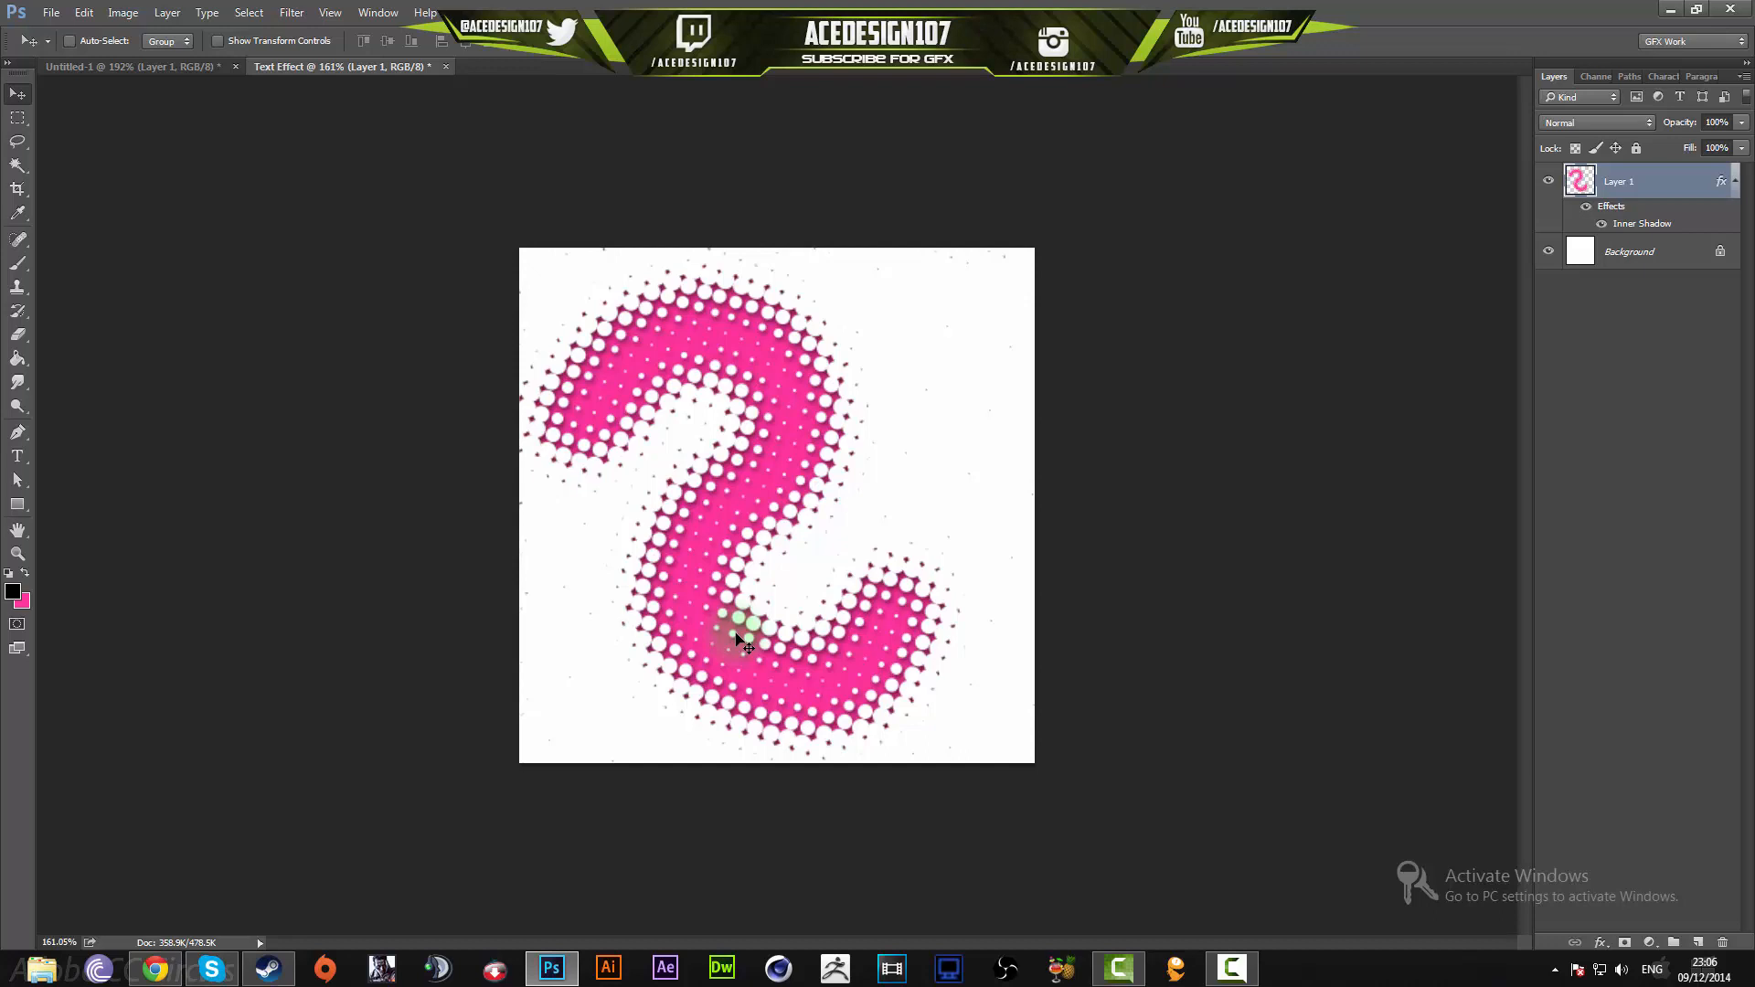
left_click(51, 12)
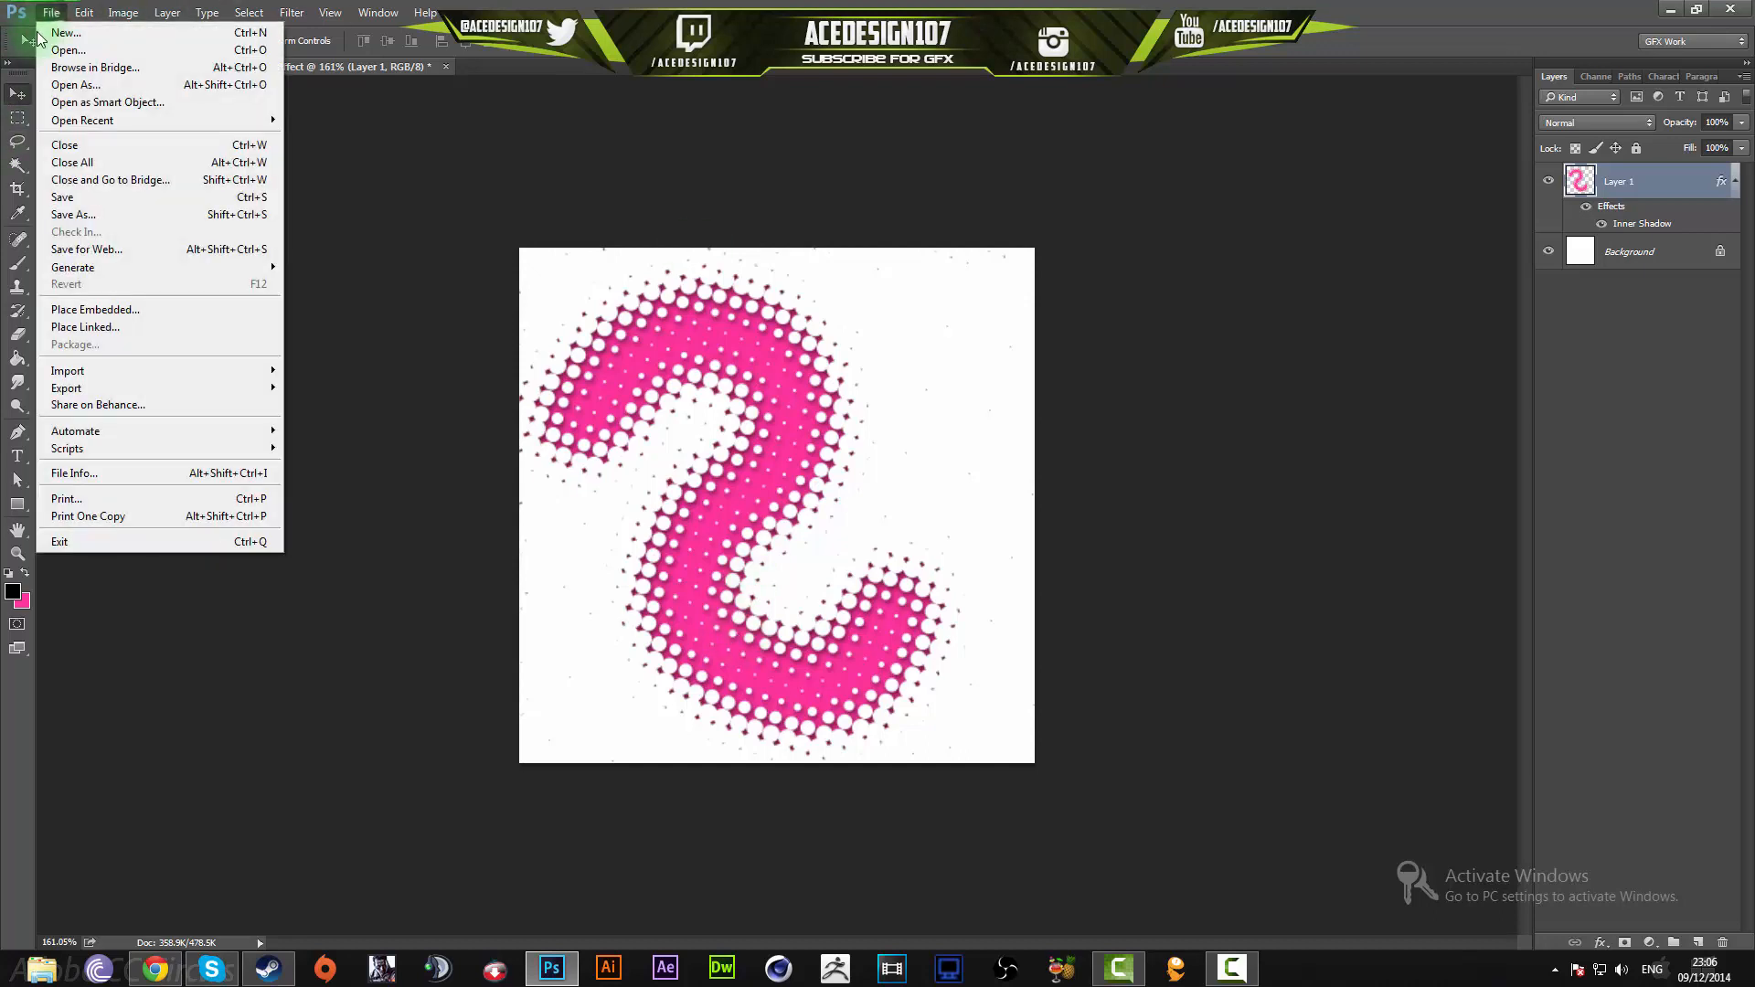
- Create a new blank document 1920 pixels wide
left_click(65, 32)
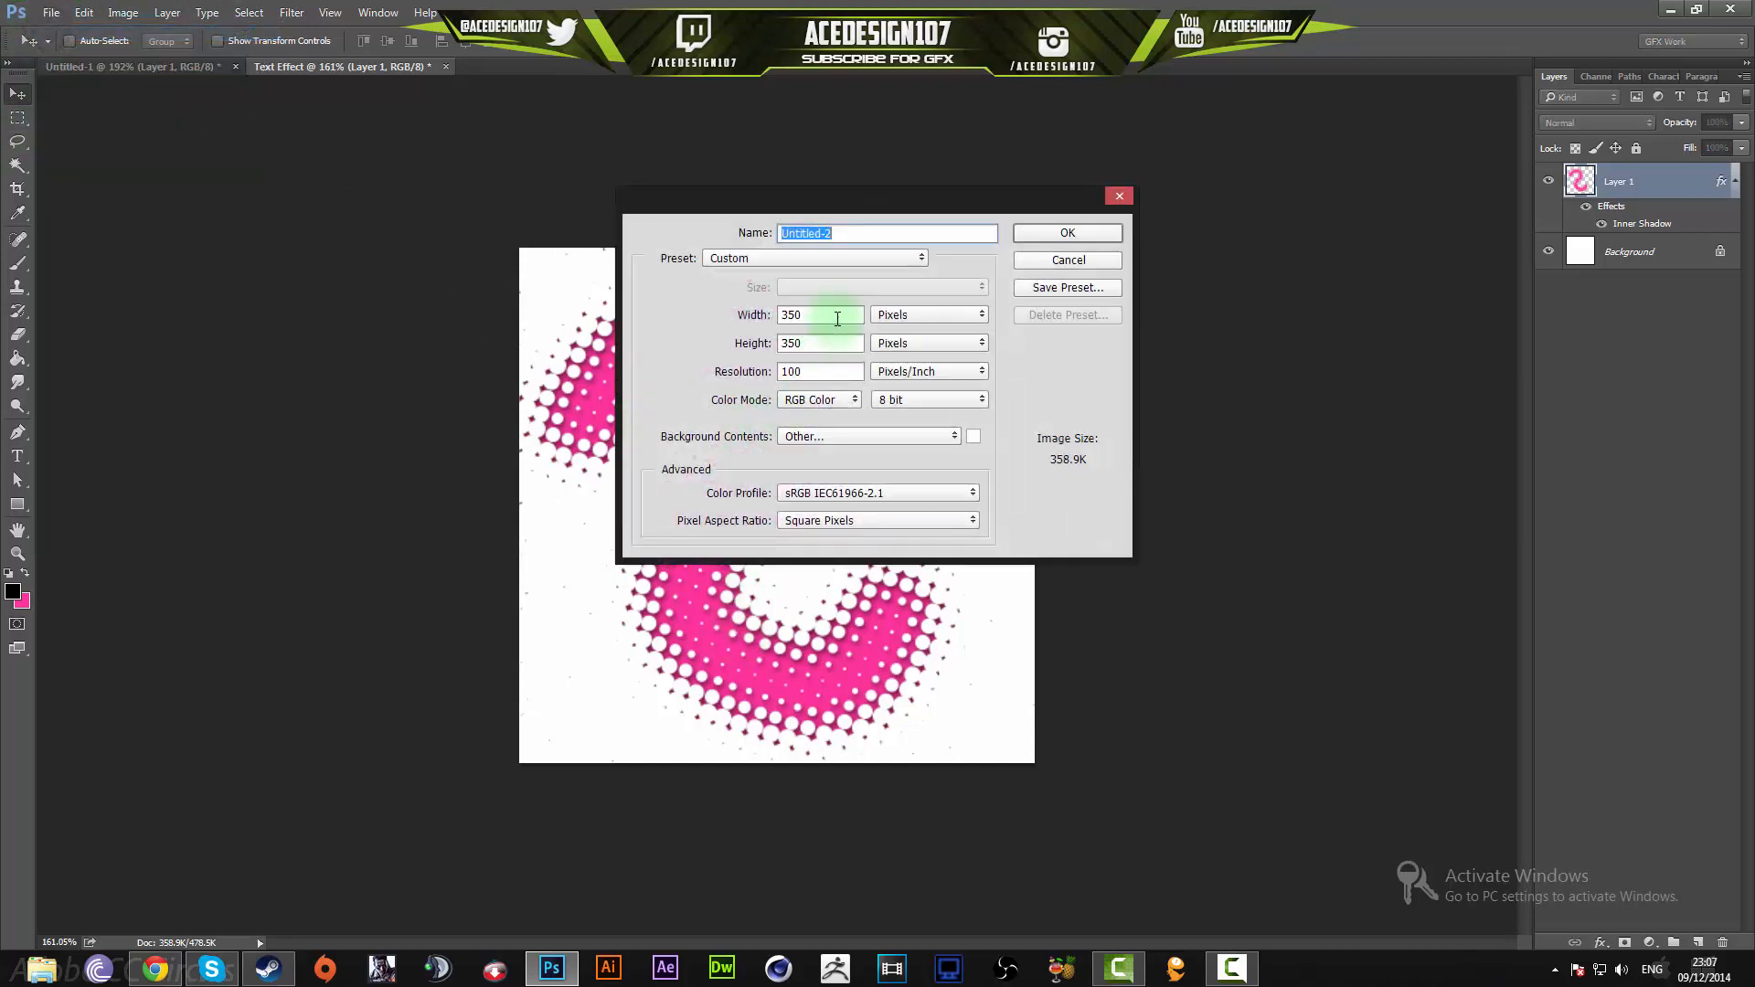
type("190")
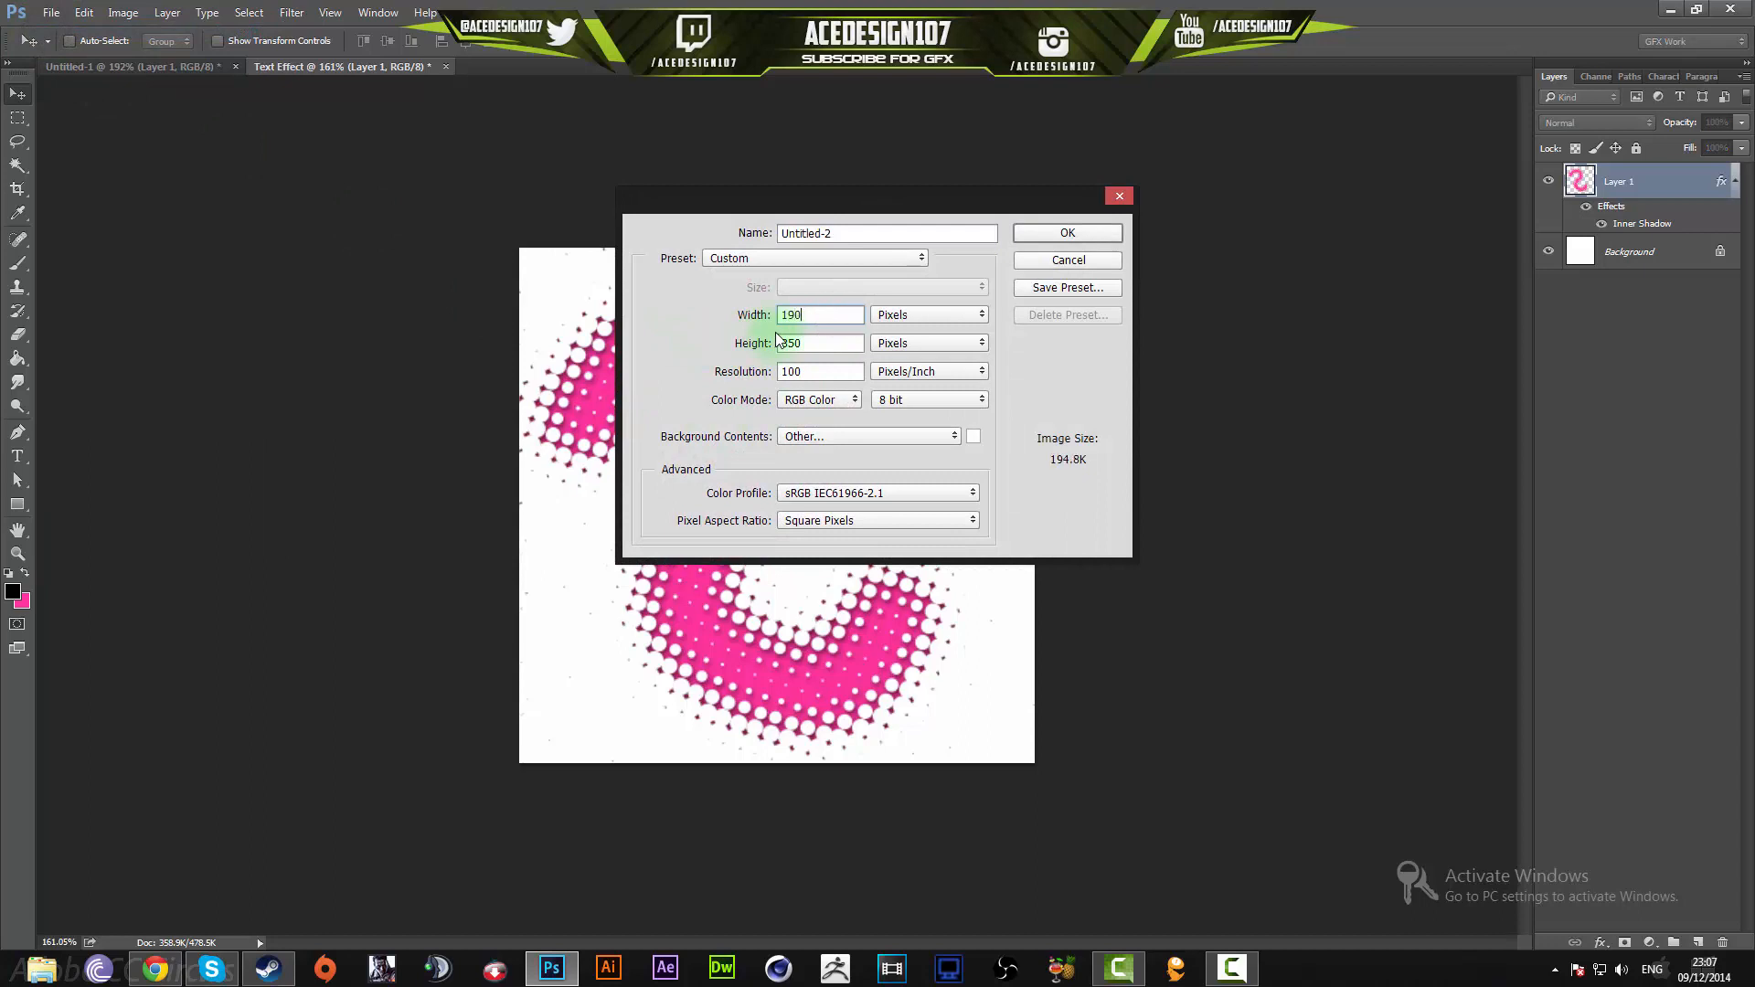
type("1920")
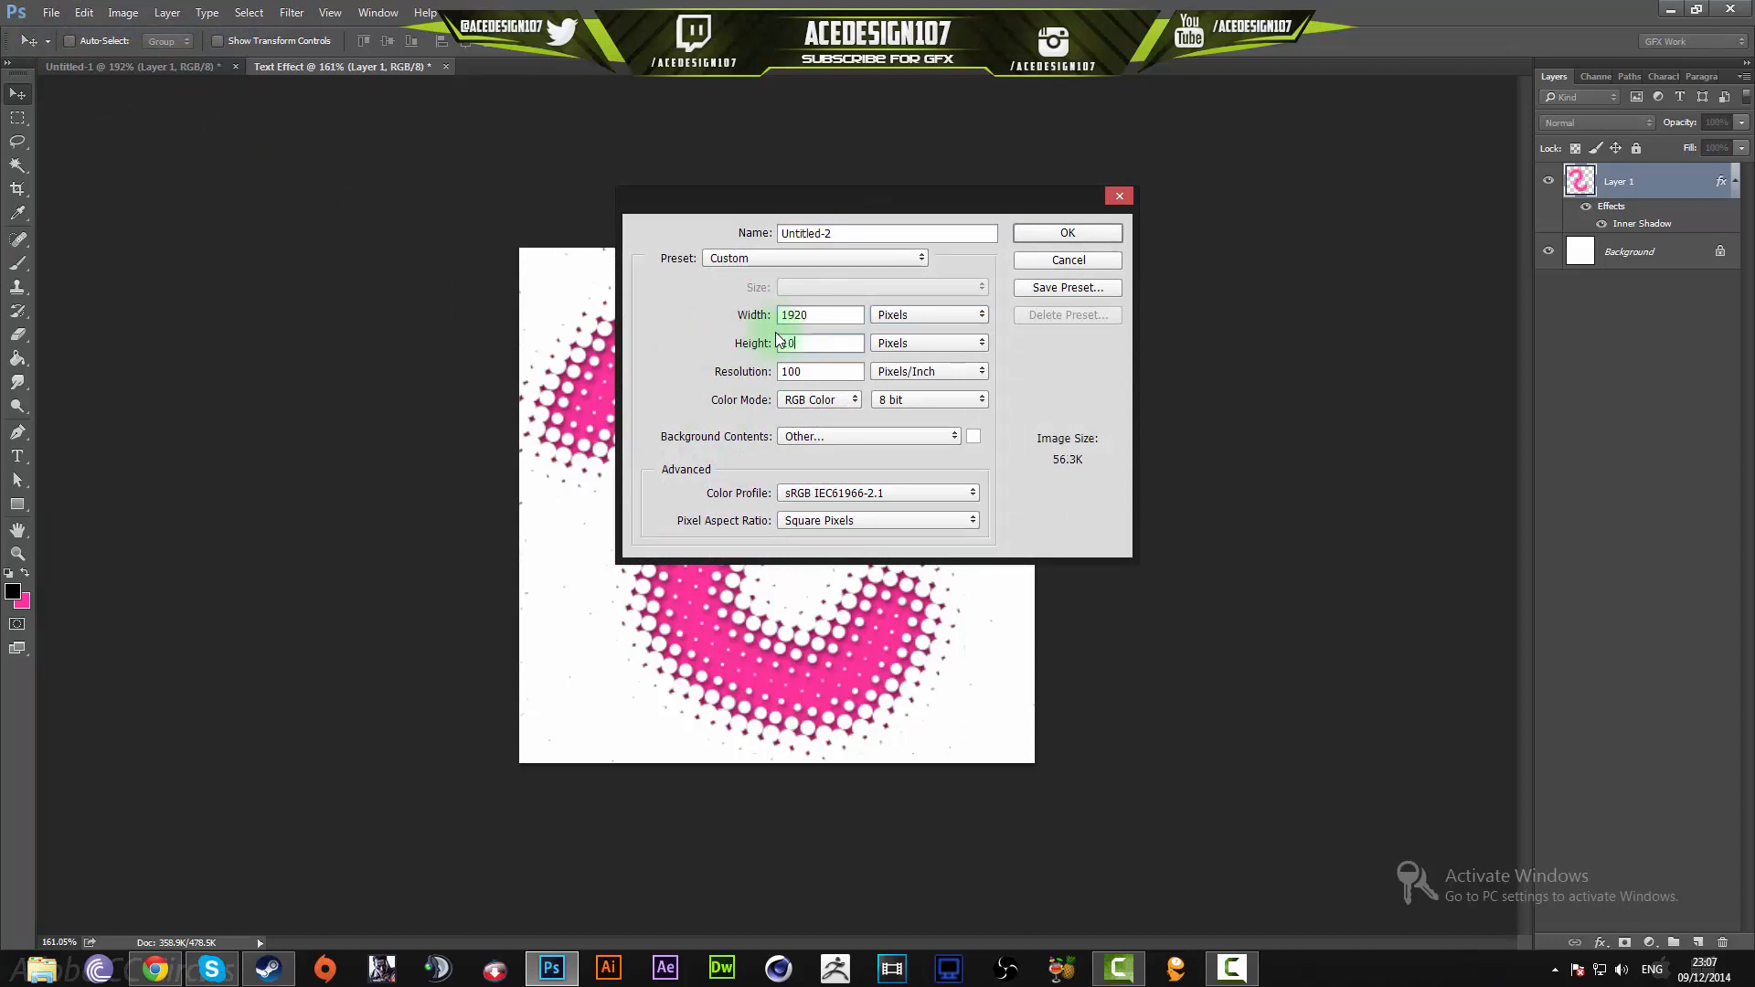
left_click(1064, 233)
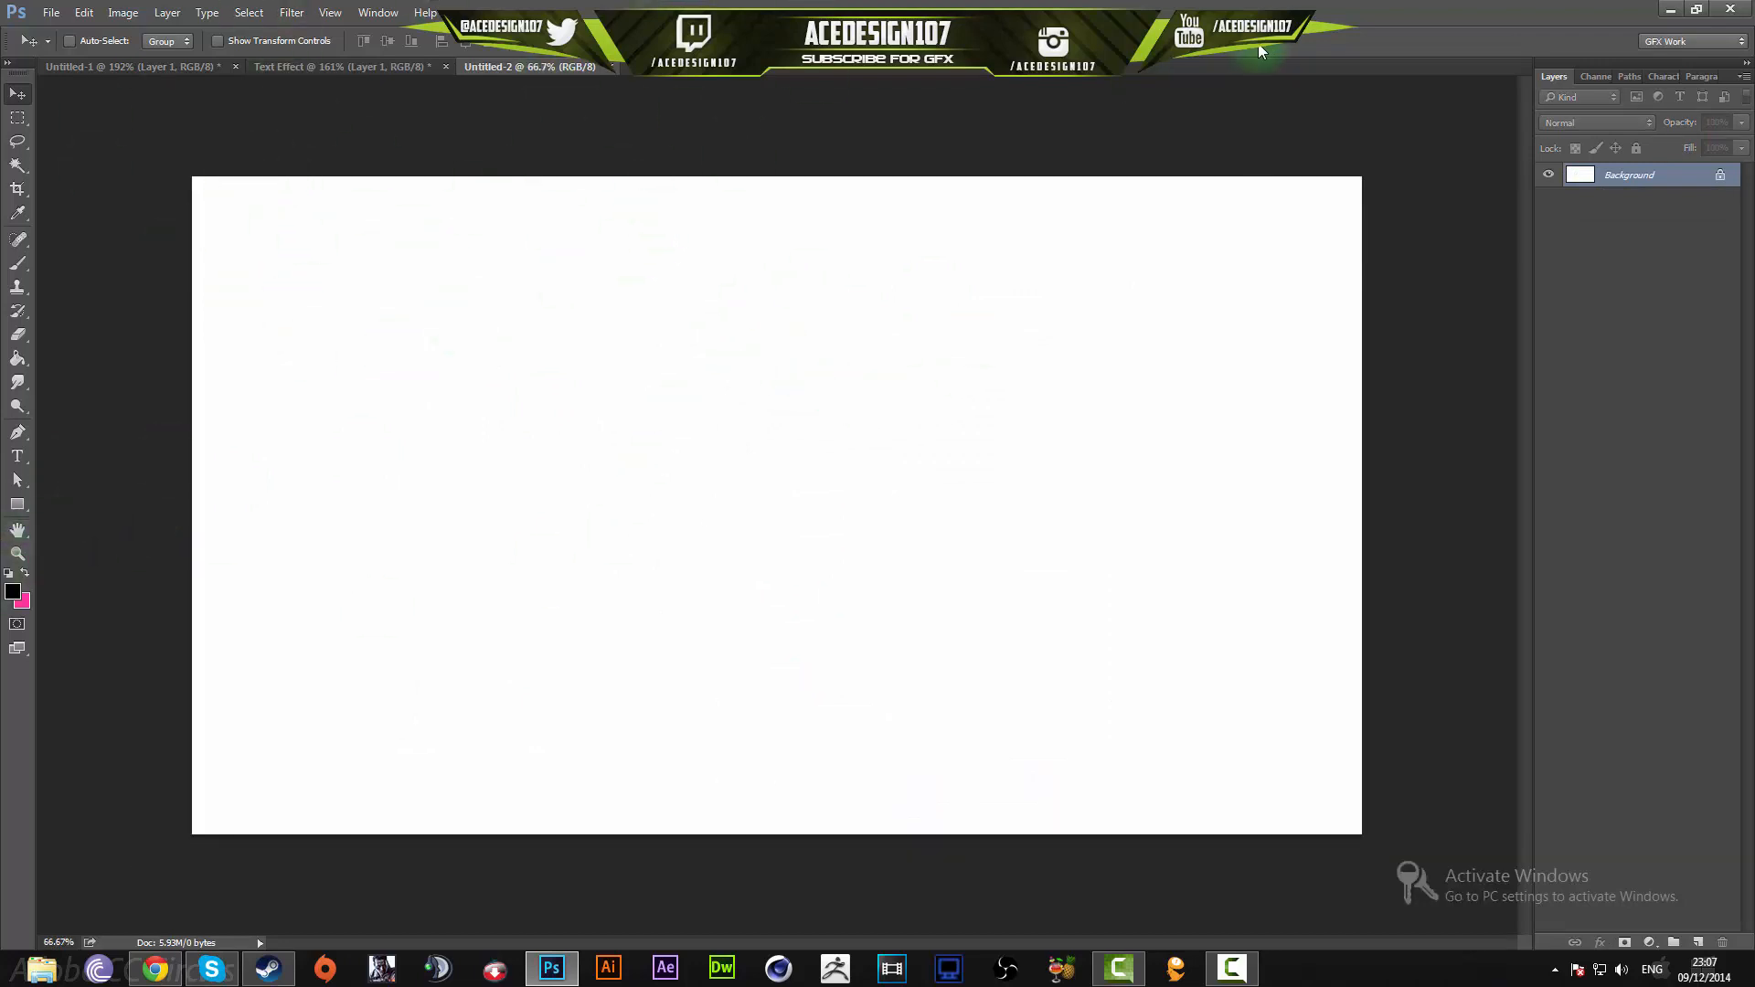
- Add a new all-black alpha channel, Alpha 1, in the Channels panel
left_click(1593, 77)
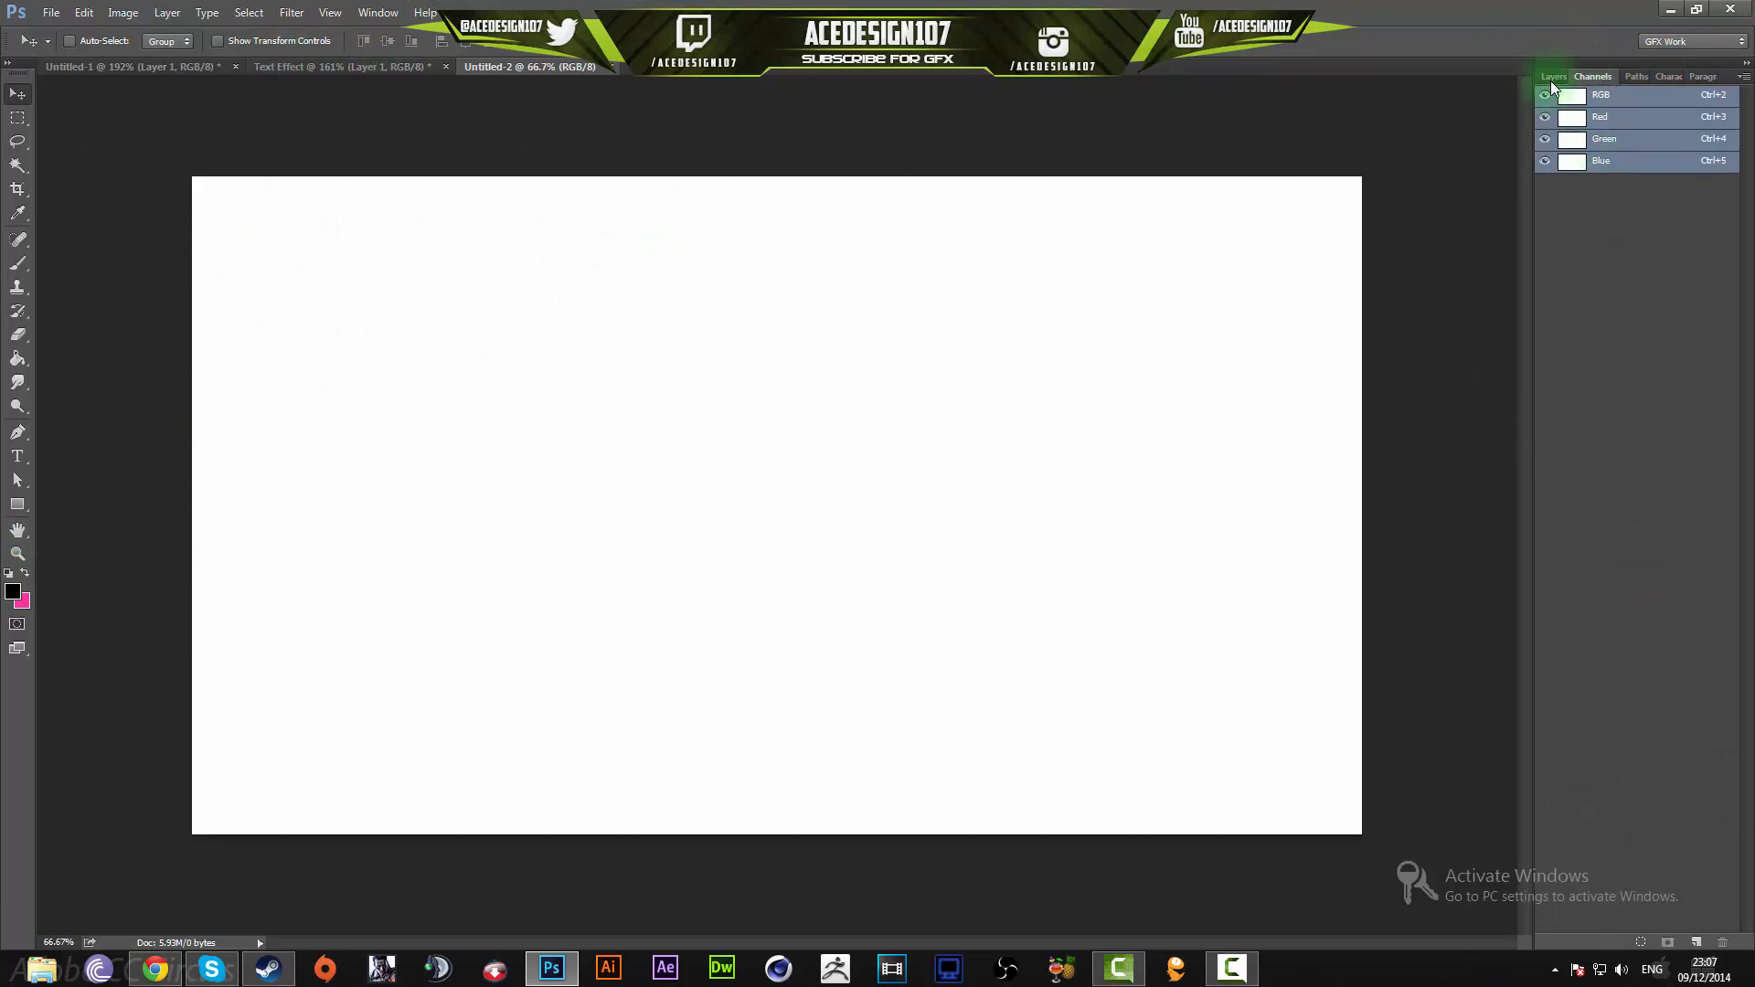
left_click(377, 13)
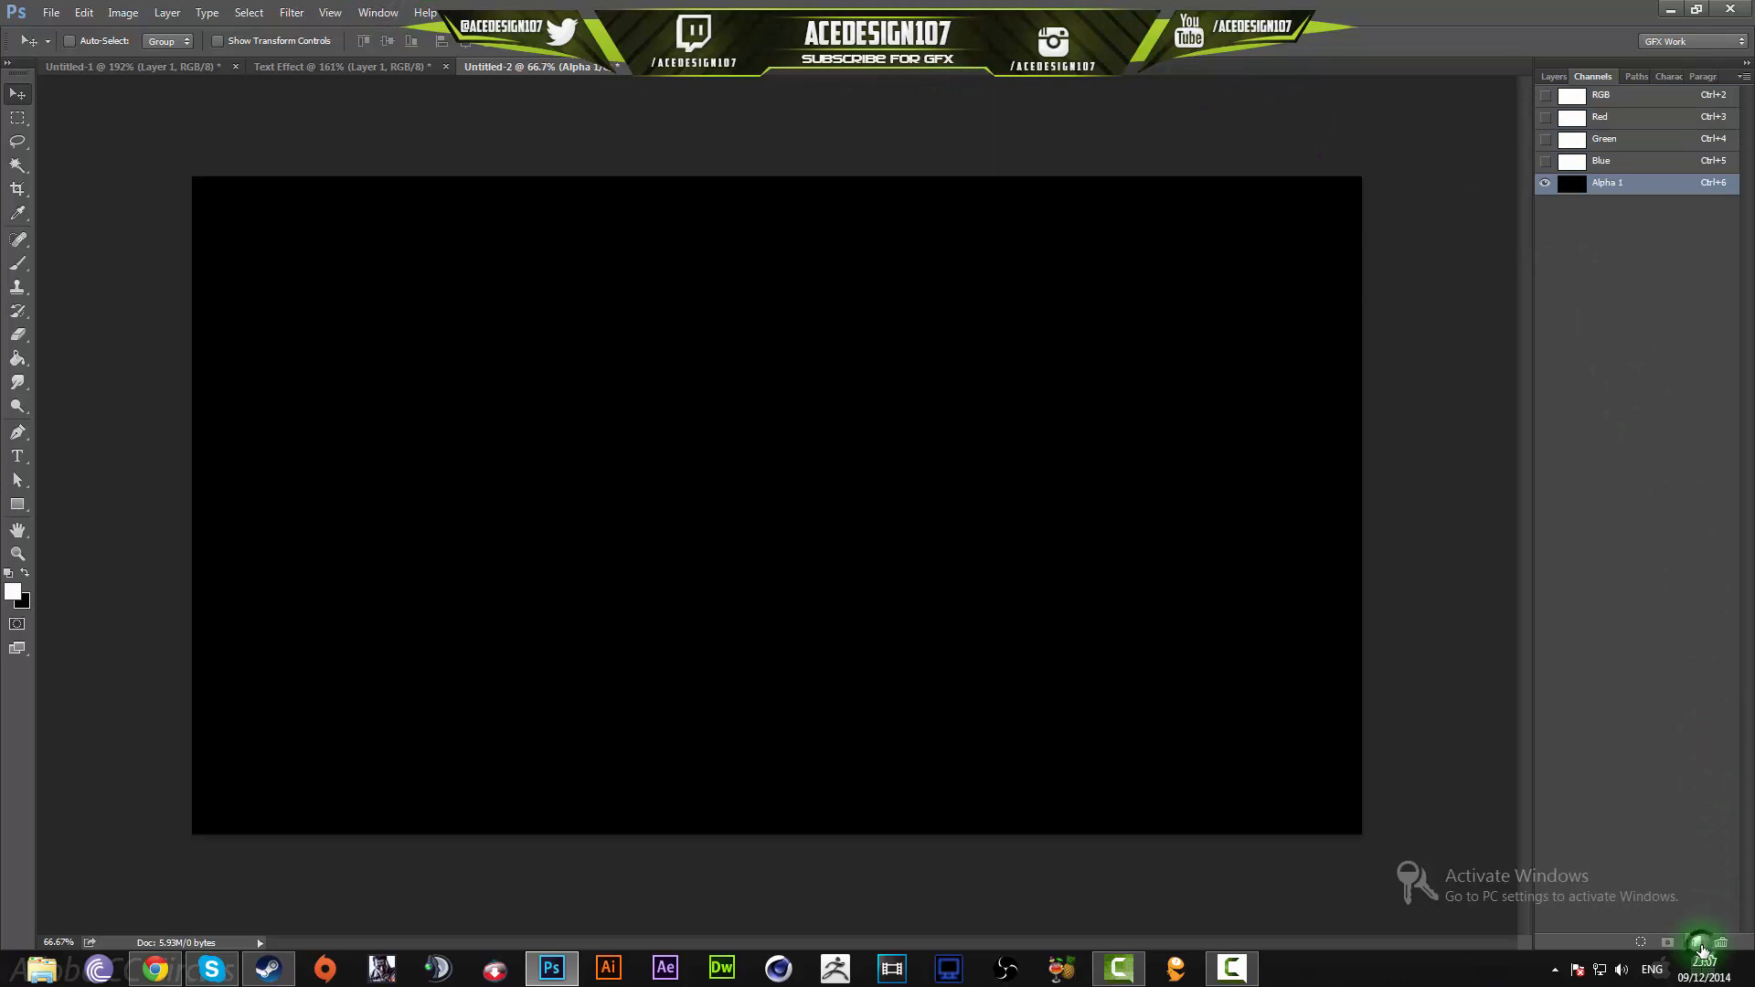
left_click(17, 265)
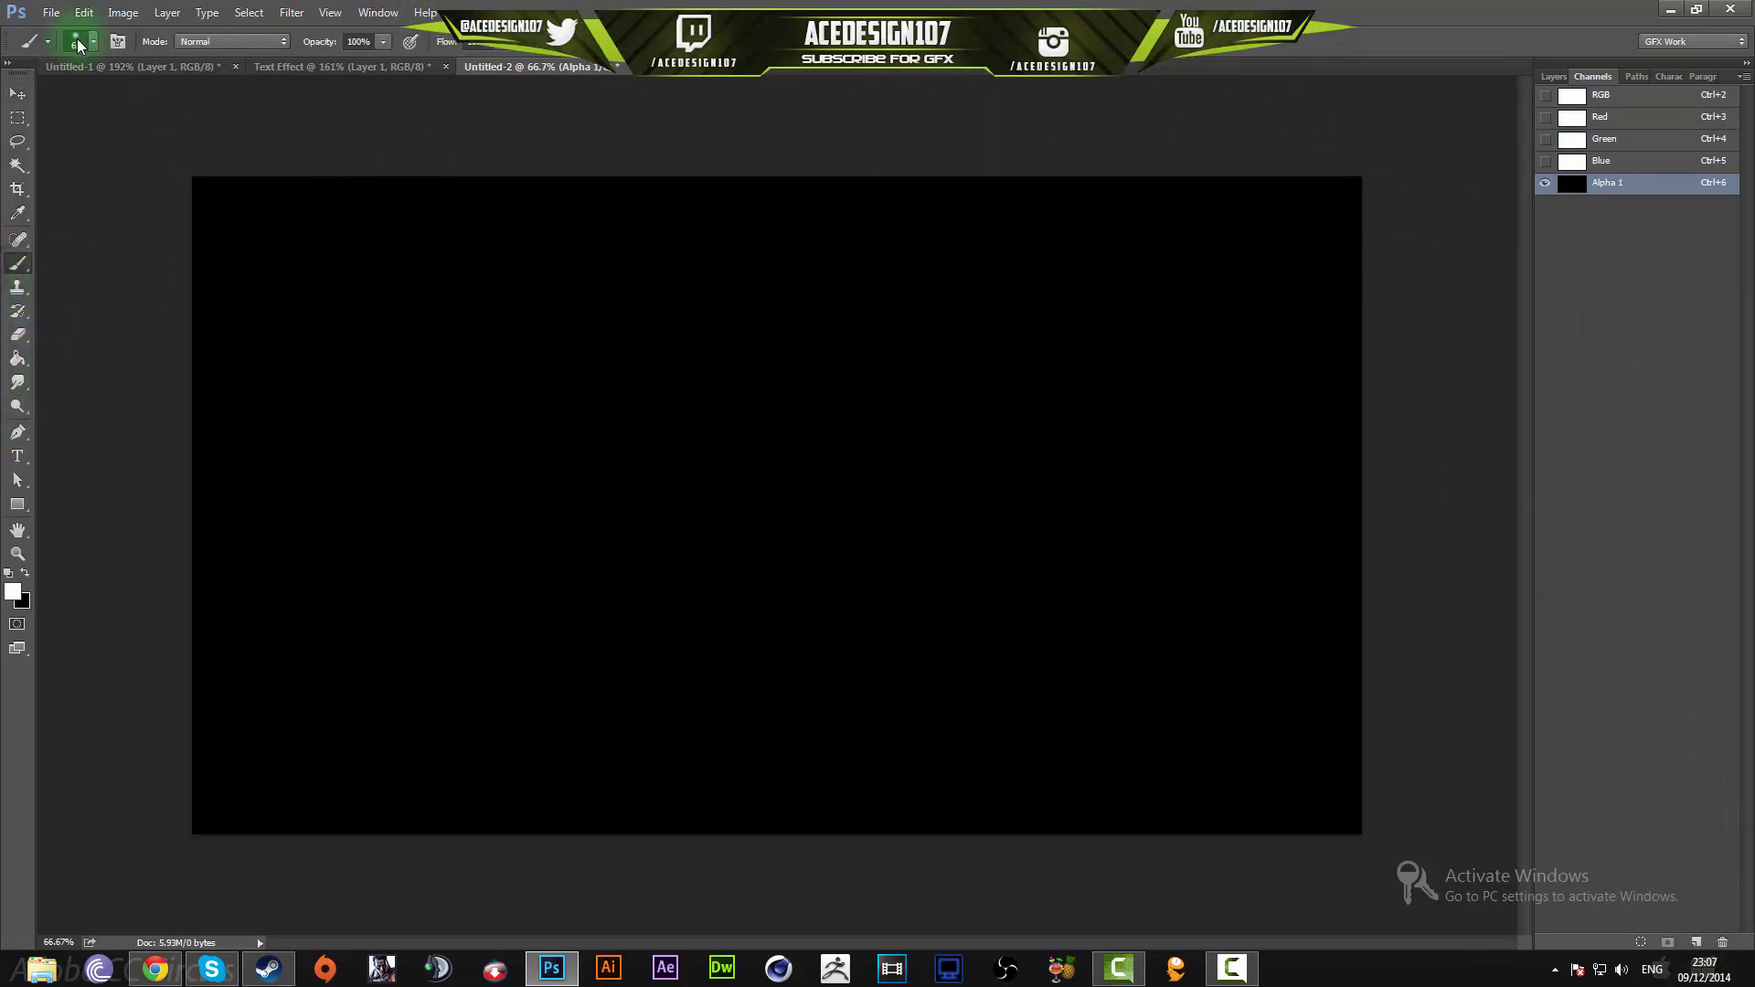
left_click(93, 42)
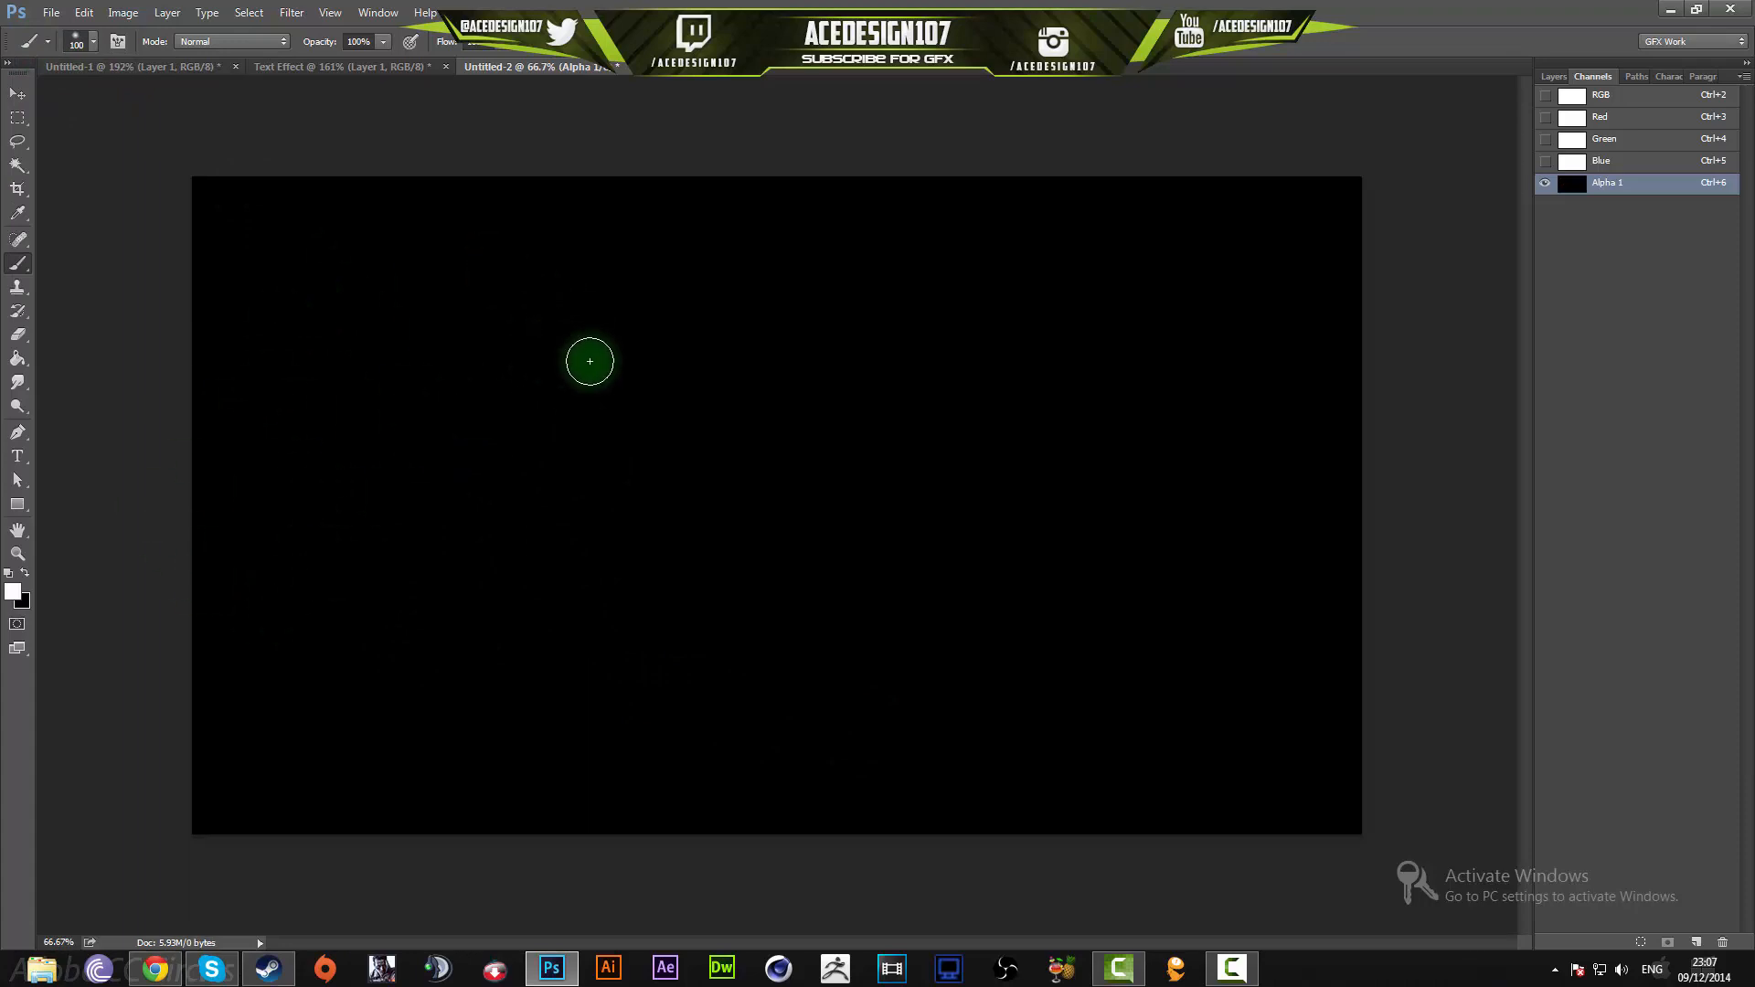
mouse_move(368, 351)
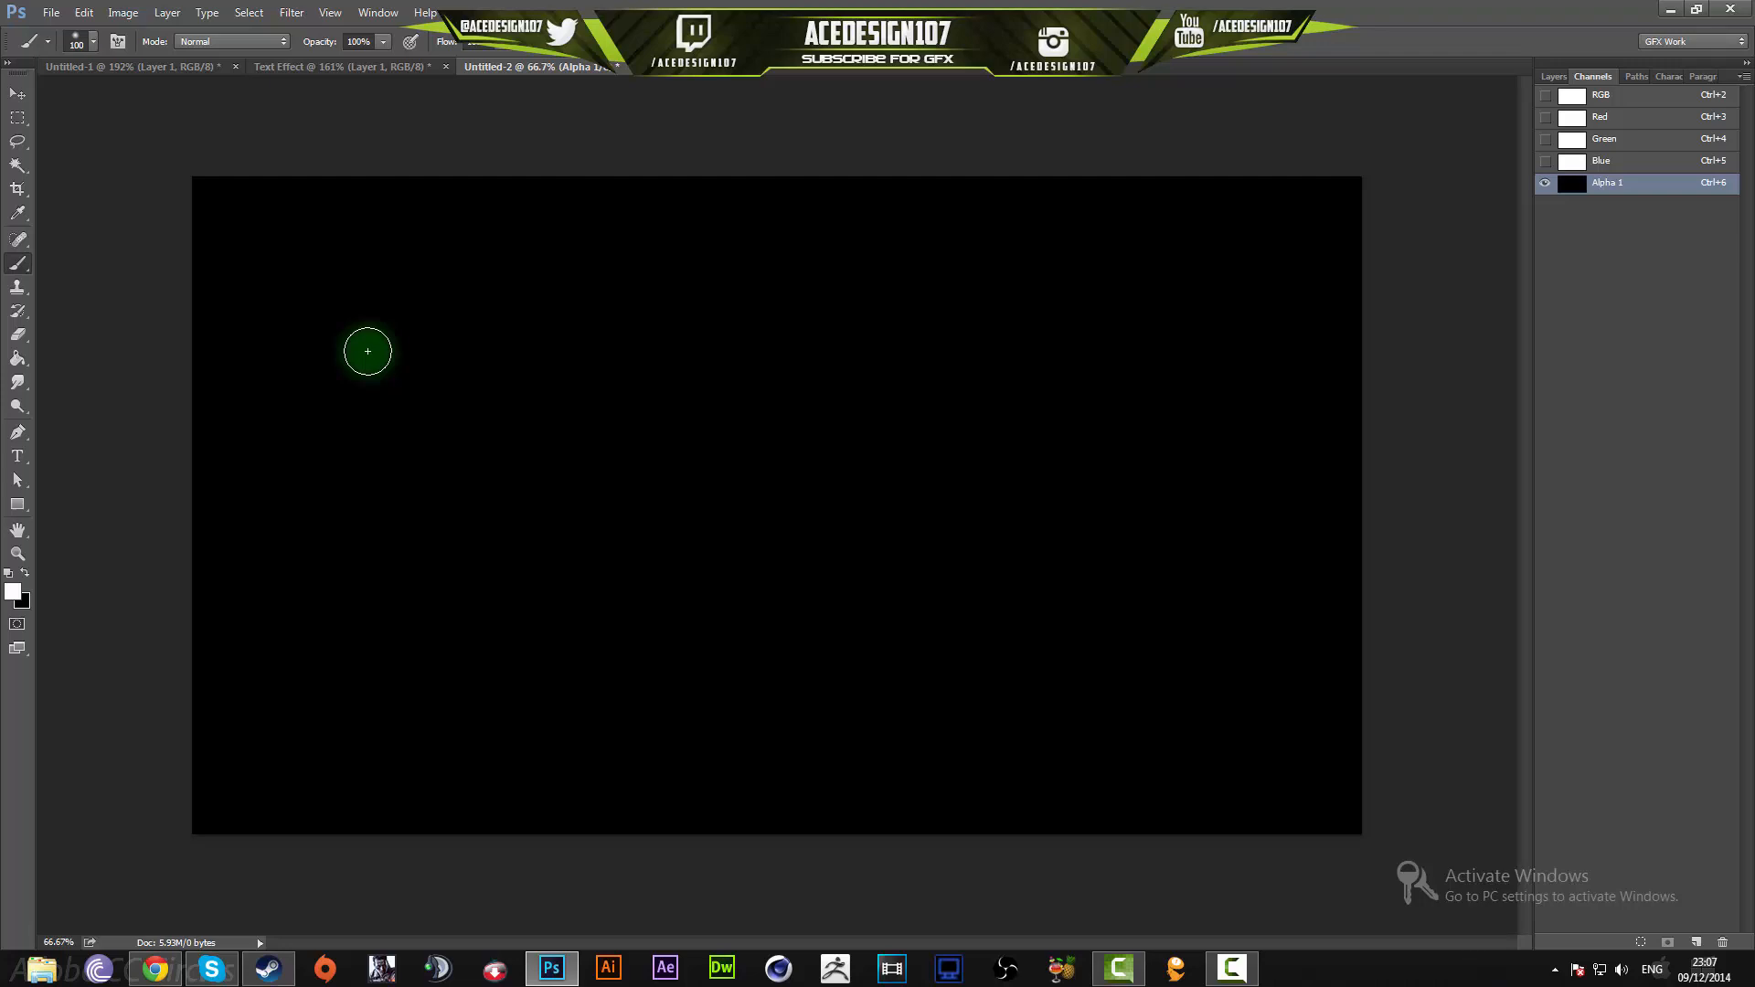
mouse_move(39, 357)
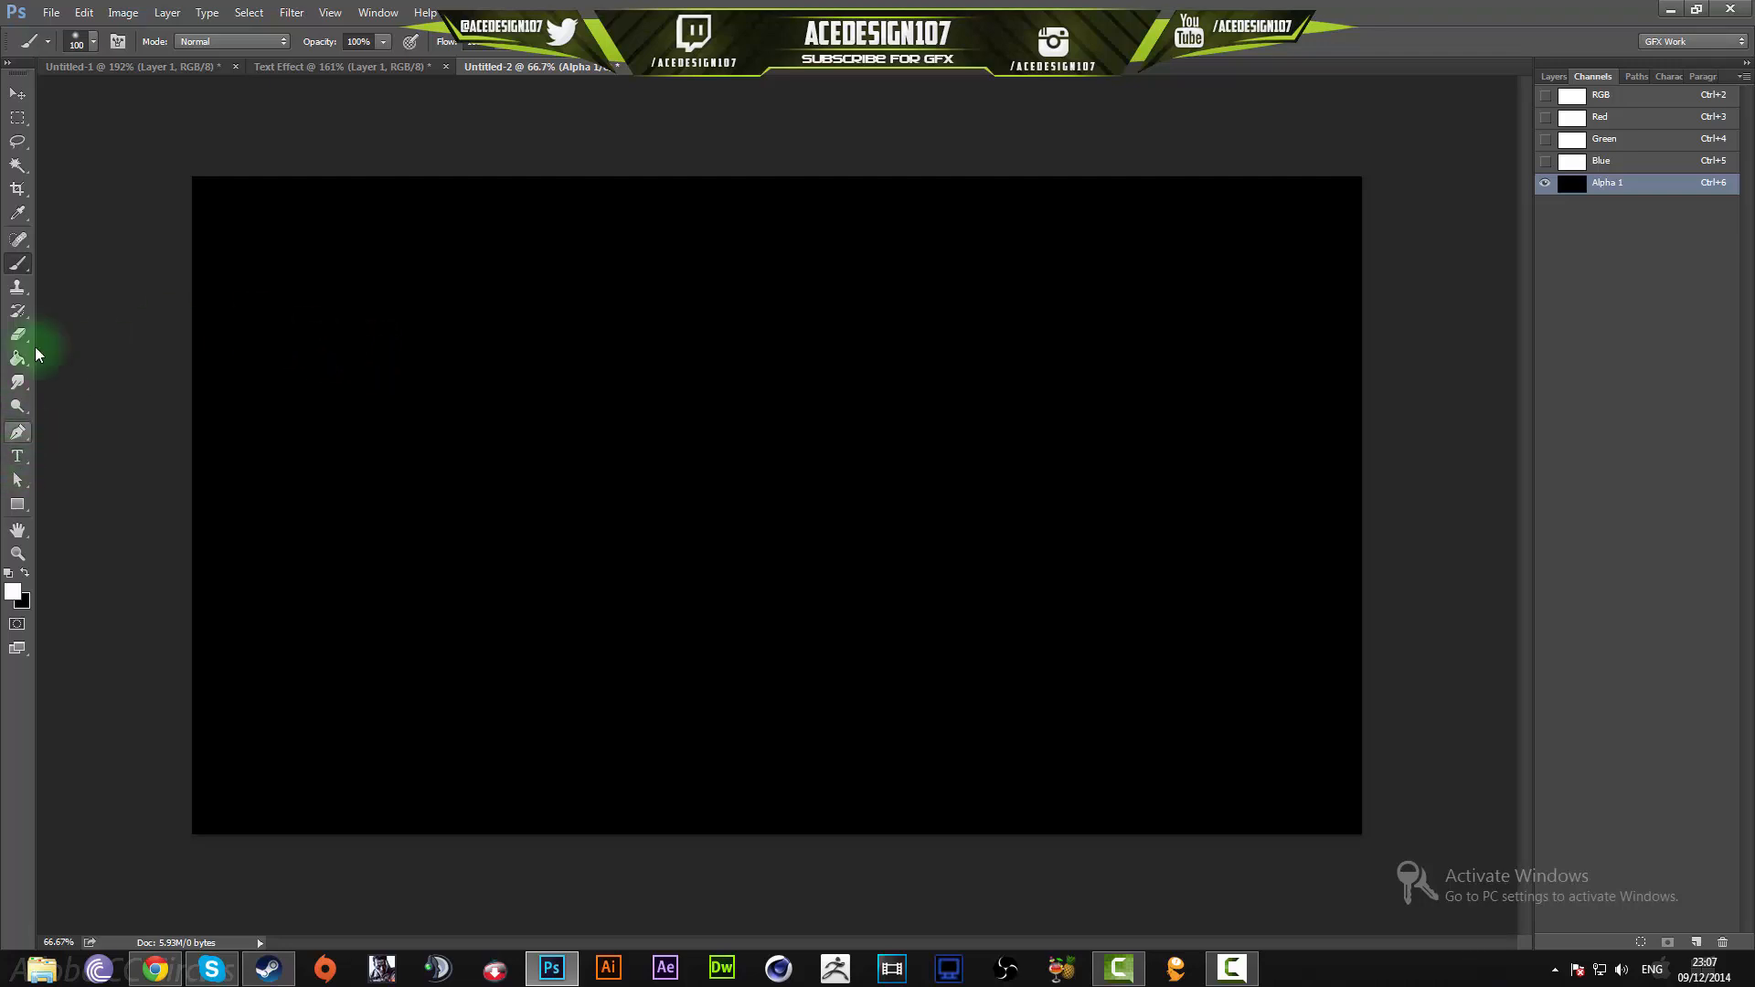
left_click(380, 505)
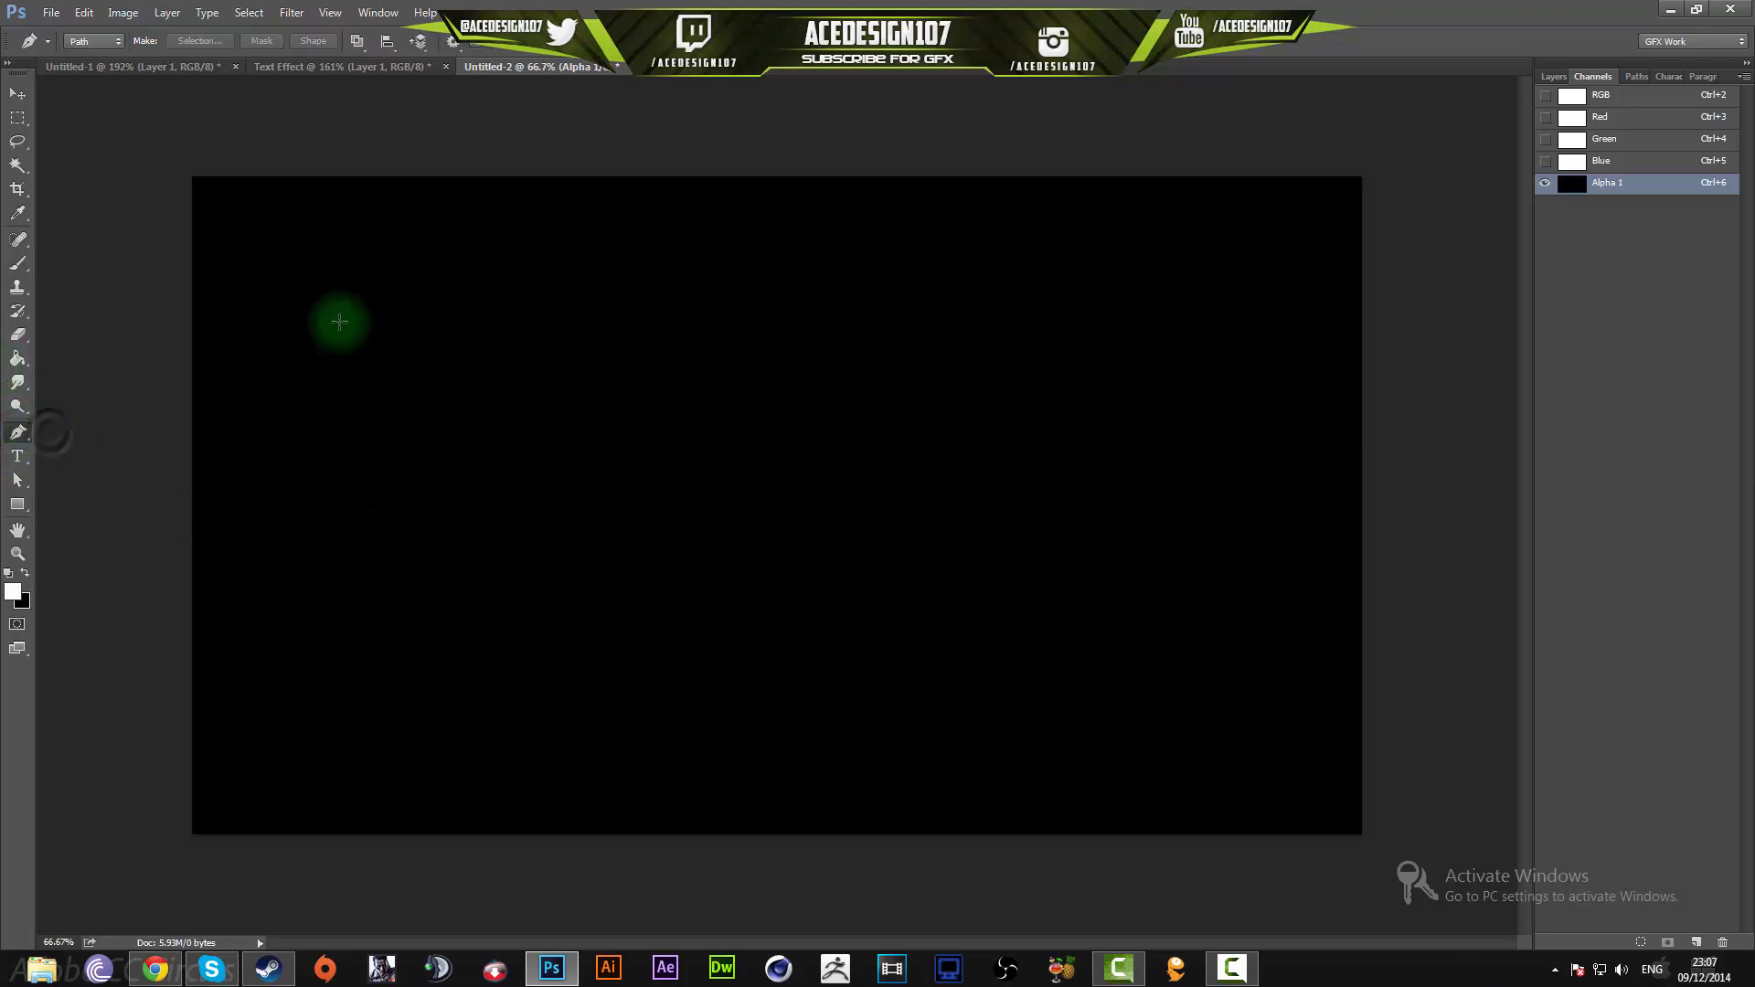
left_click_drag(332, 340, 333, 660)
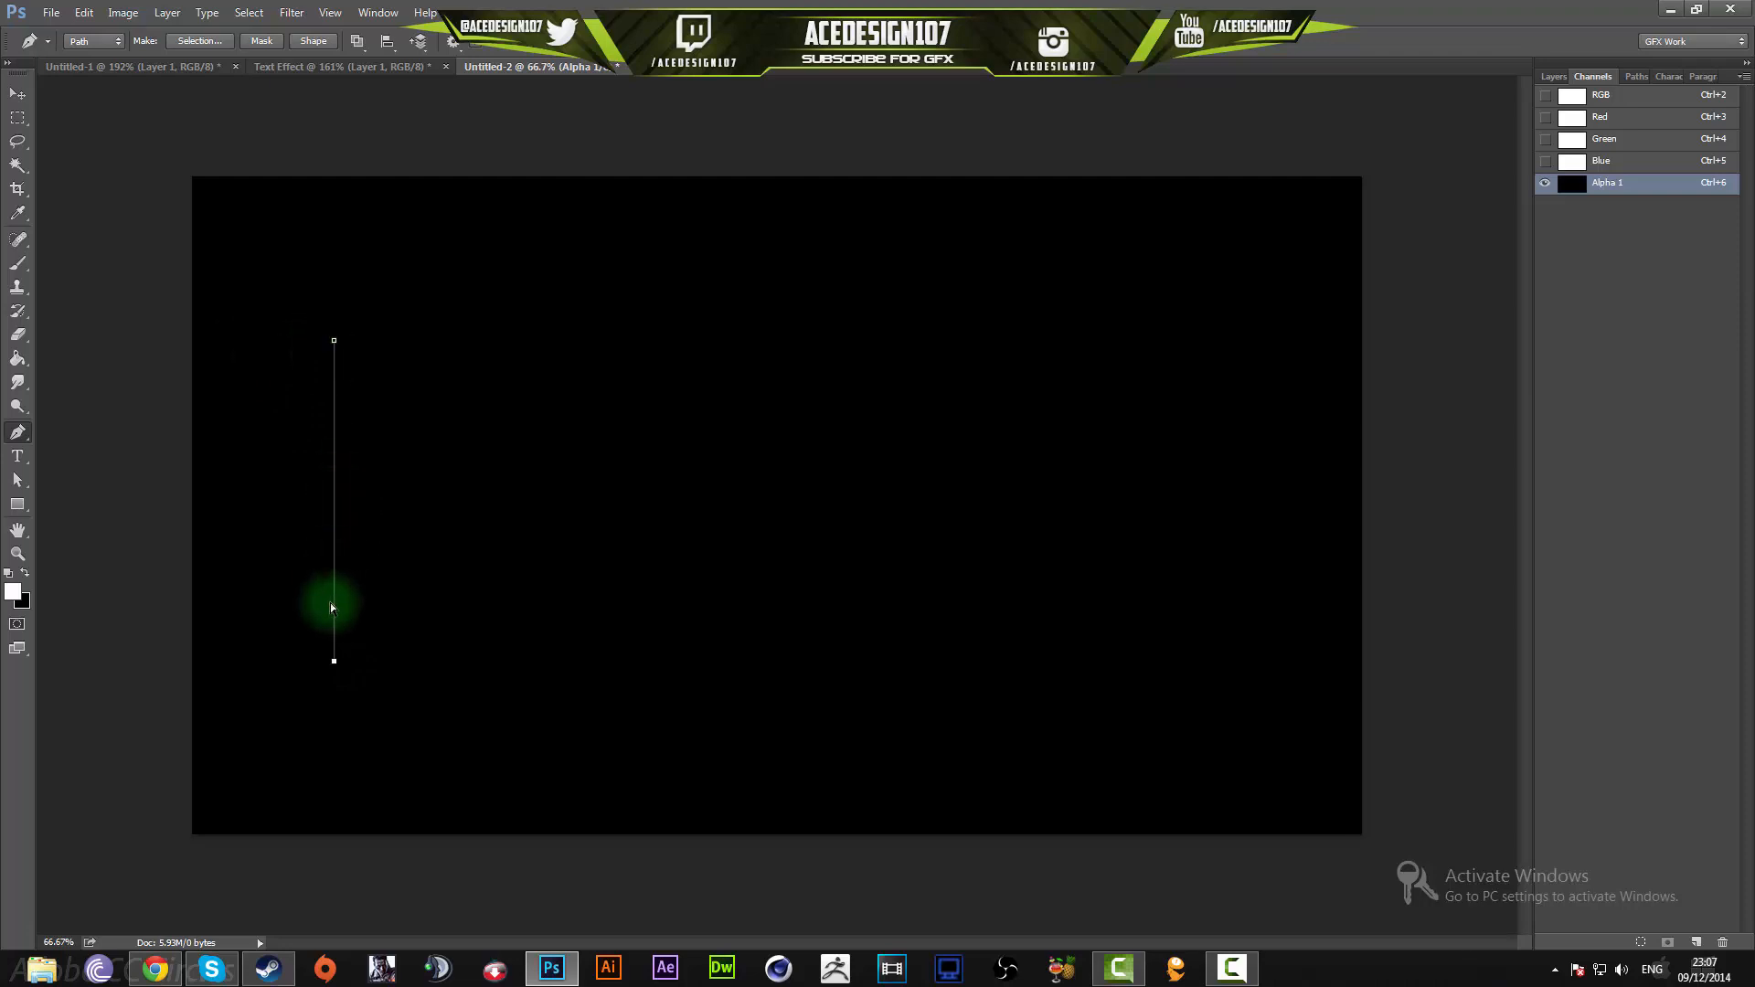
mouse_move(248, 337)
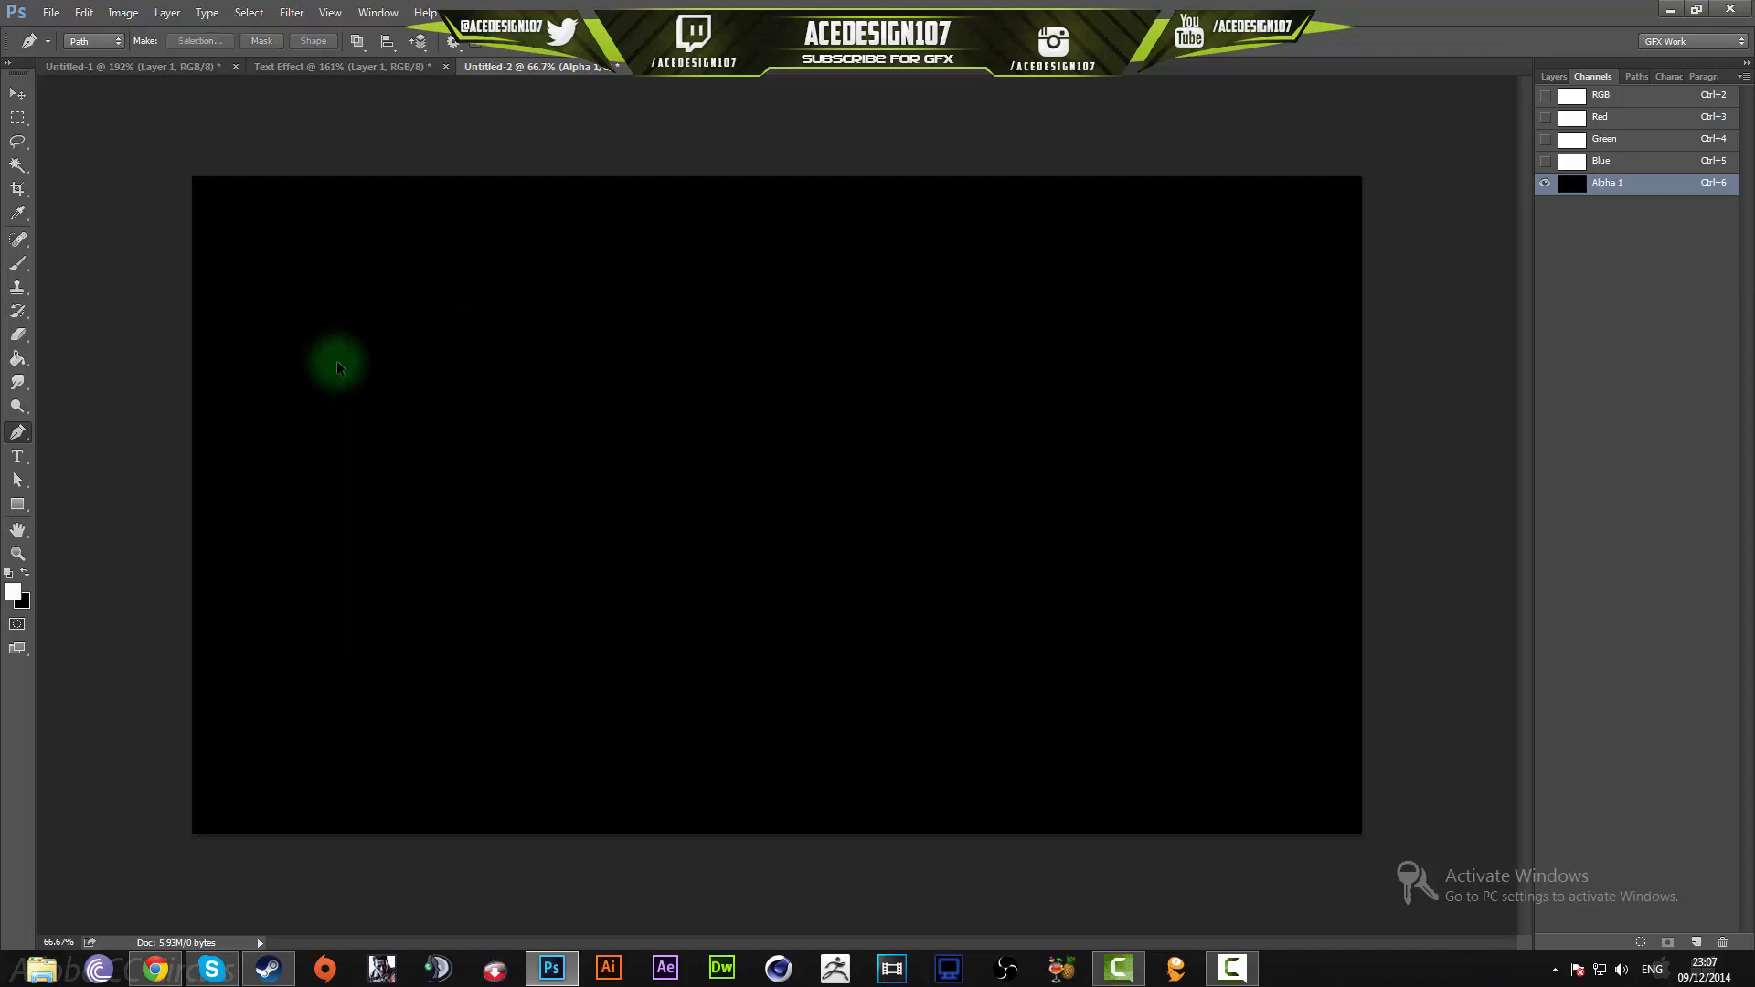
- Brush a soft white letter T onto the Alpha 1 channel, repainting its stem straight
left_click(18, 263)
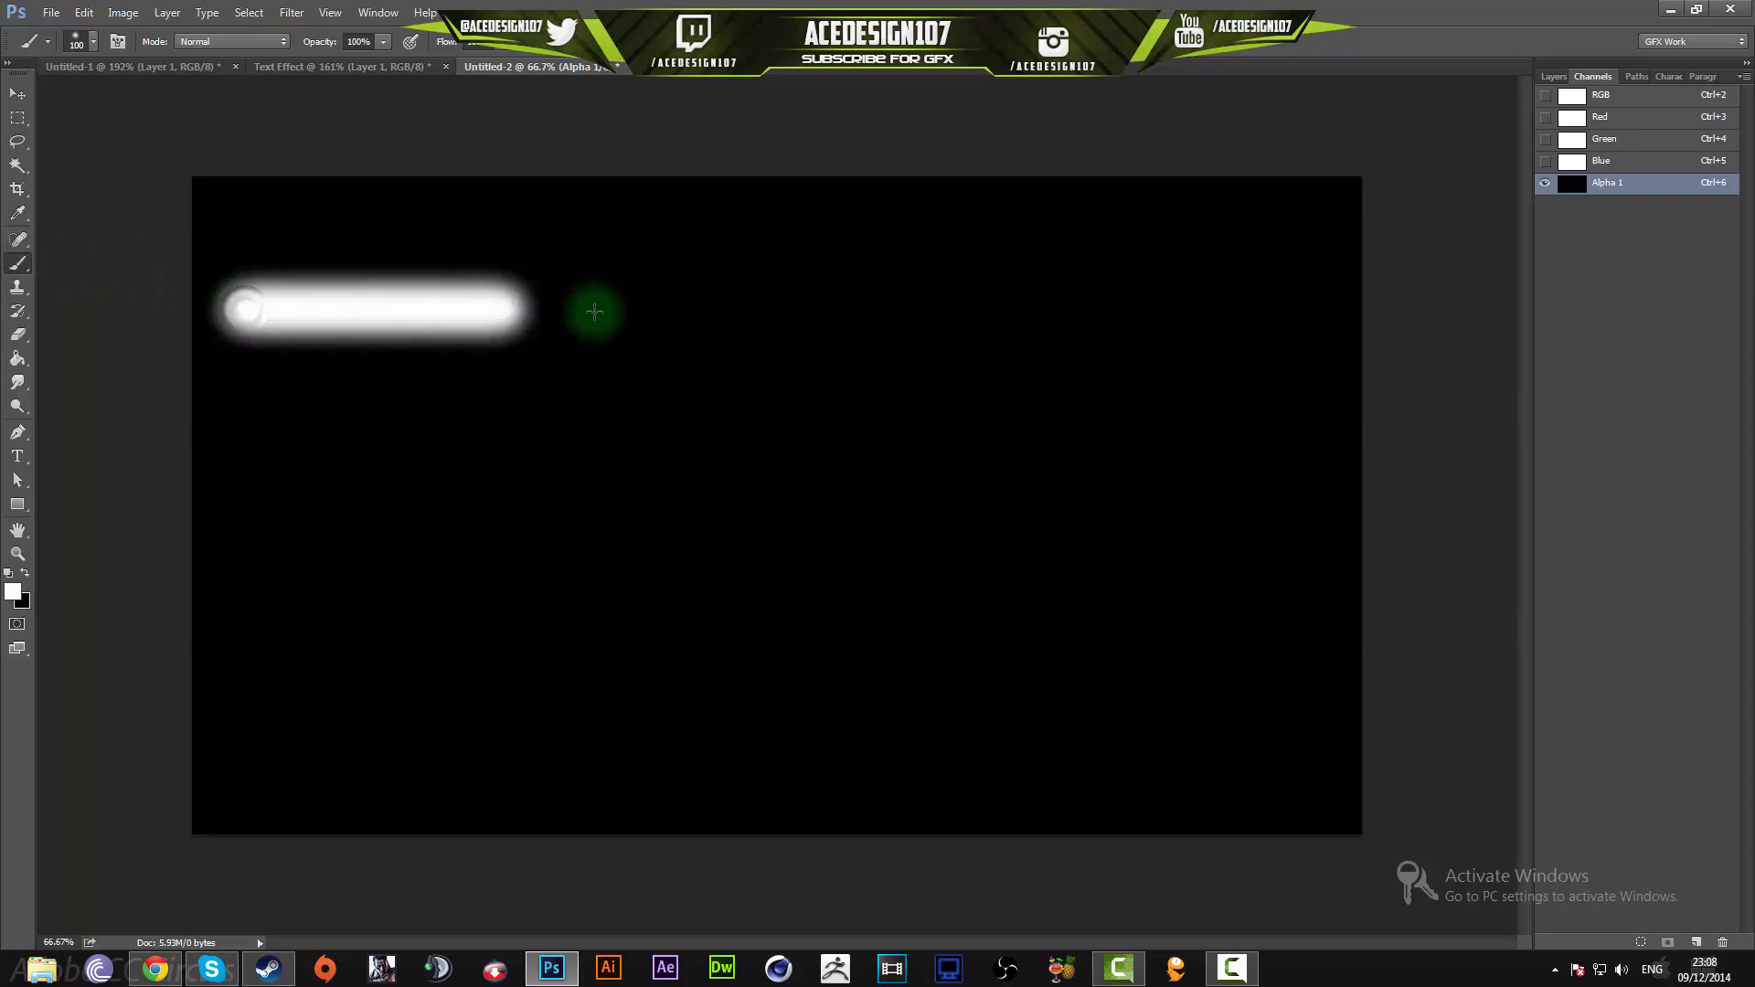
left_click_drag(593, 311, 396, 311)
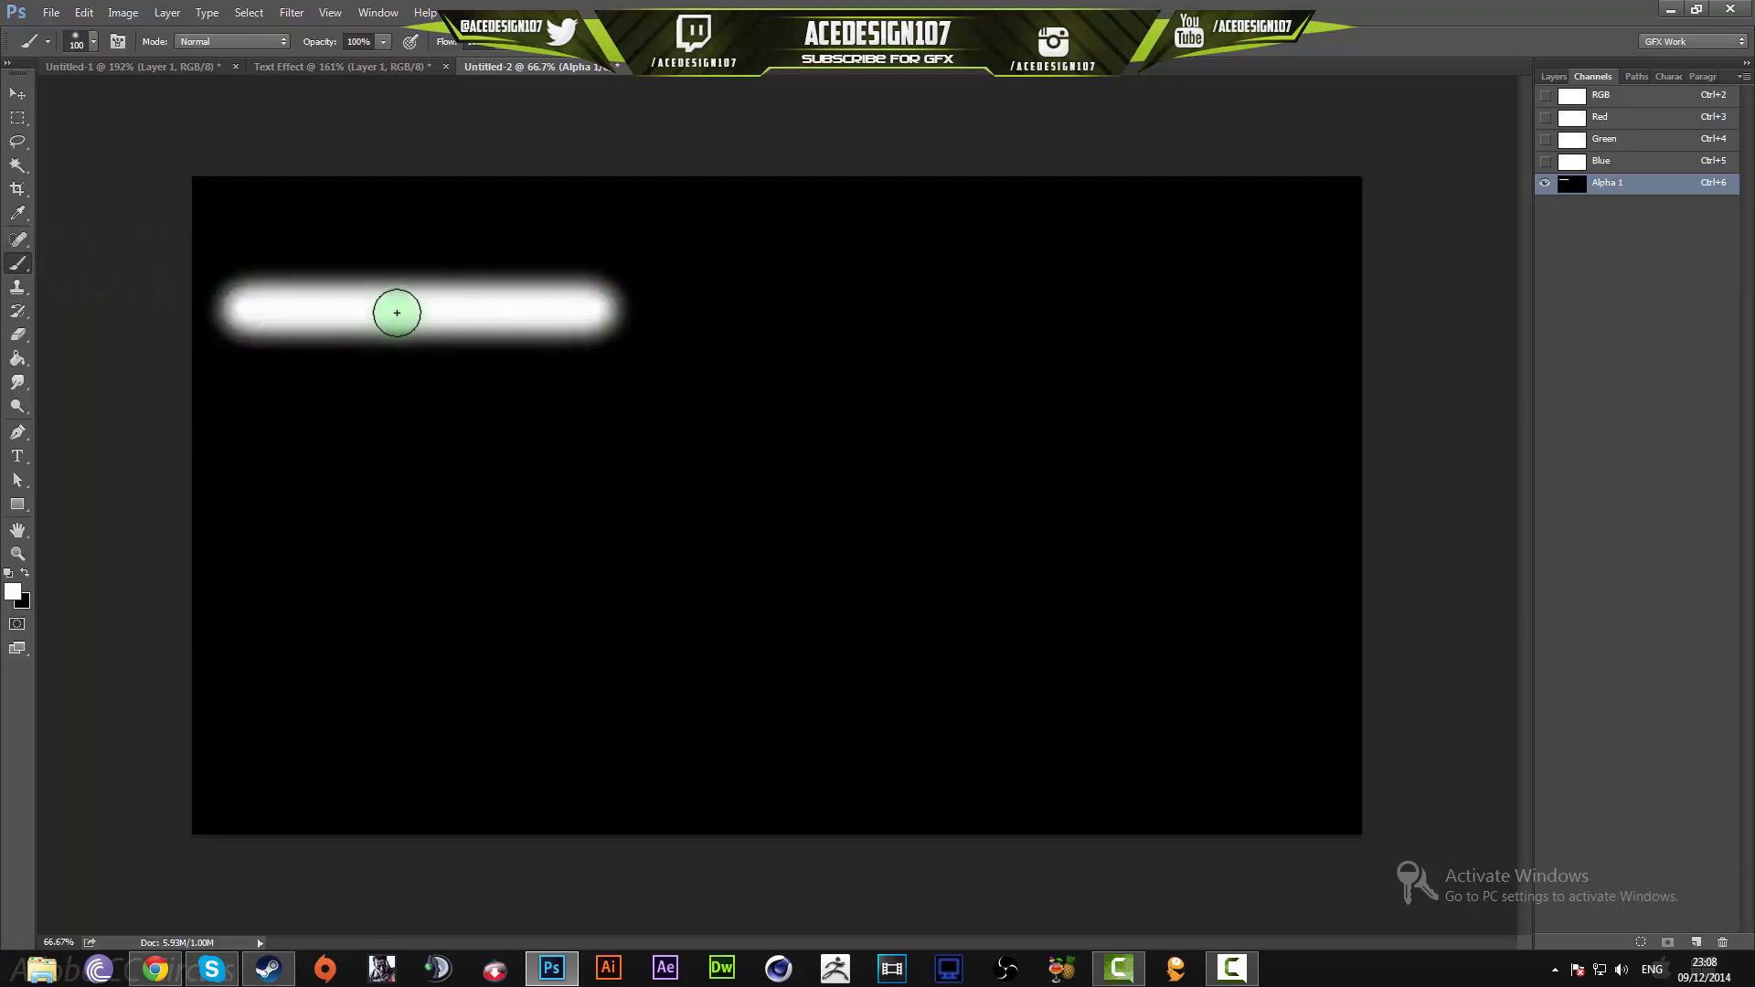
left_click_drag(397, 313, 373, 701)
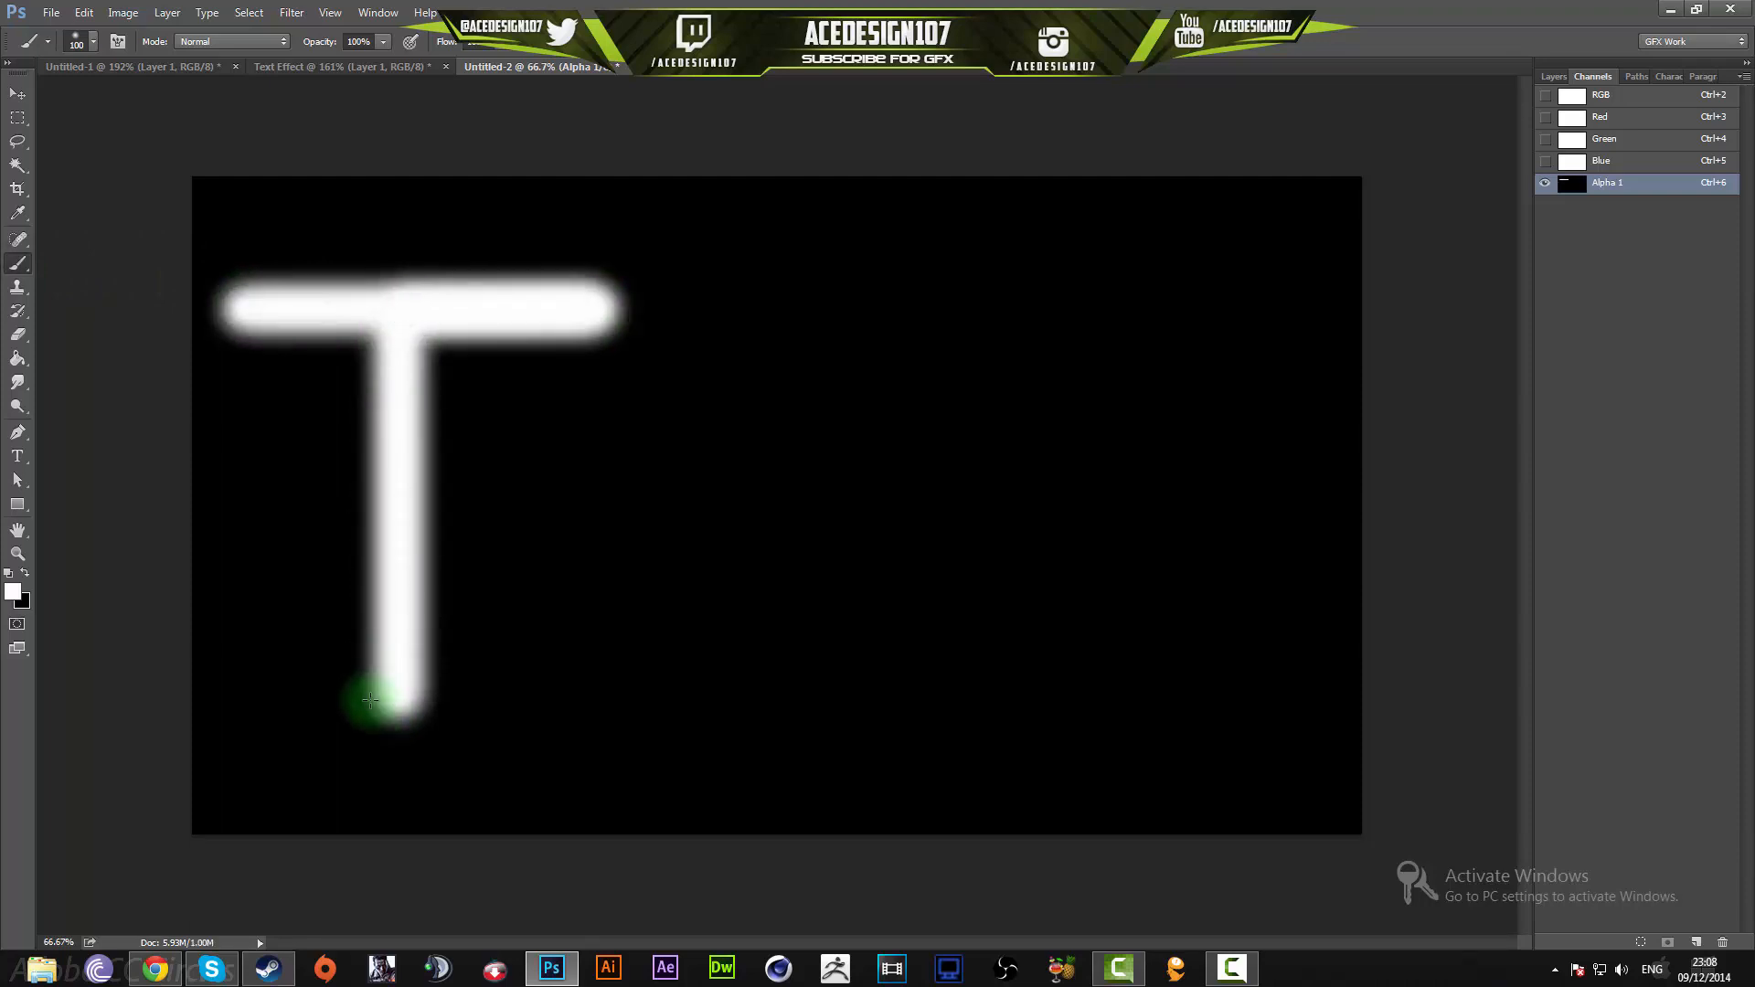
left_click_drag(369, 701, 401, 302)
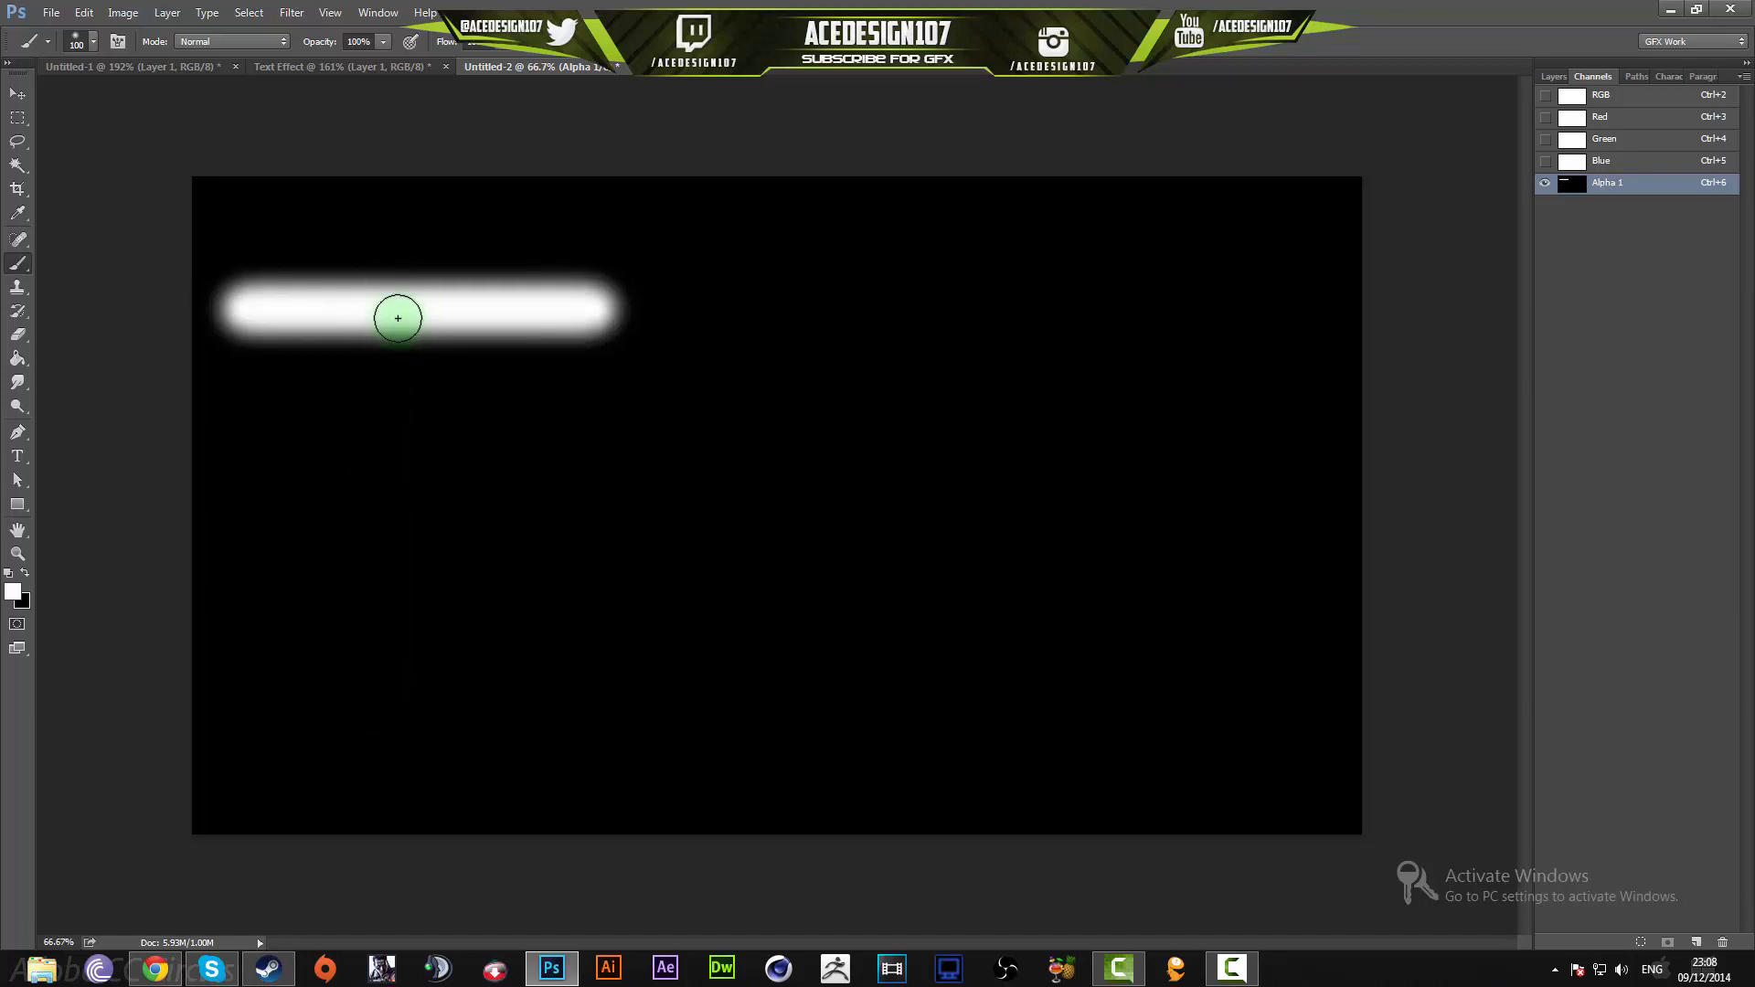
left_click_drag(397, 318, 395, 675)
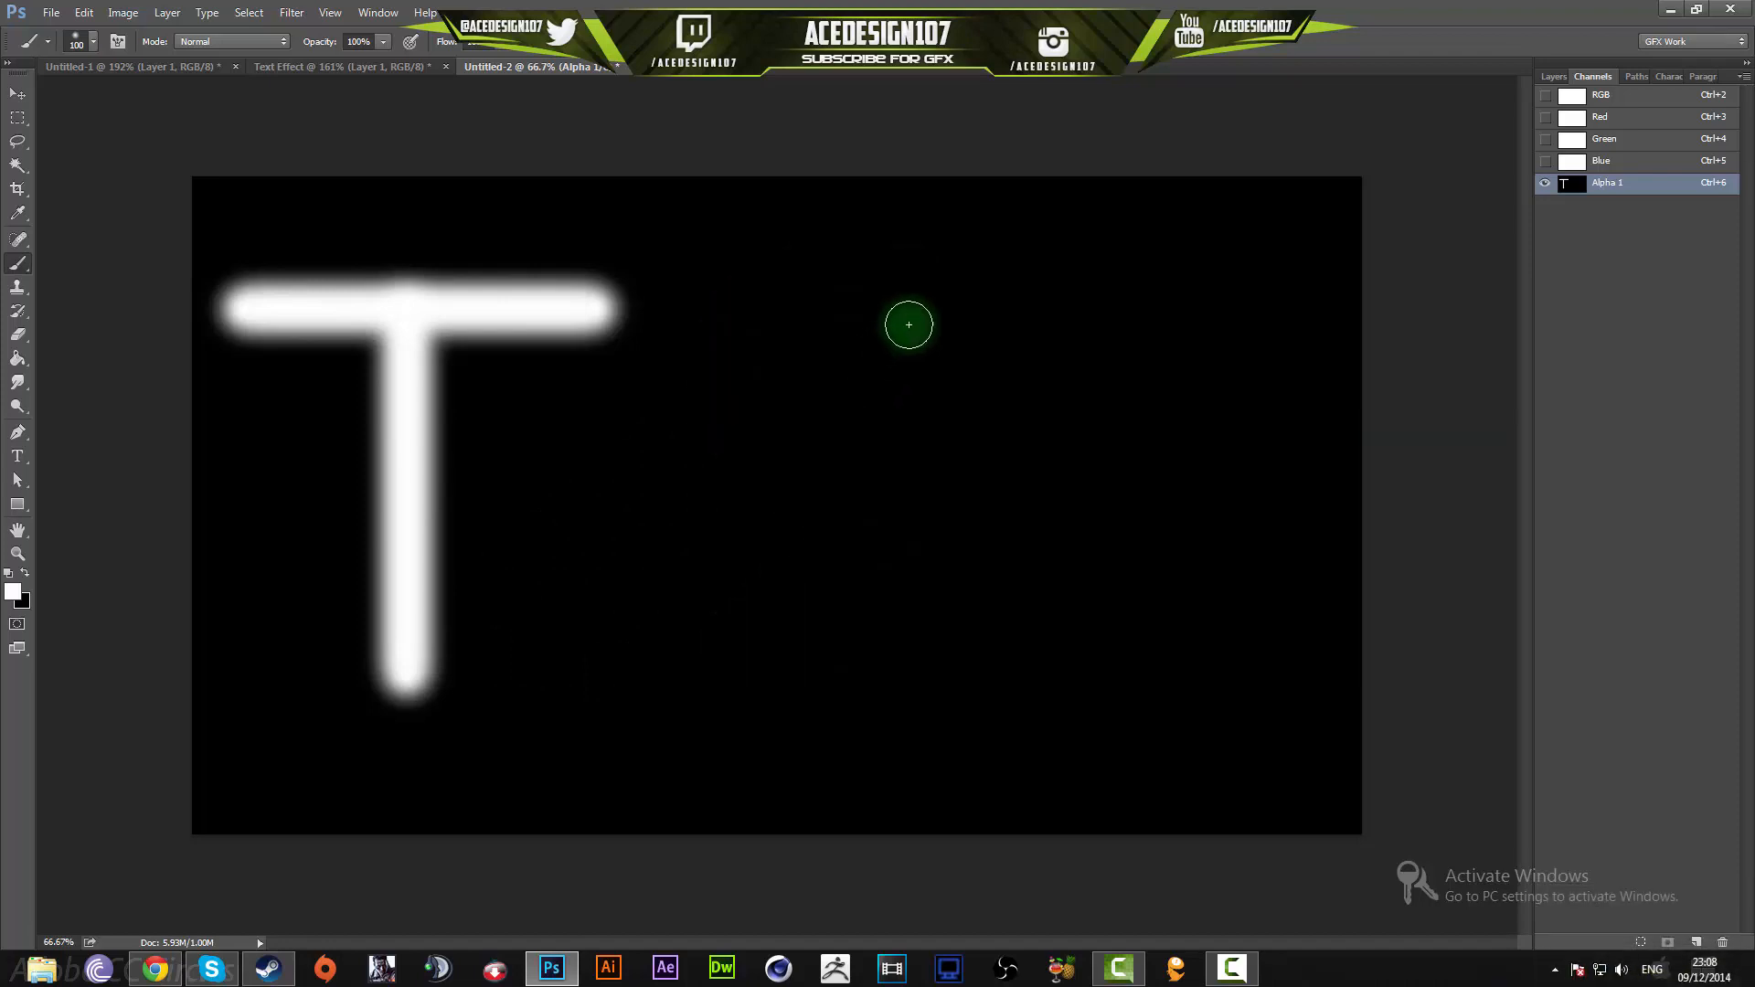
- Paint the S and the A with its legs and crossbar to complete TSA
left_click_drag(909, 326, 885, 545)
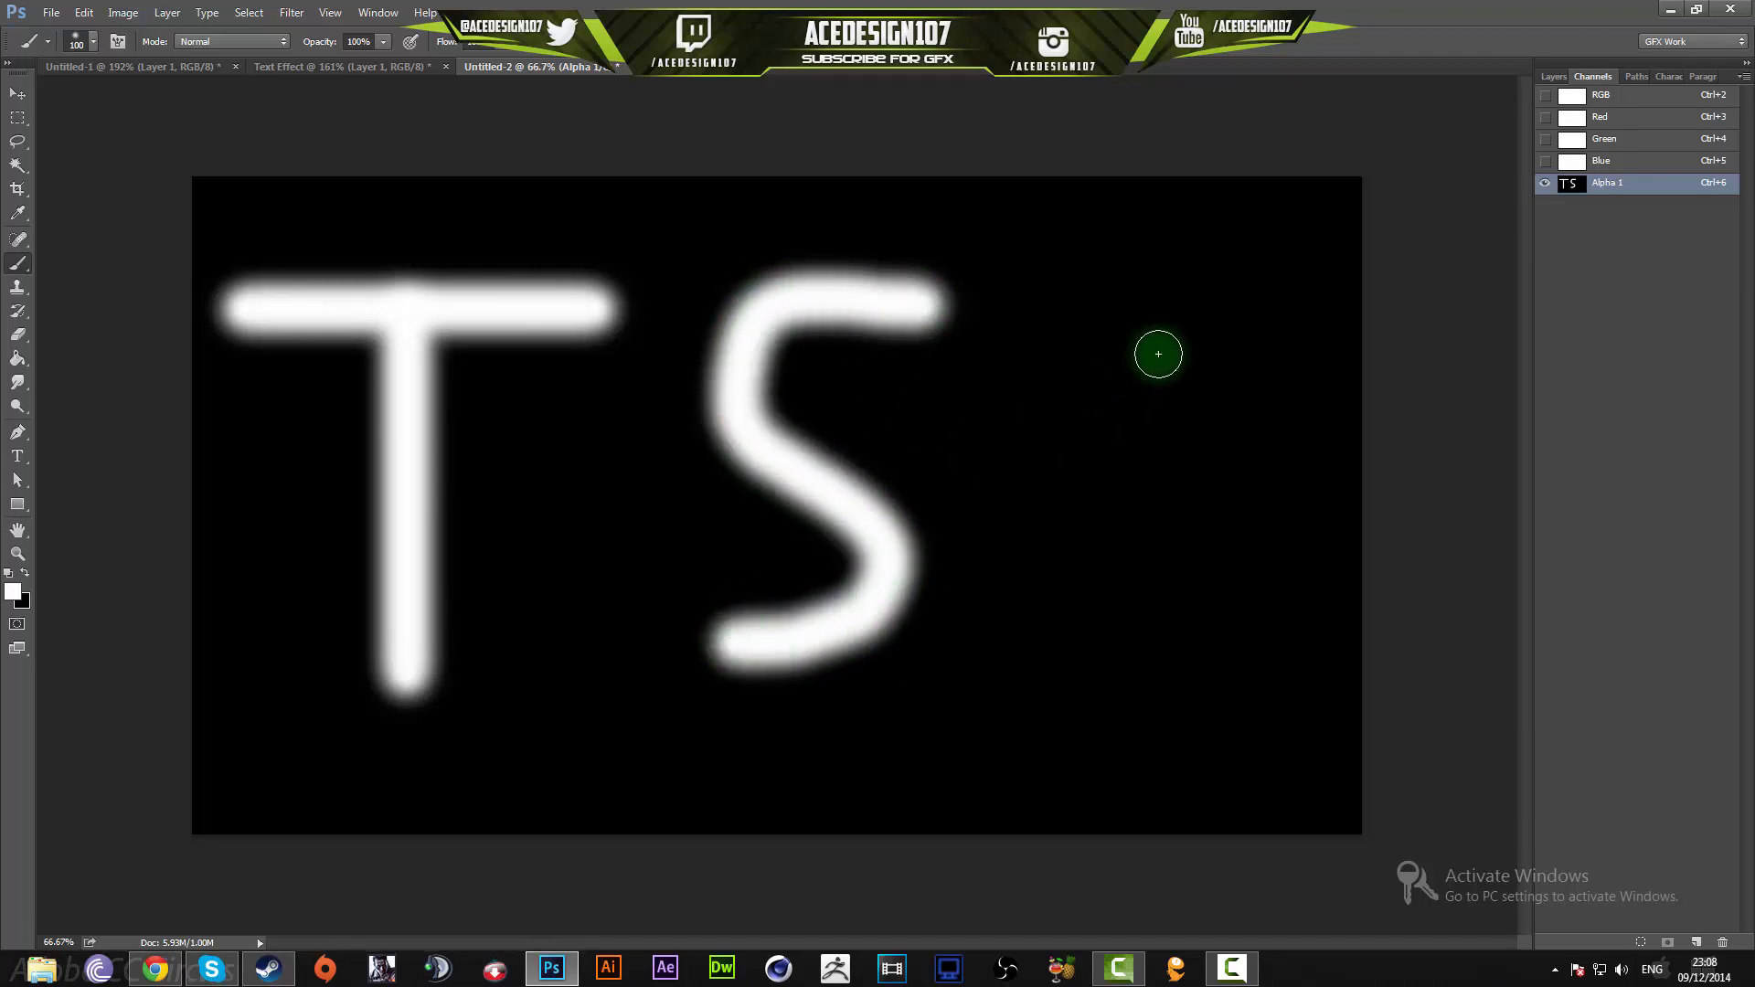
left_click_drag(1160, 355, 1029, 621)
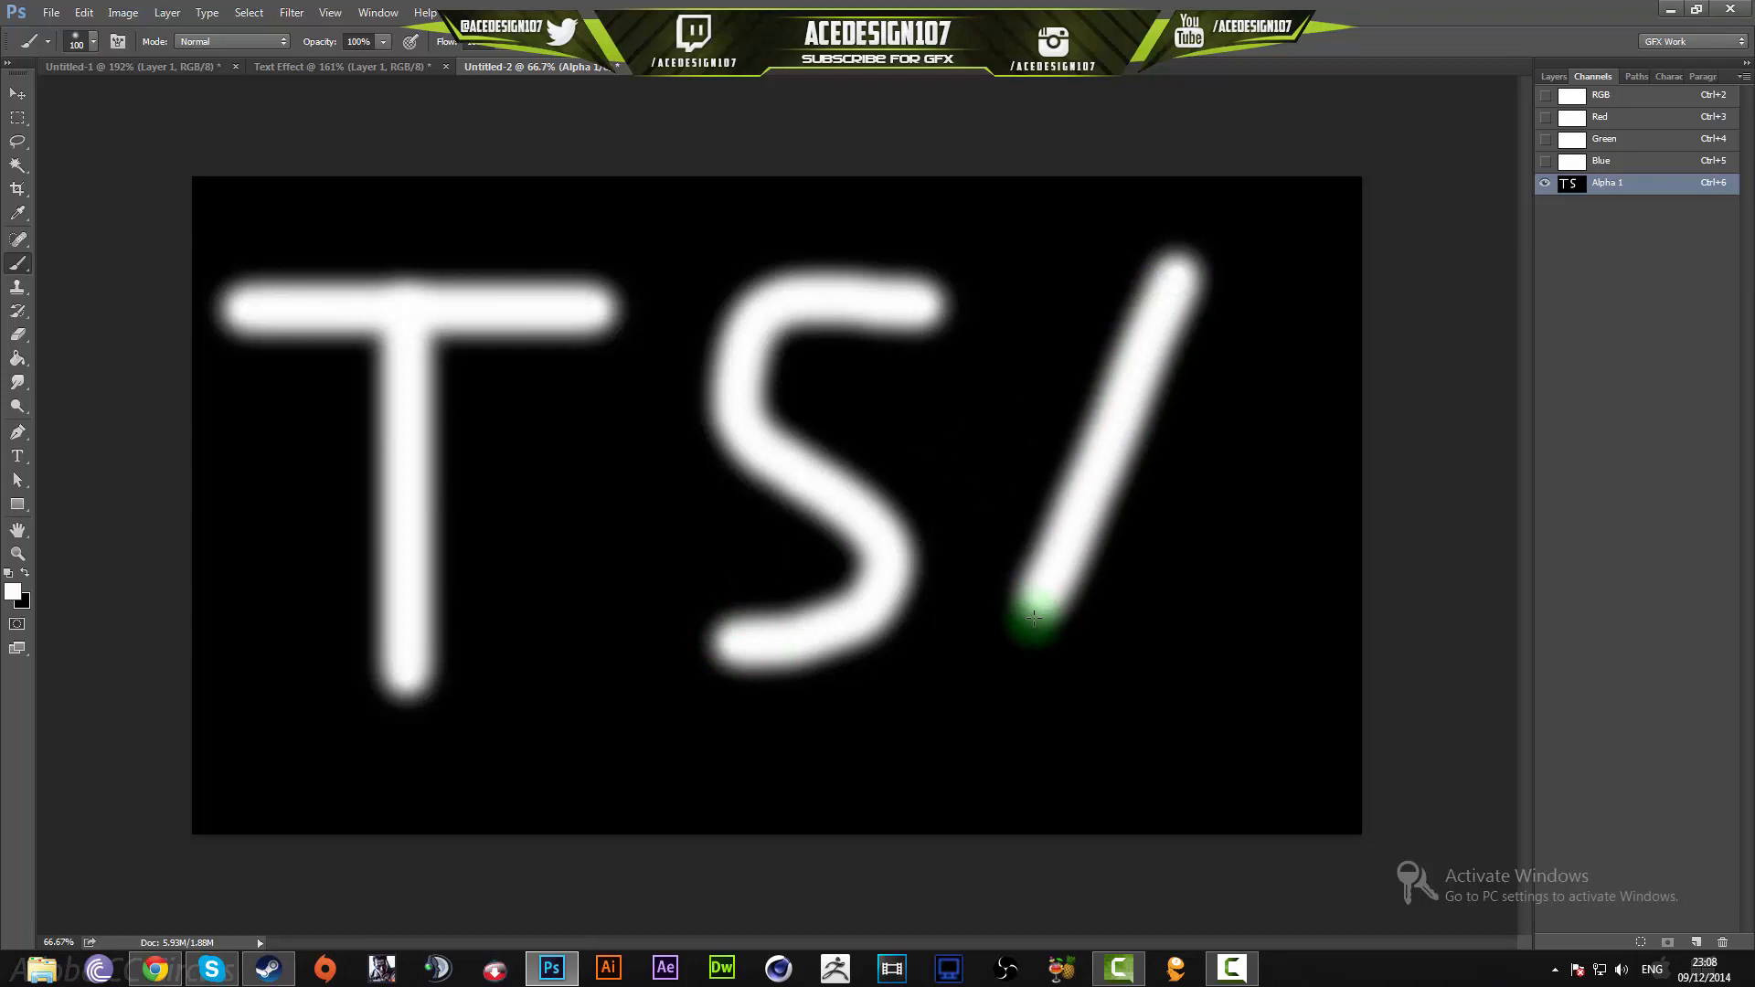
left_click_drag(1029, 621, 1287, 611)
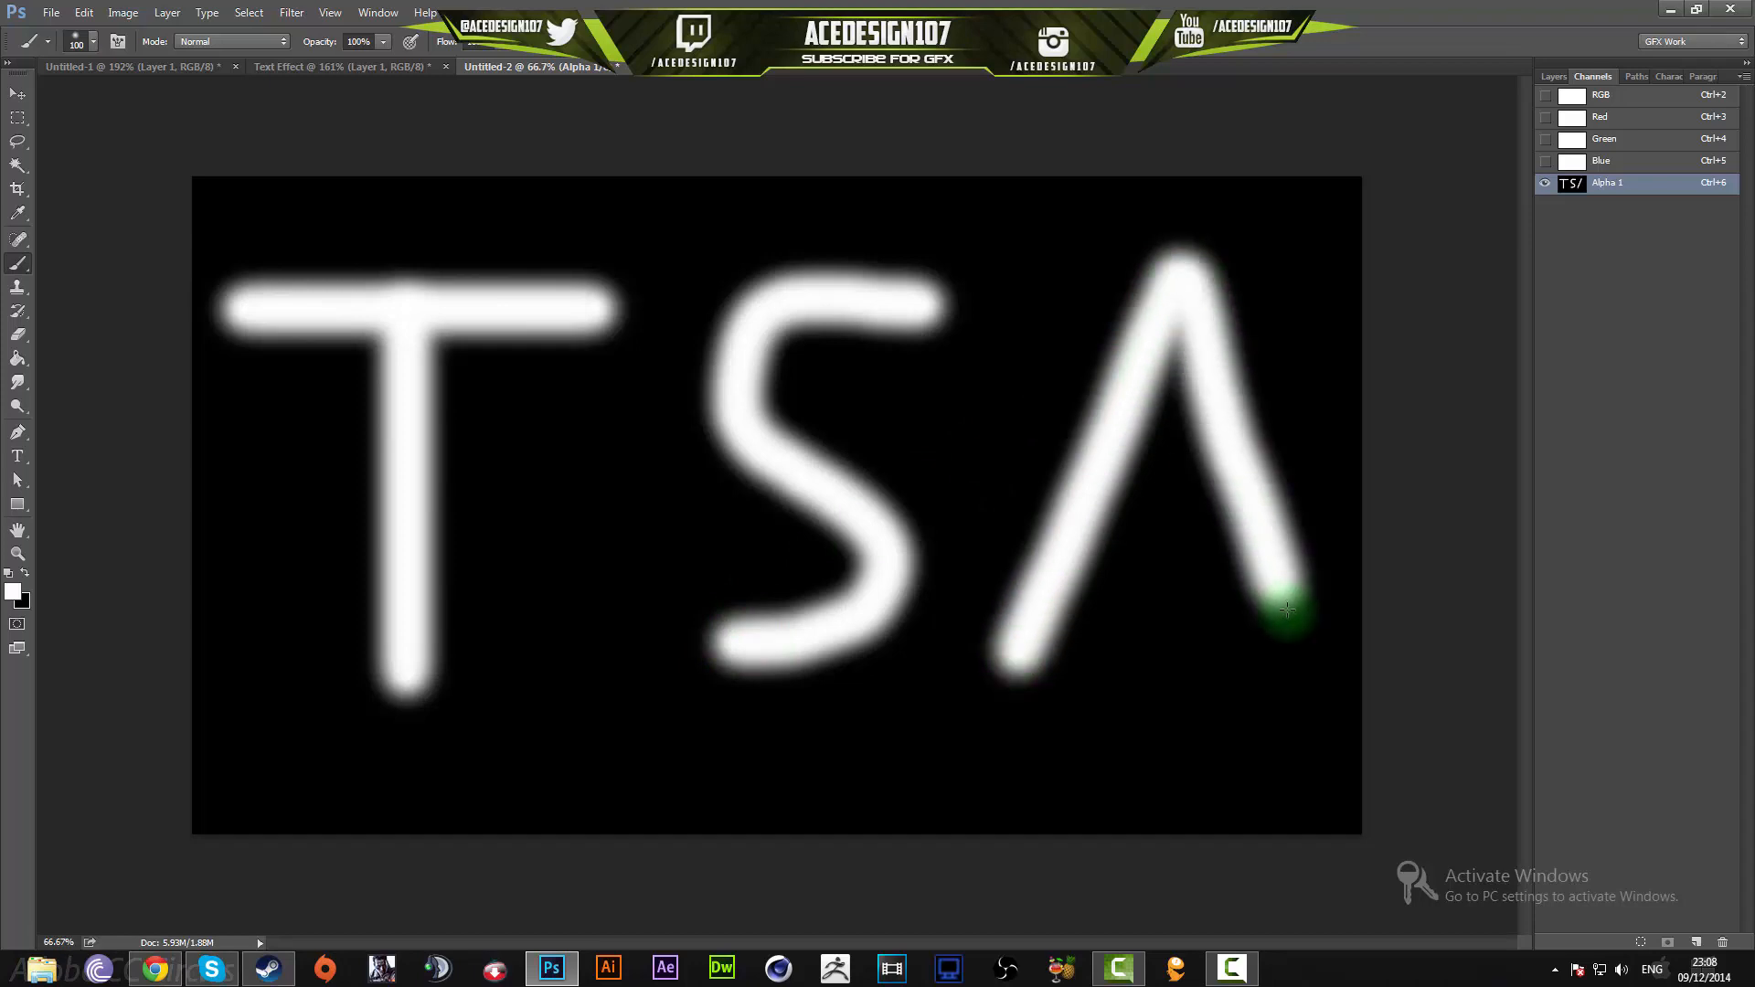
left_click_drag(1288, 611, 1176, 516)
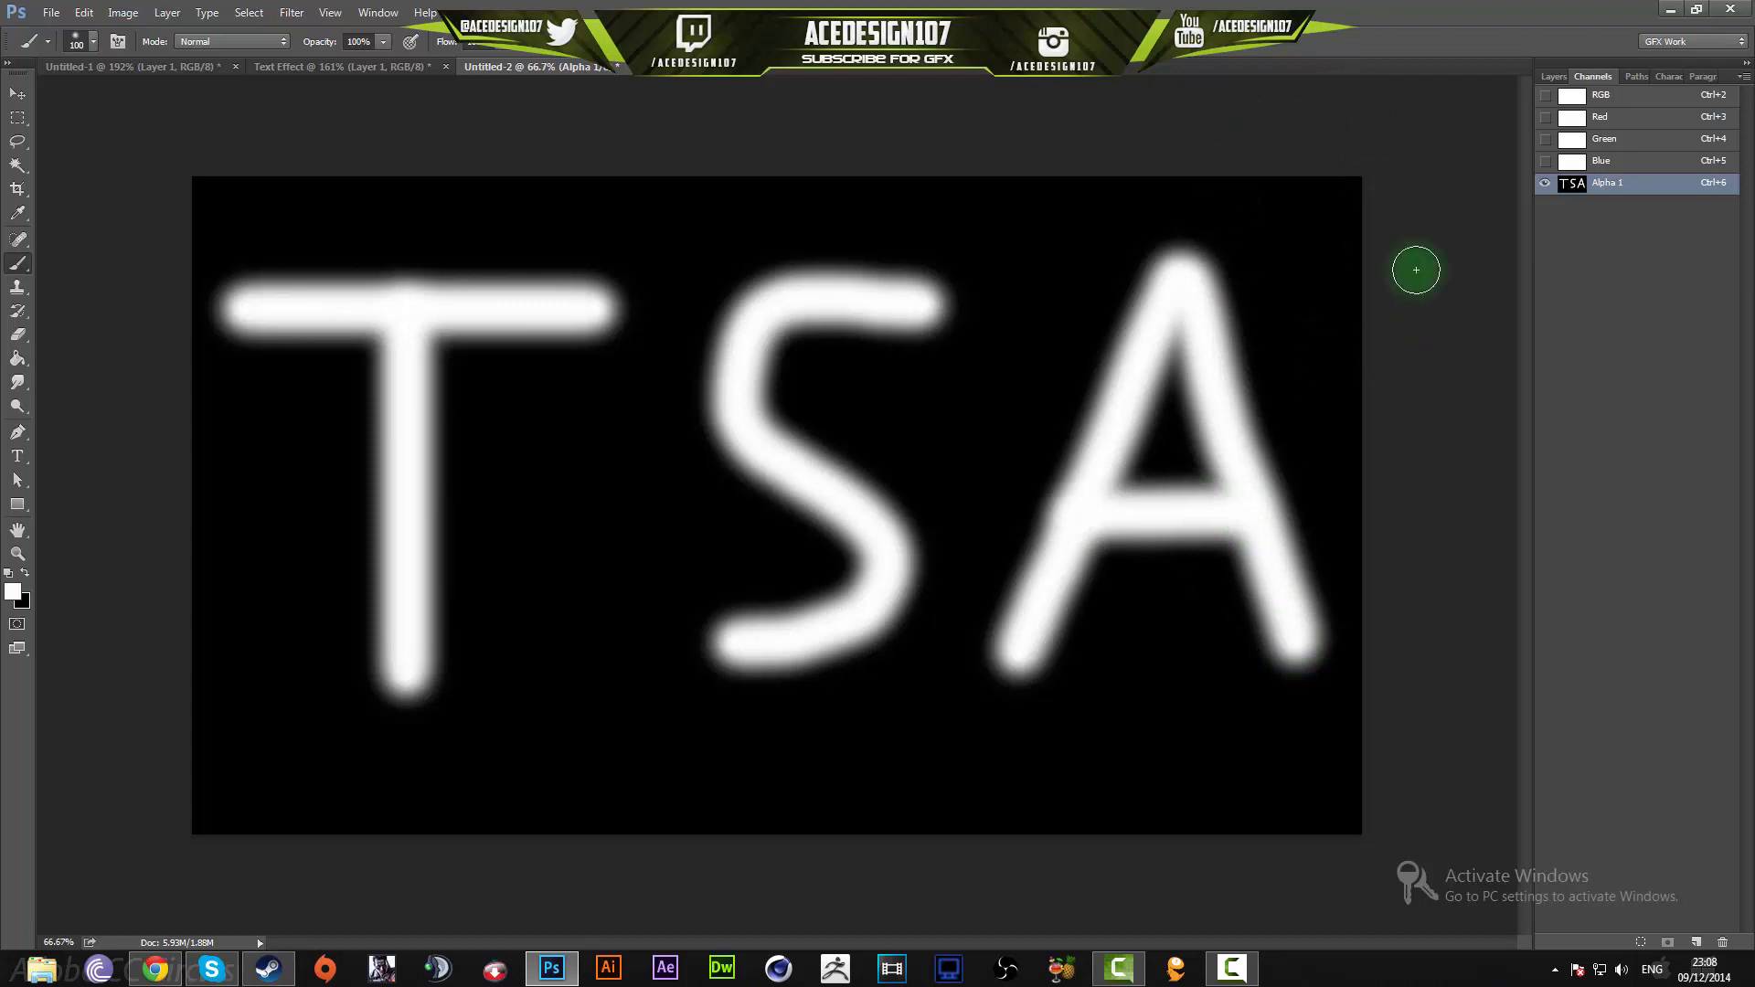
mouse_move(1572, 283)
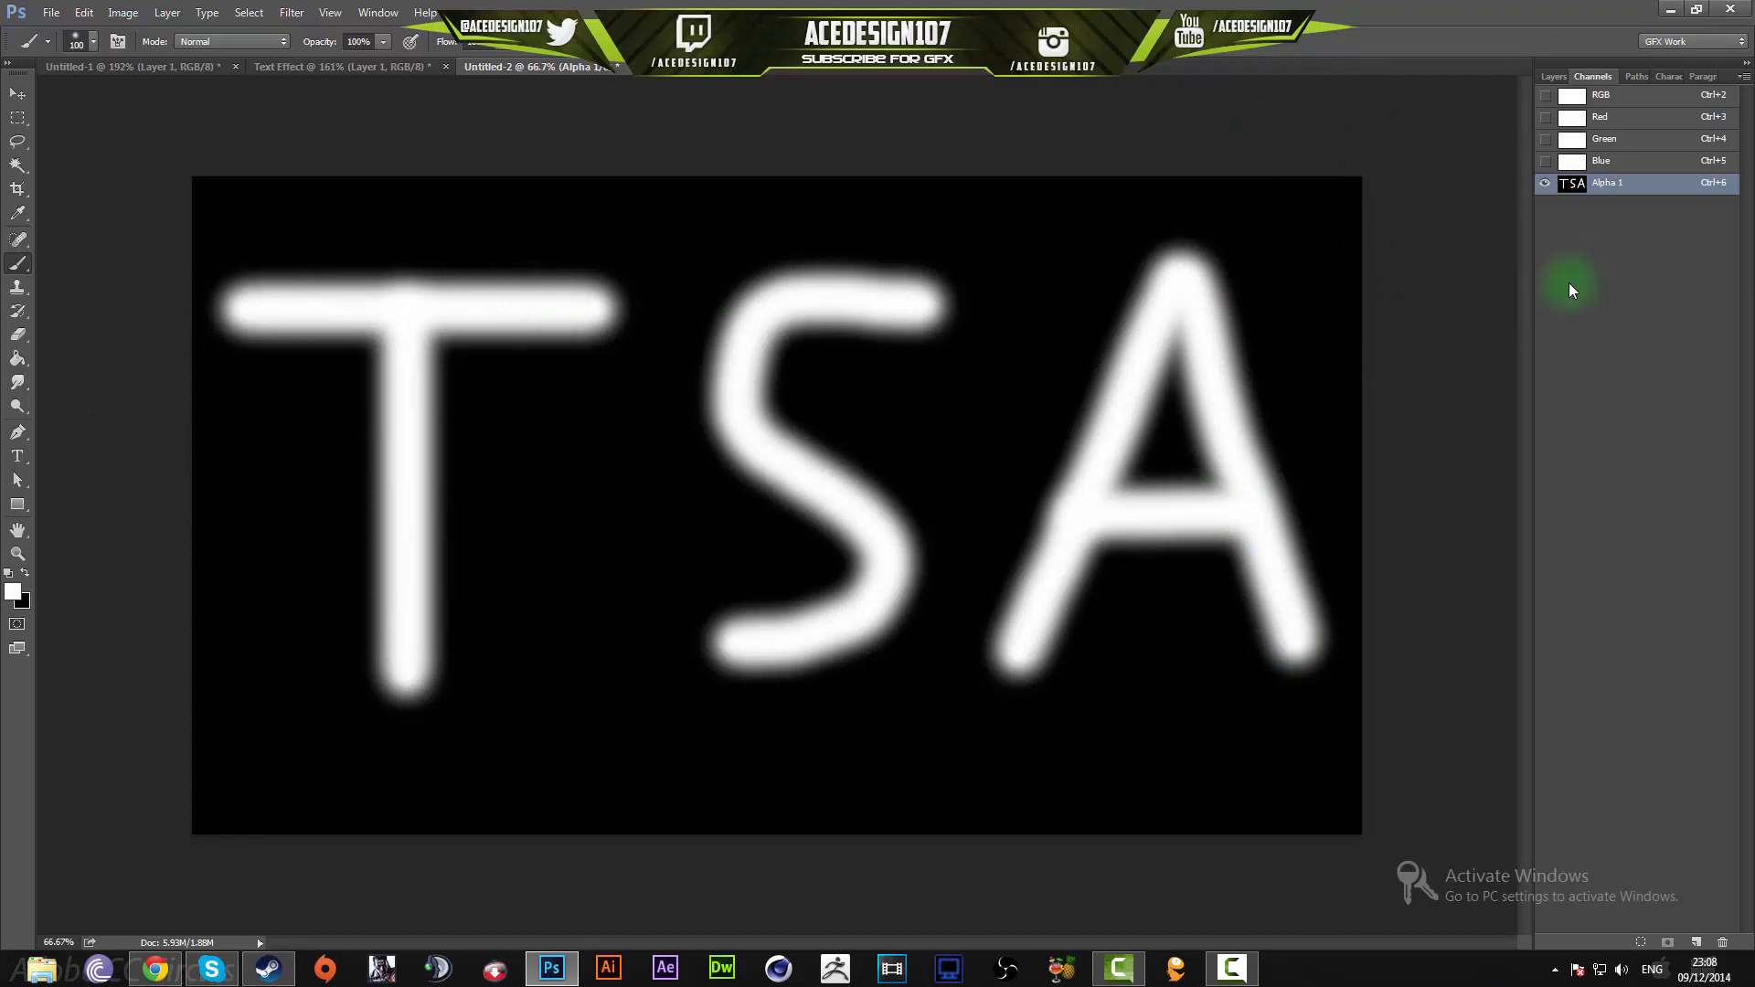
left_click(1552, 77)
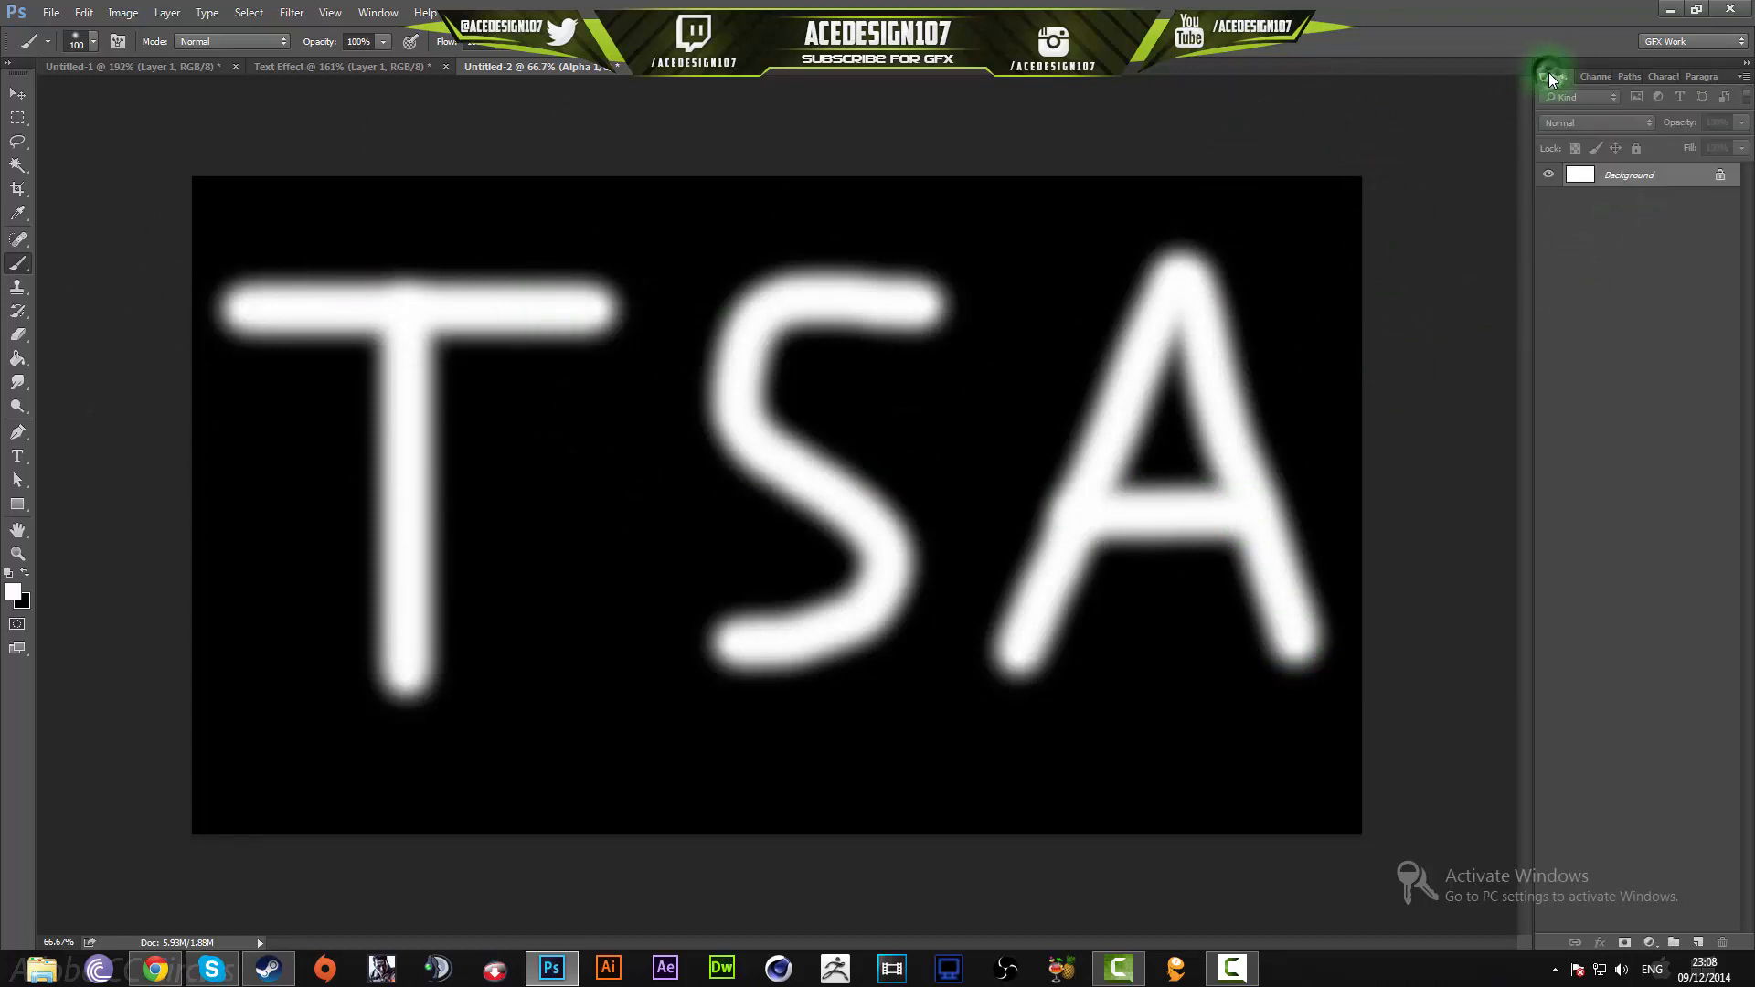
left_click(1593, 77)
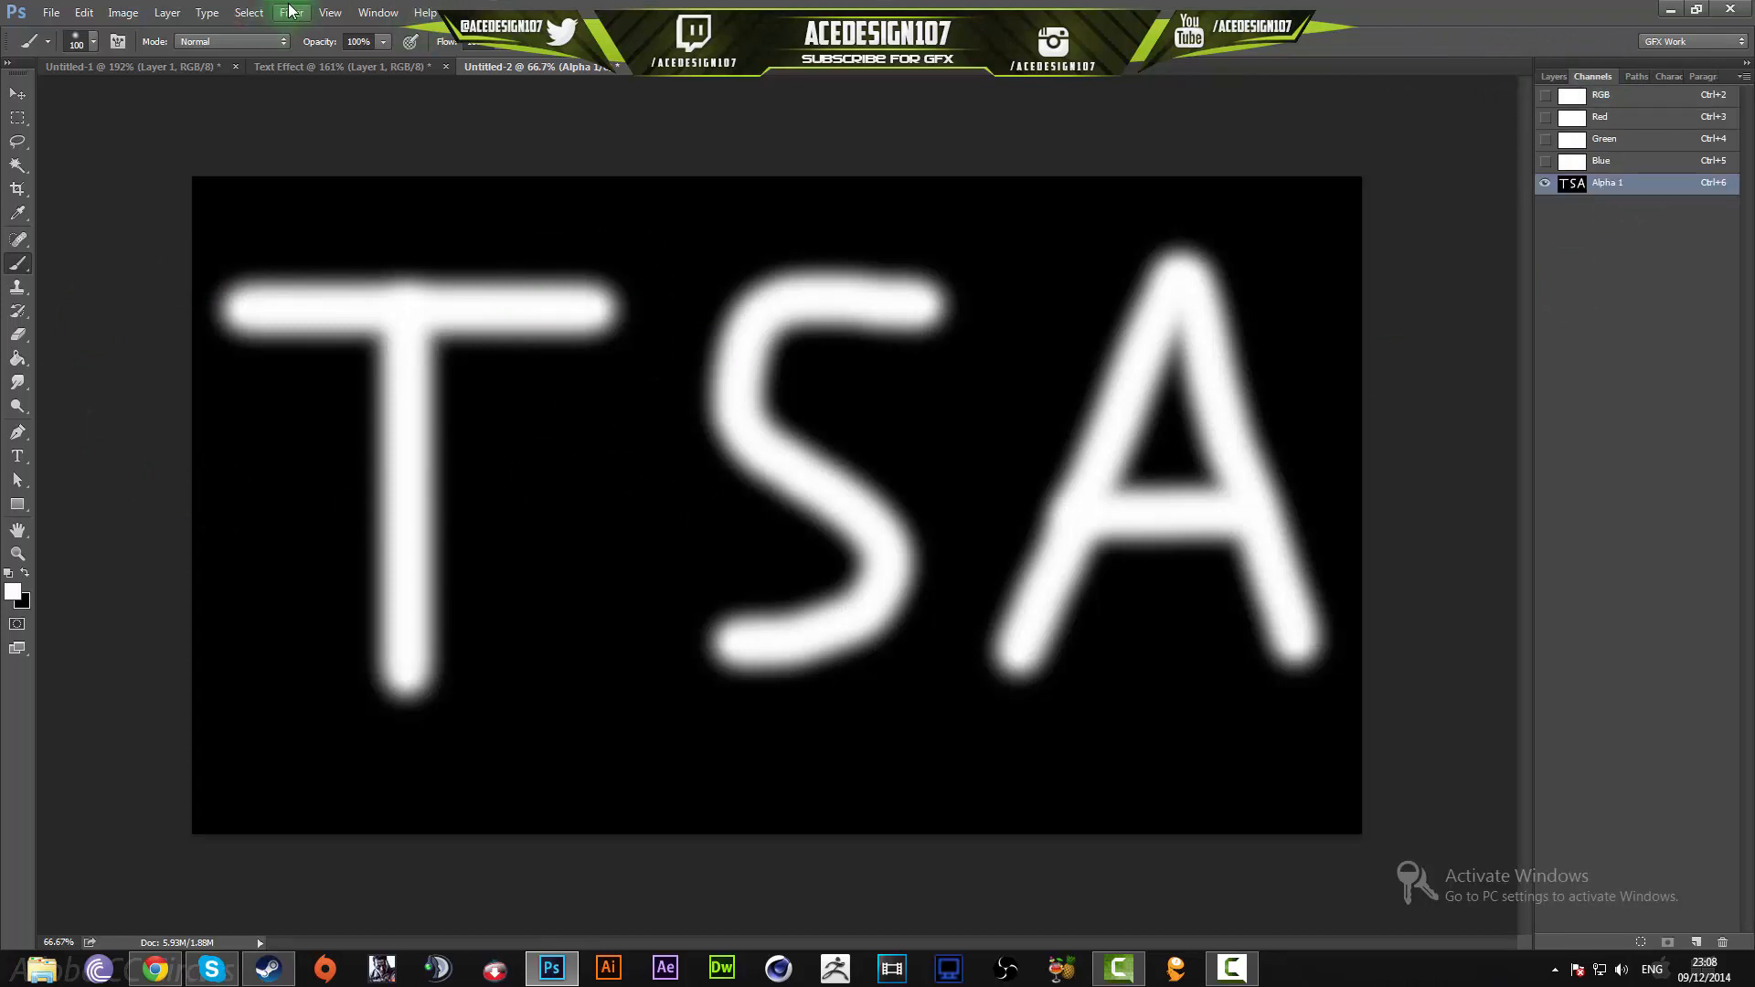
- Apply Color Halftone with Max Radius 8 to give the TSA letters dotted edges
left_click(291, 13)
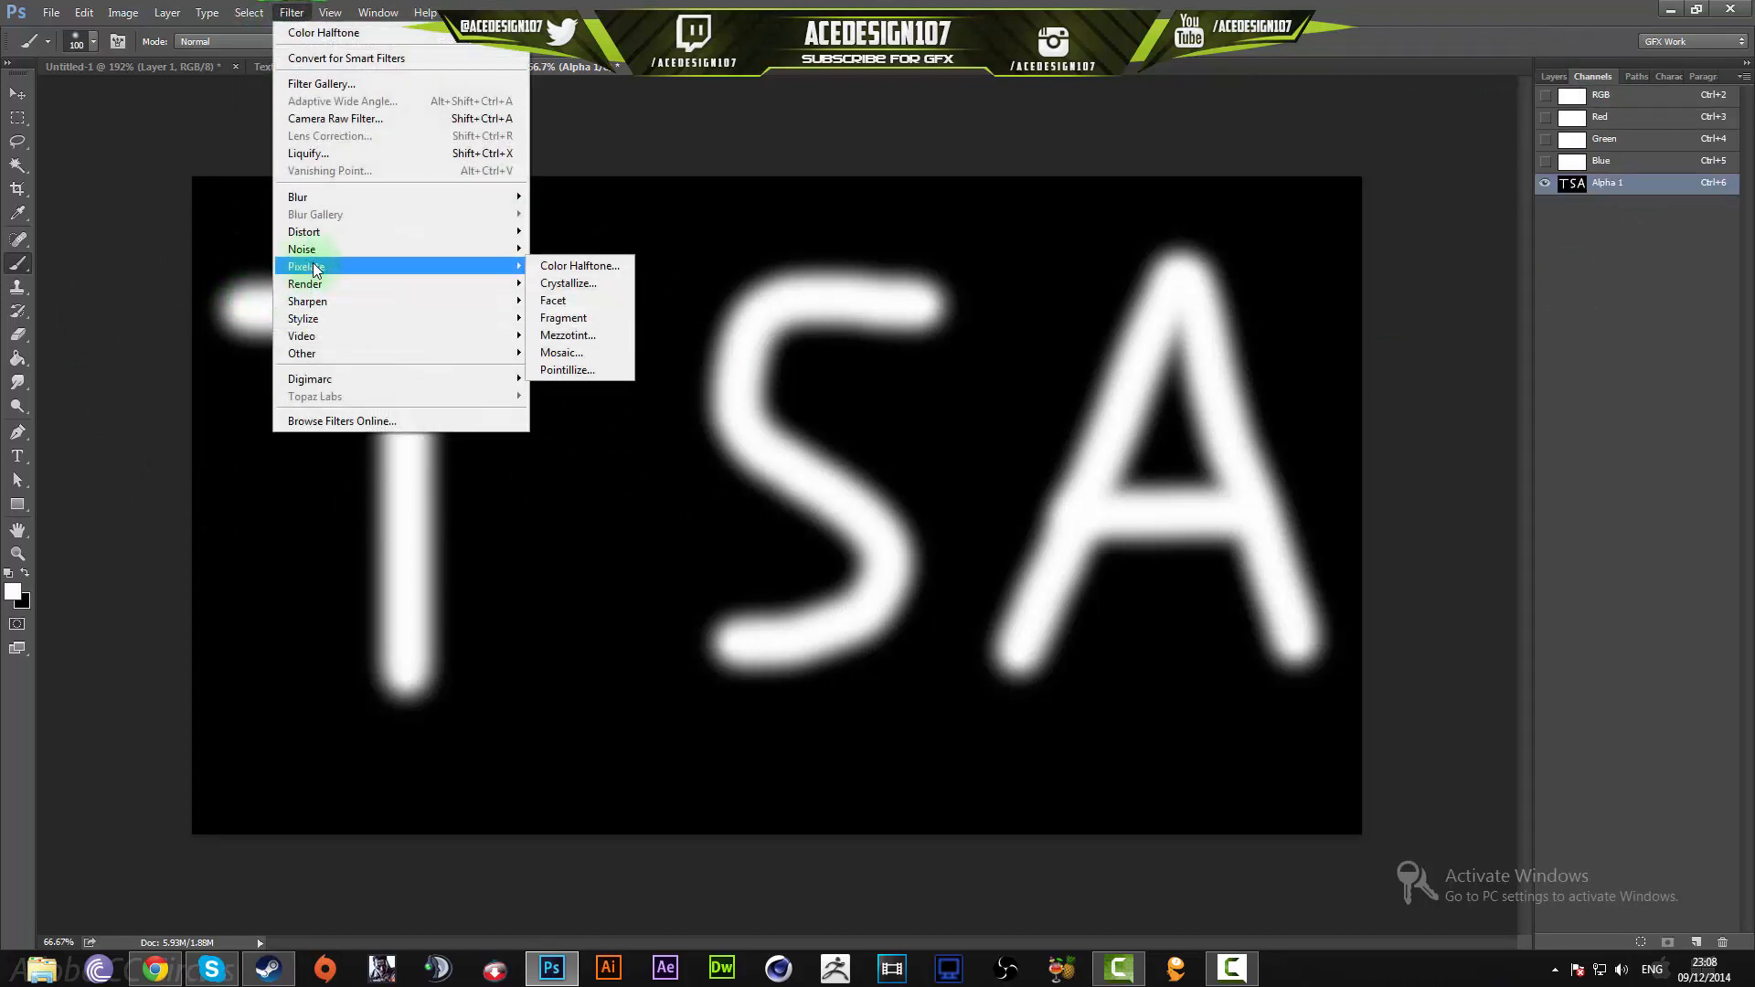
left_click(580, 265)
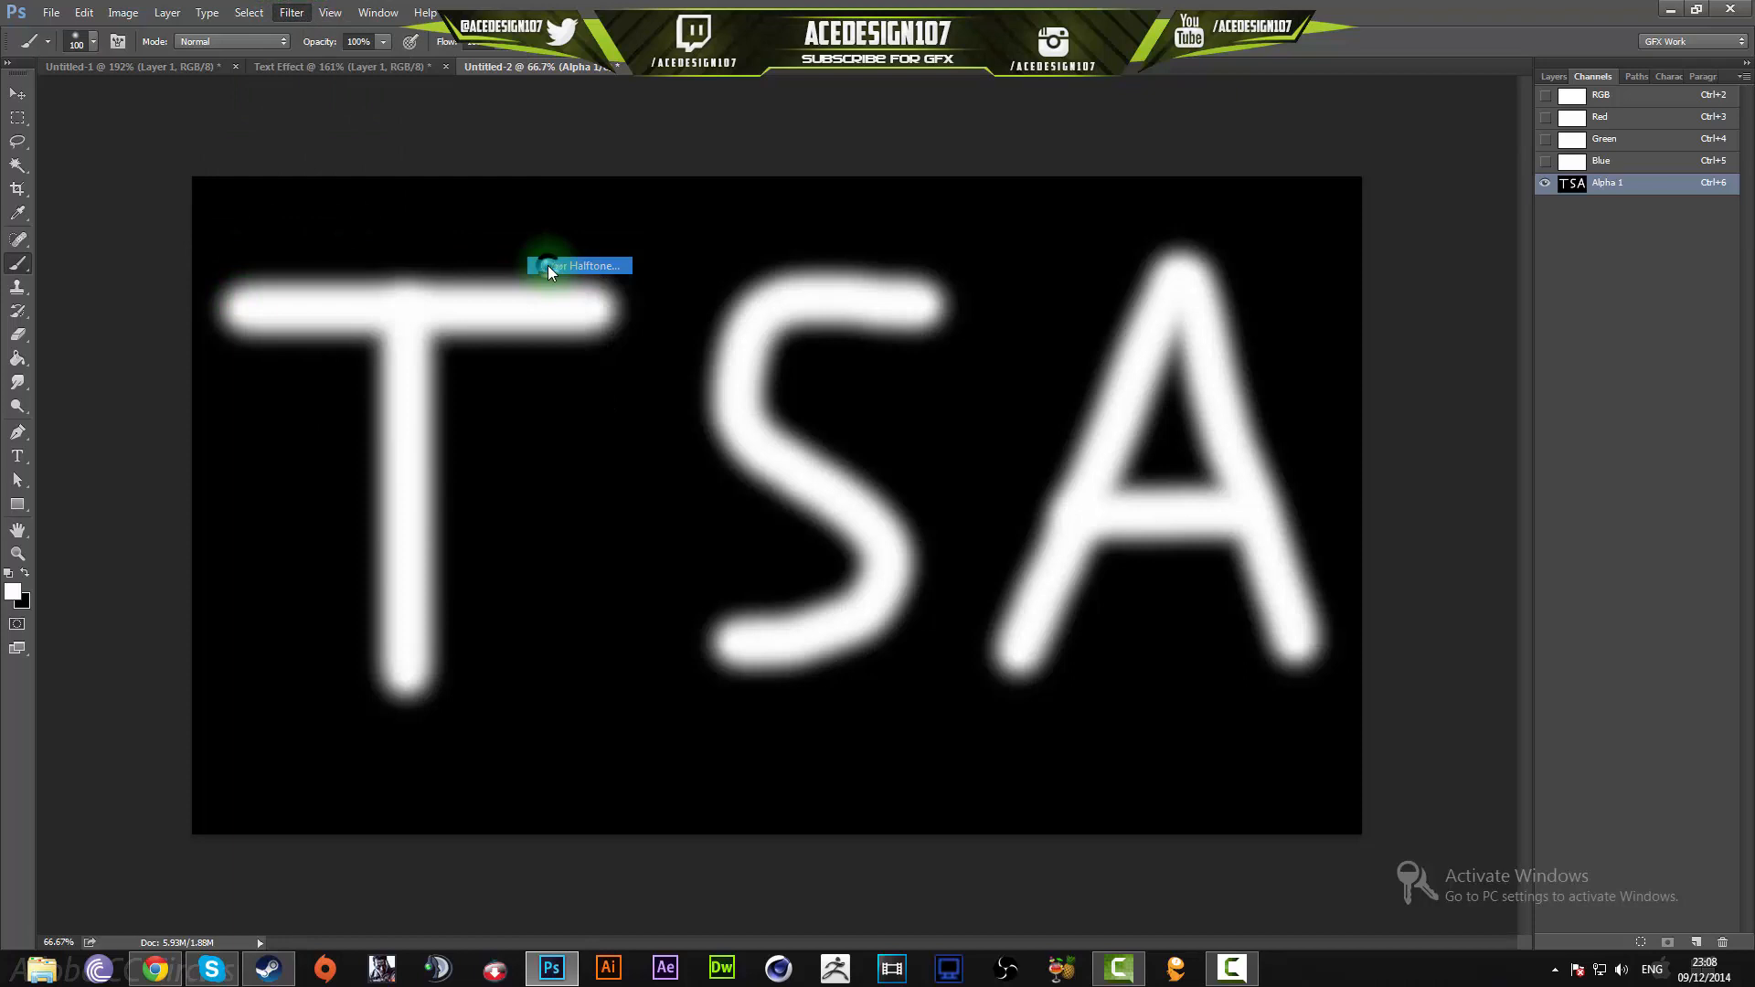
left_click(580, 265)
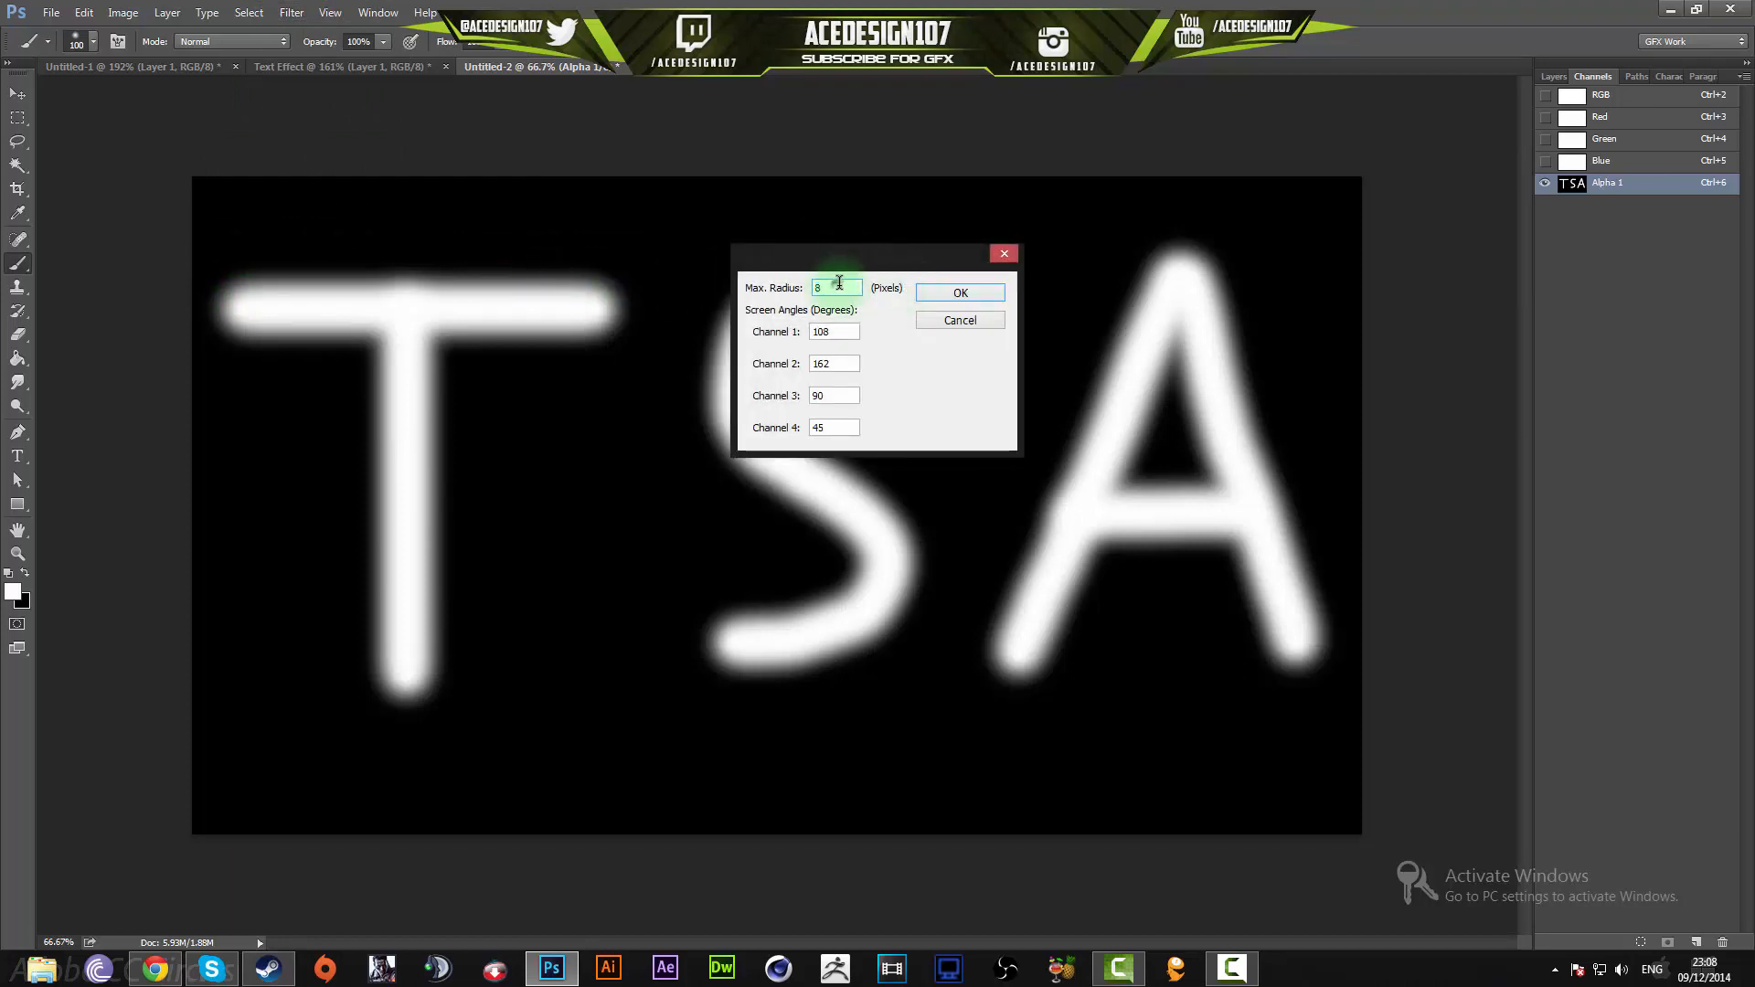
left_click(834, 331)
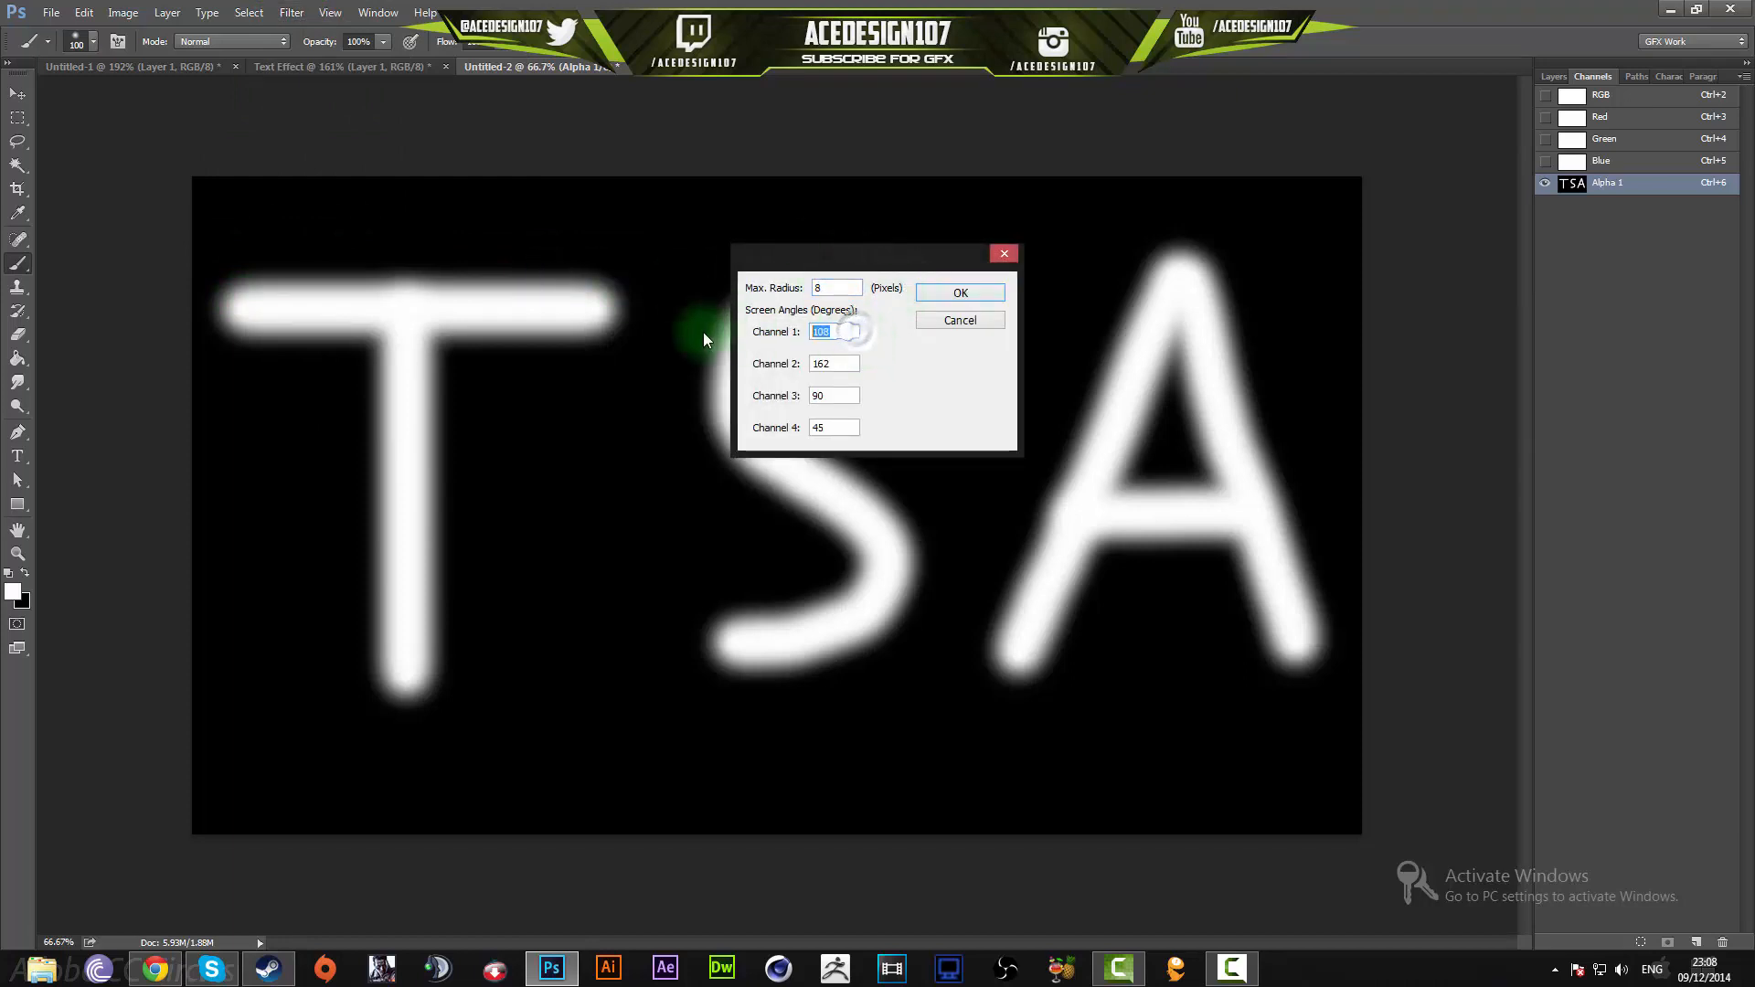
left_click(834, 362)
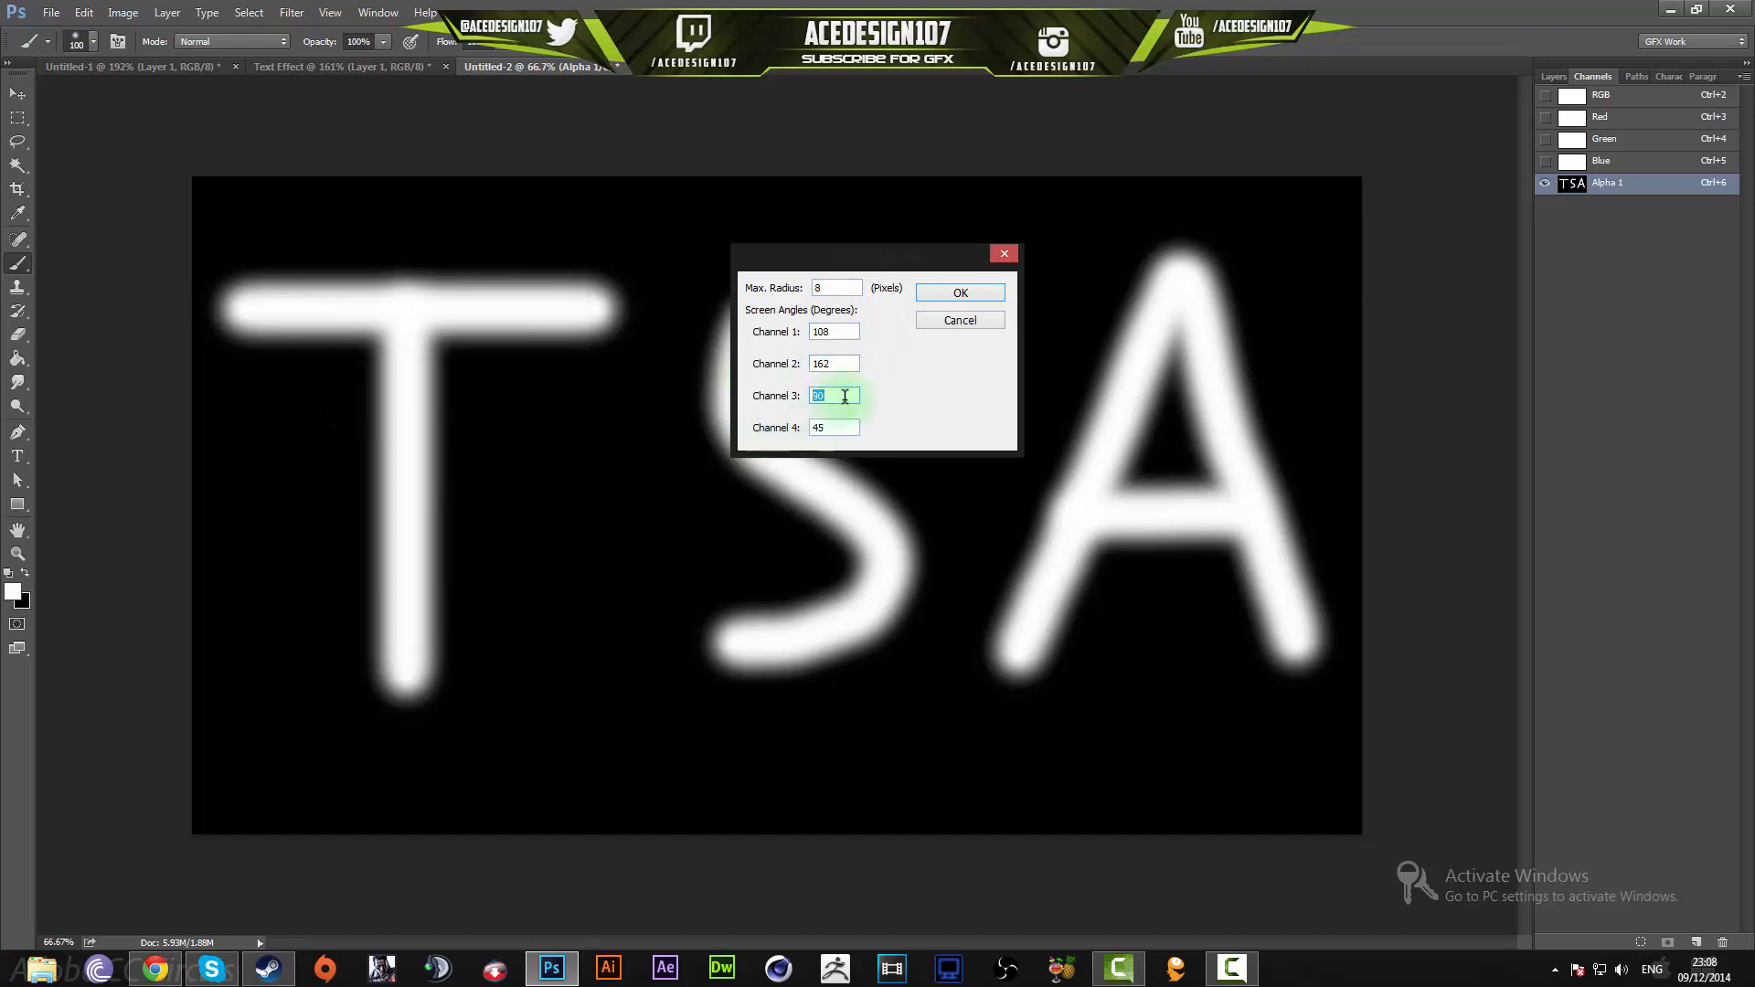
left_click(958, 292)
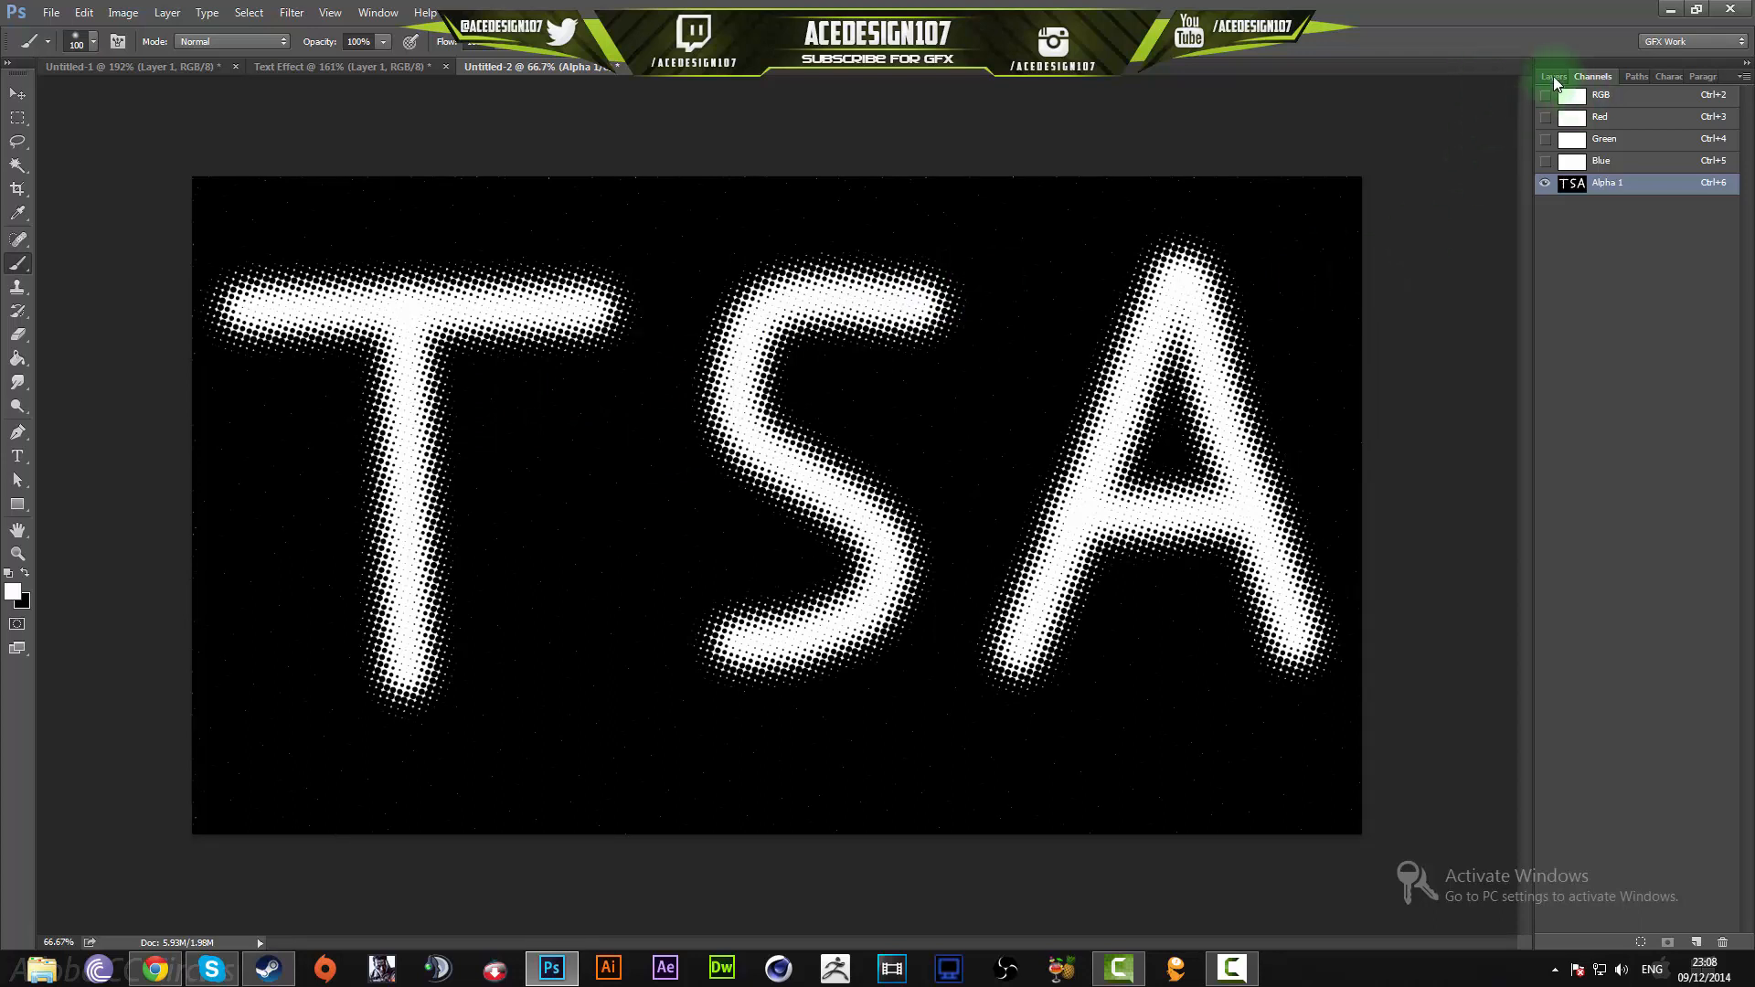
left_click(1555, 77)
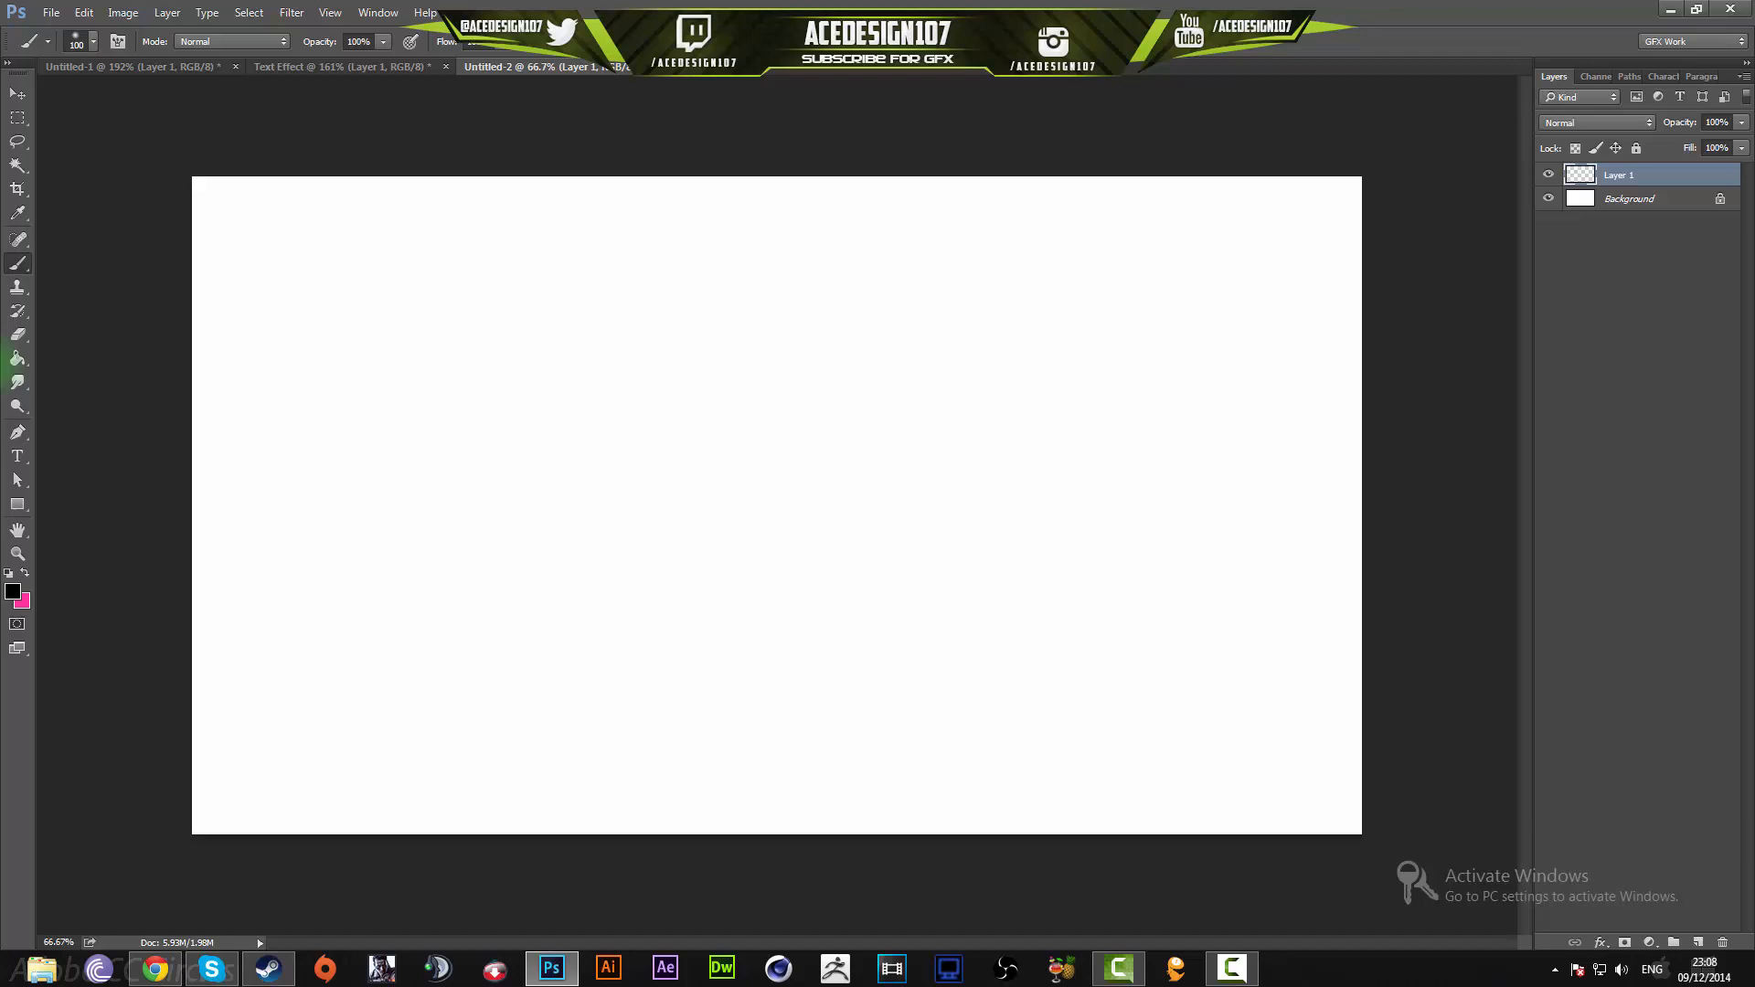
- Set the foreground colour to bright green
left_click(19, 591)
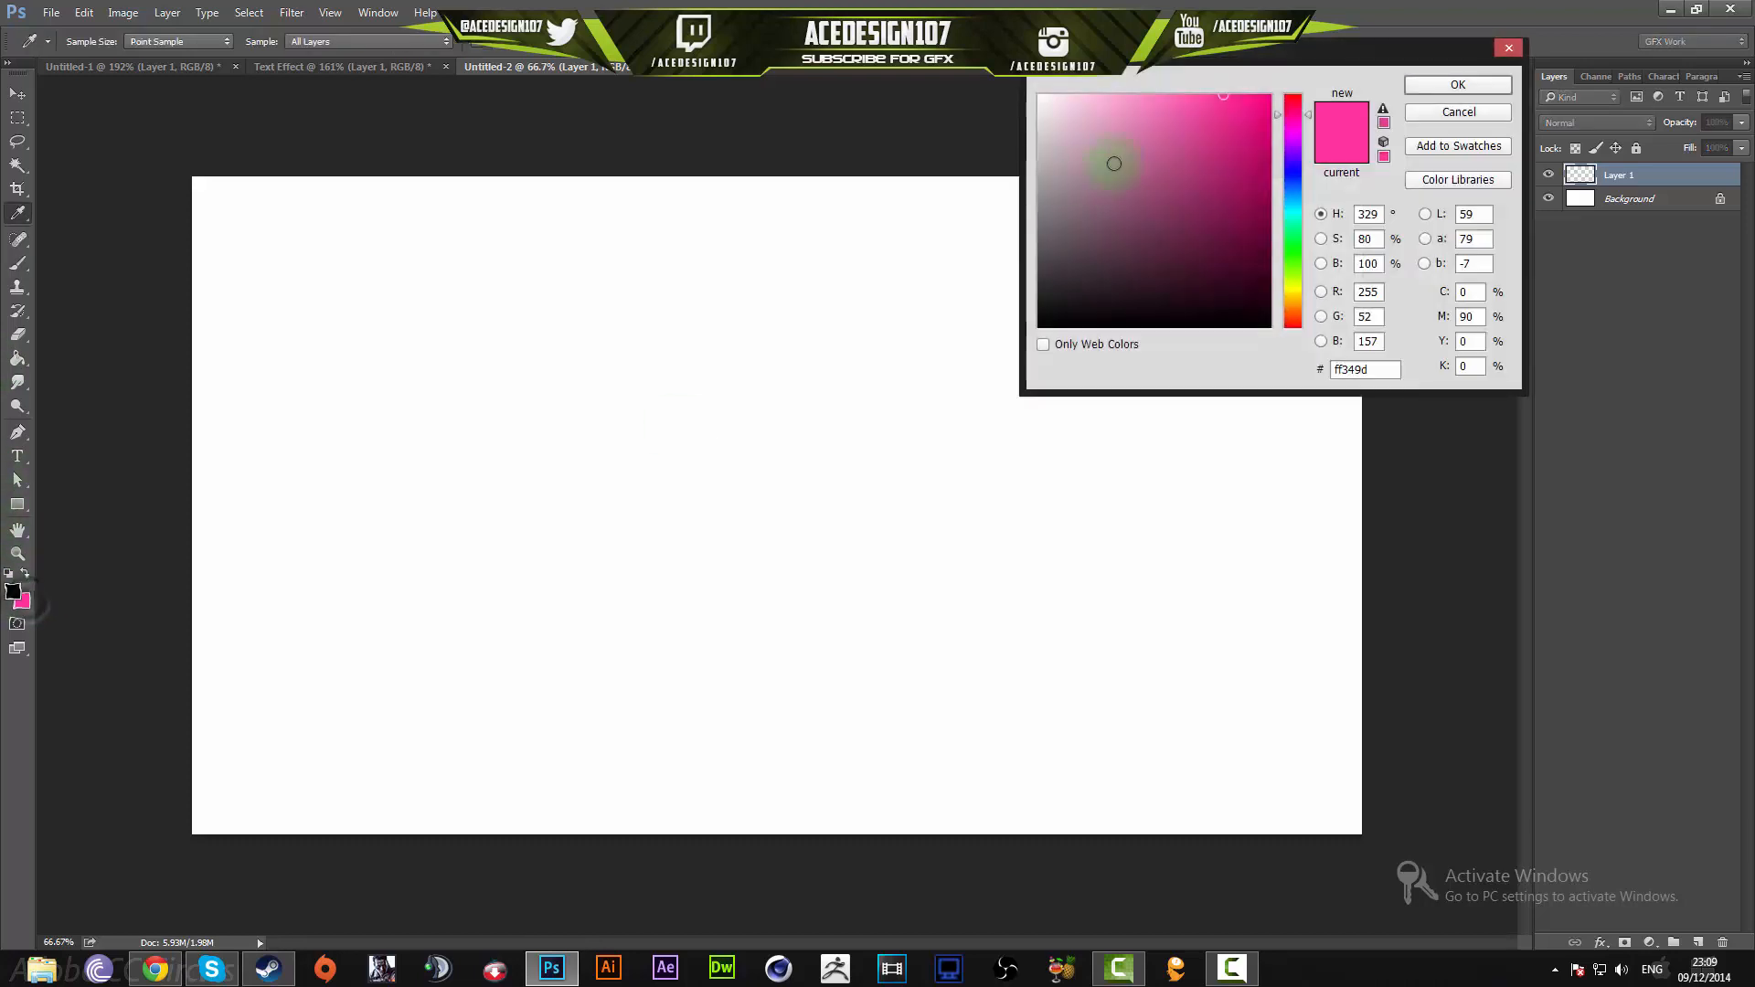
left_click(1291, 240)
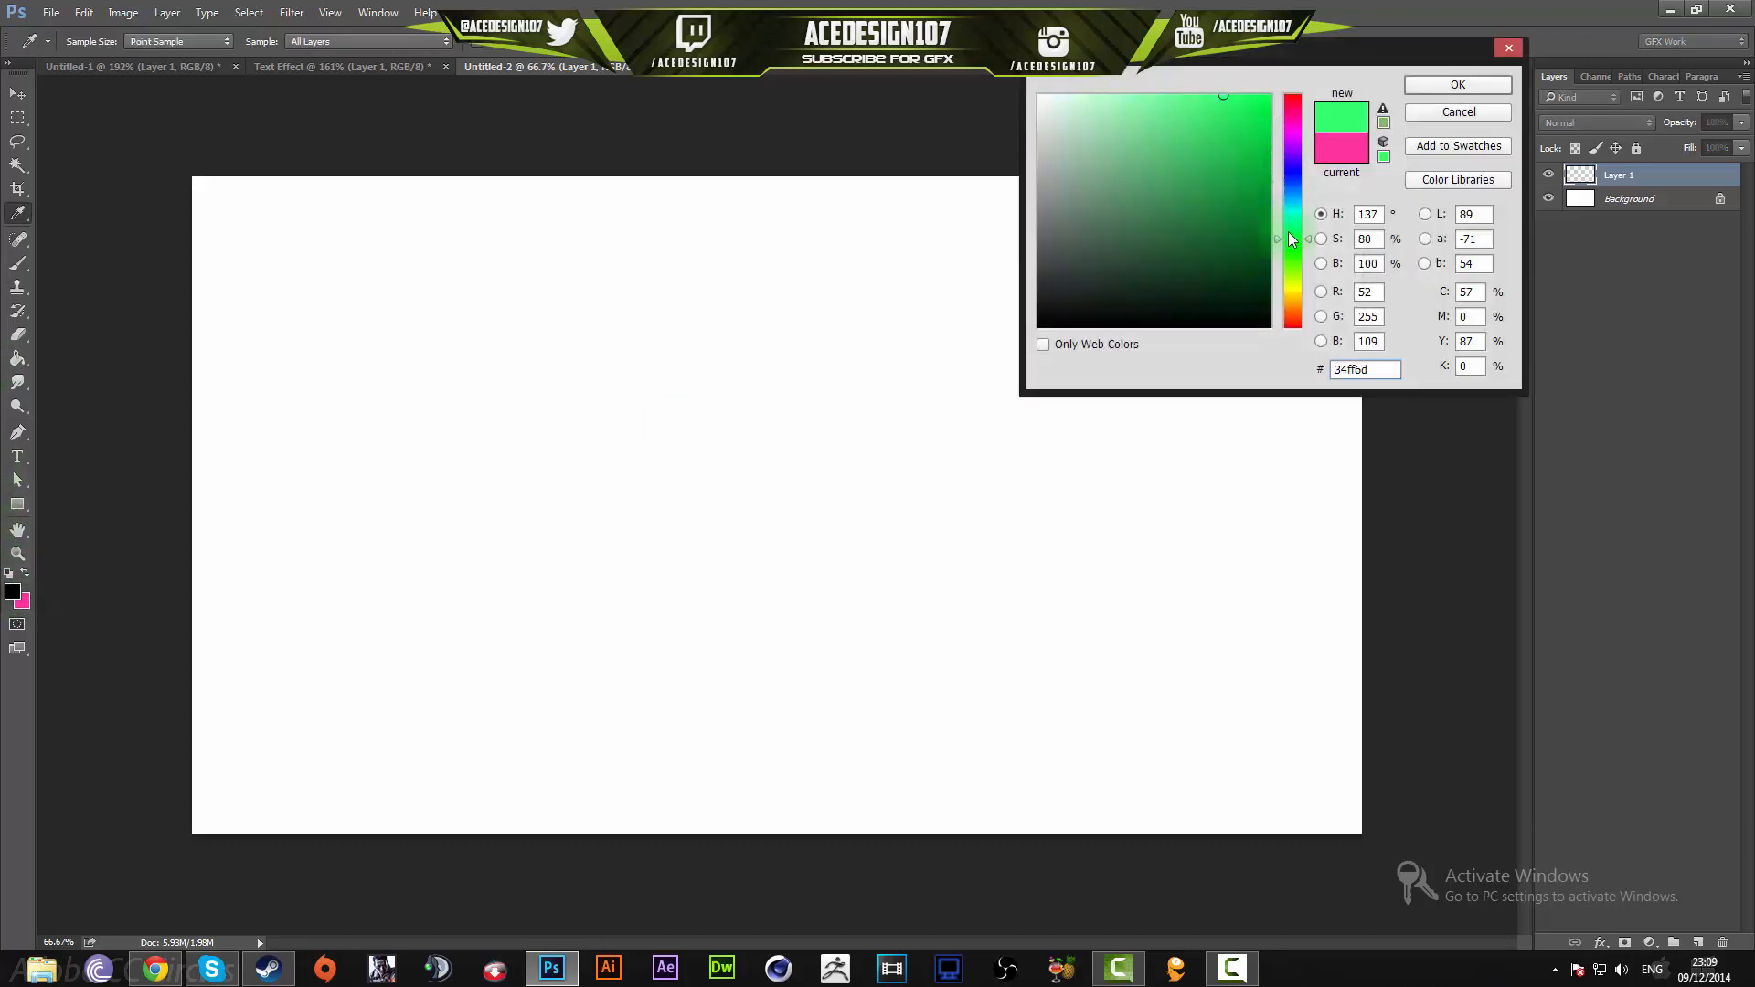
left_click(1458, 84)
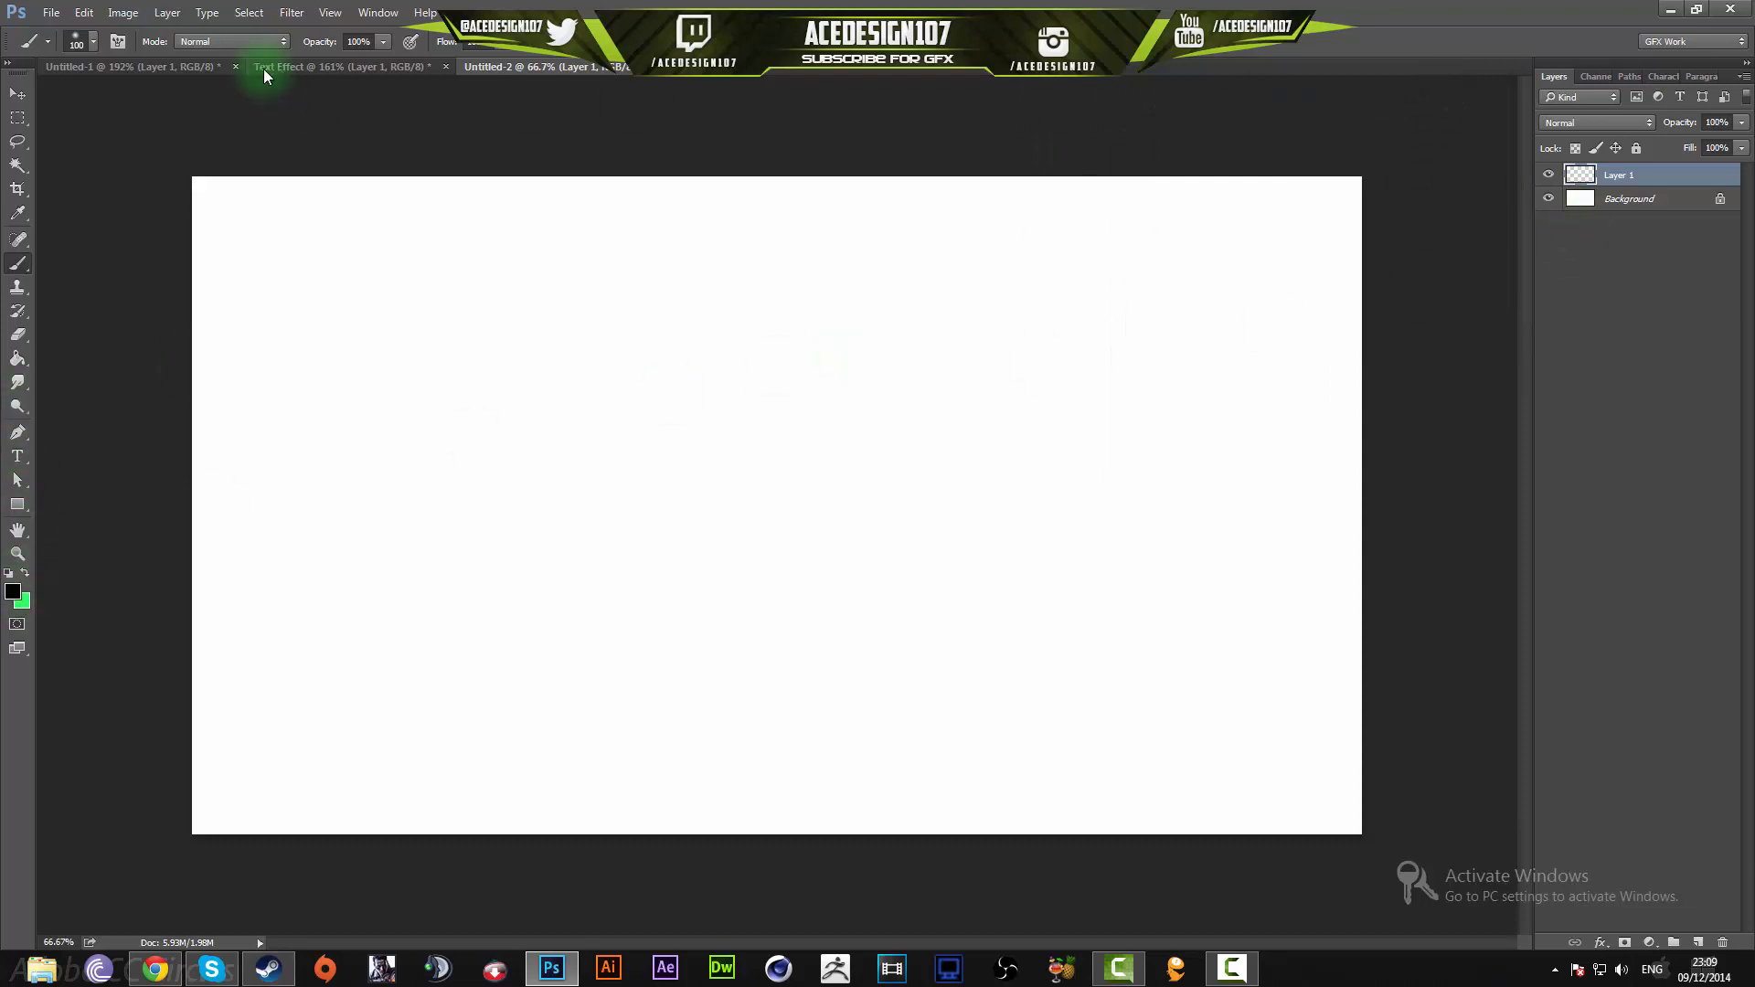
- Load the Alpha 1 channel as a selection of the letters for filling
left_click(249, 13)
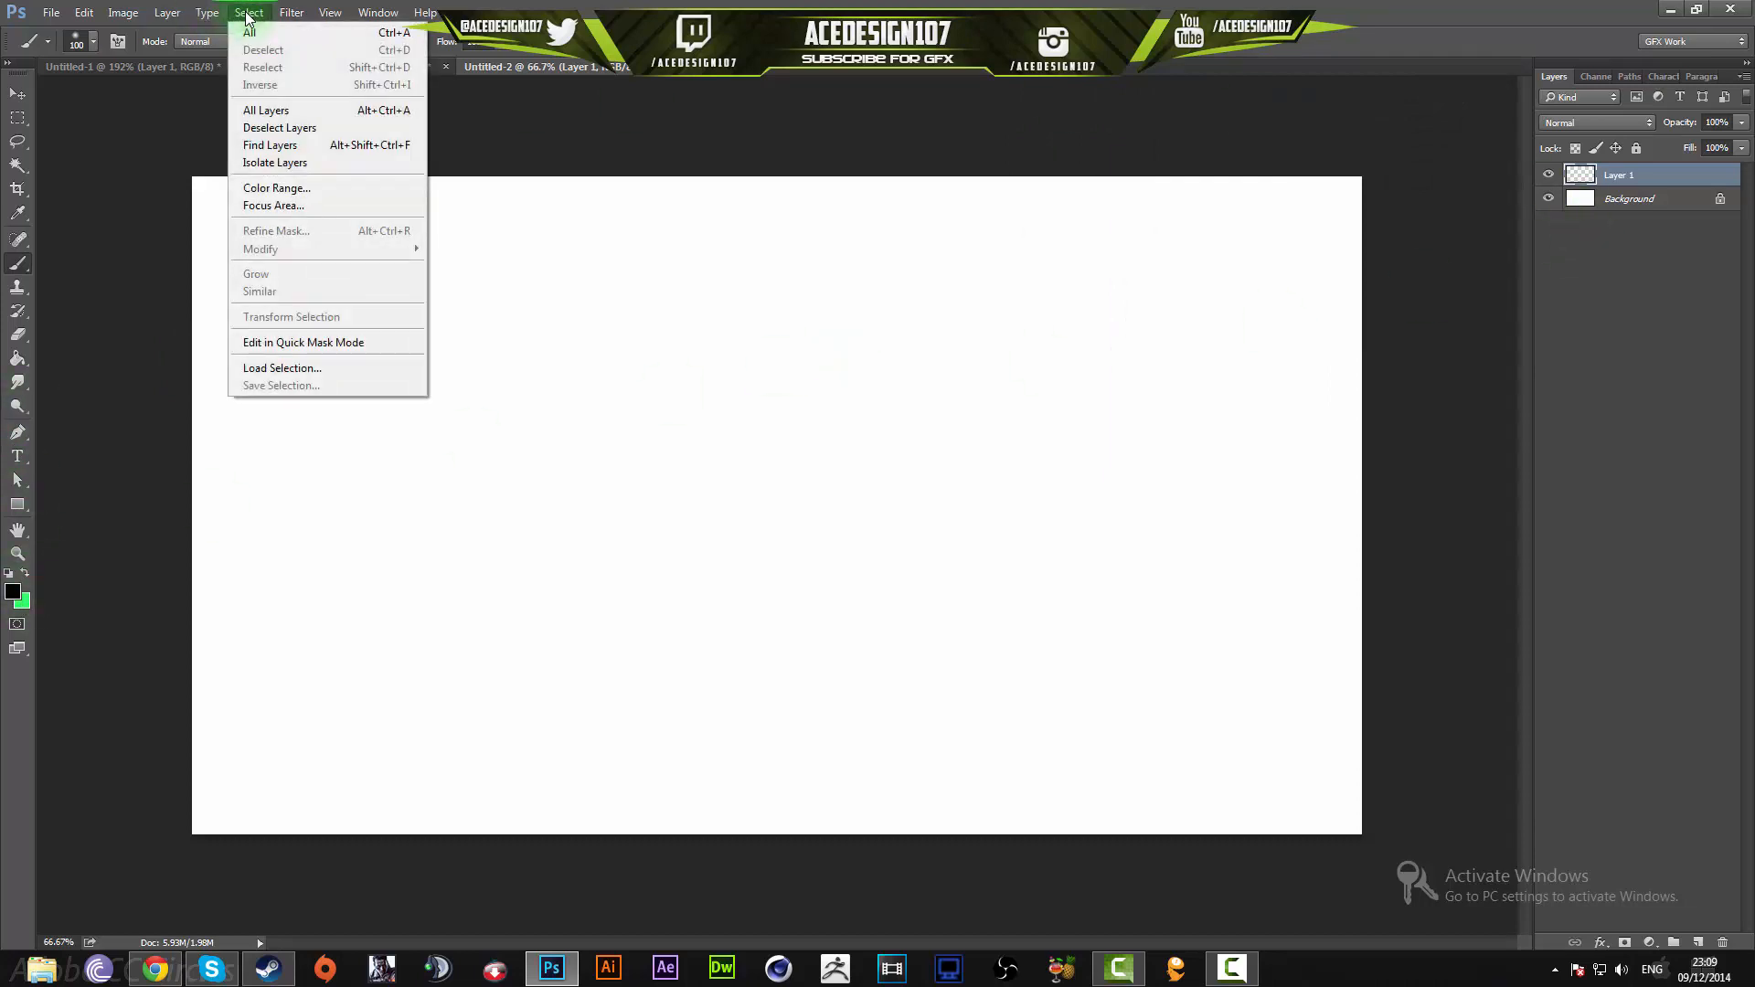
left_click(281, 367)
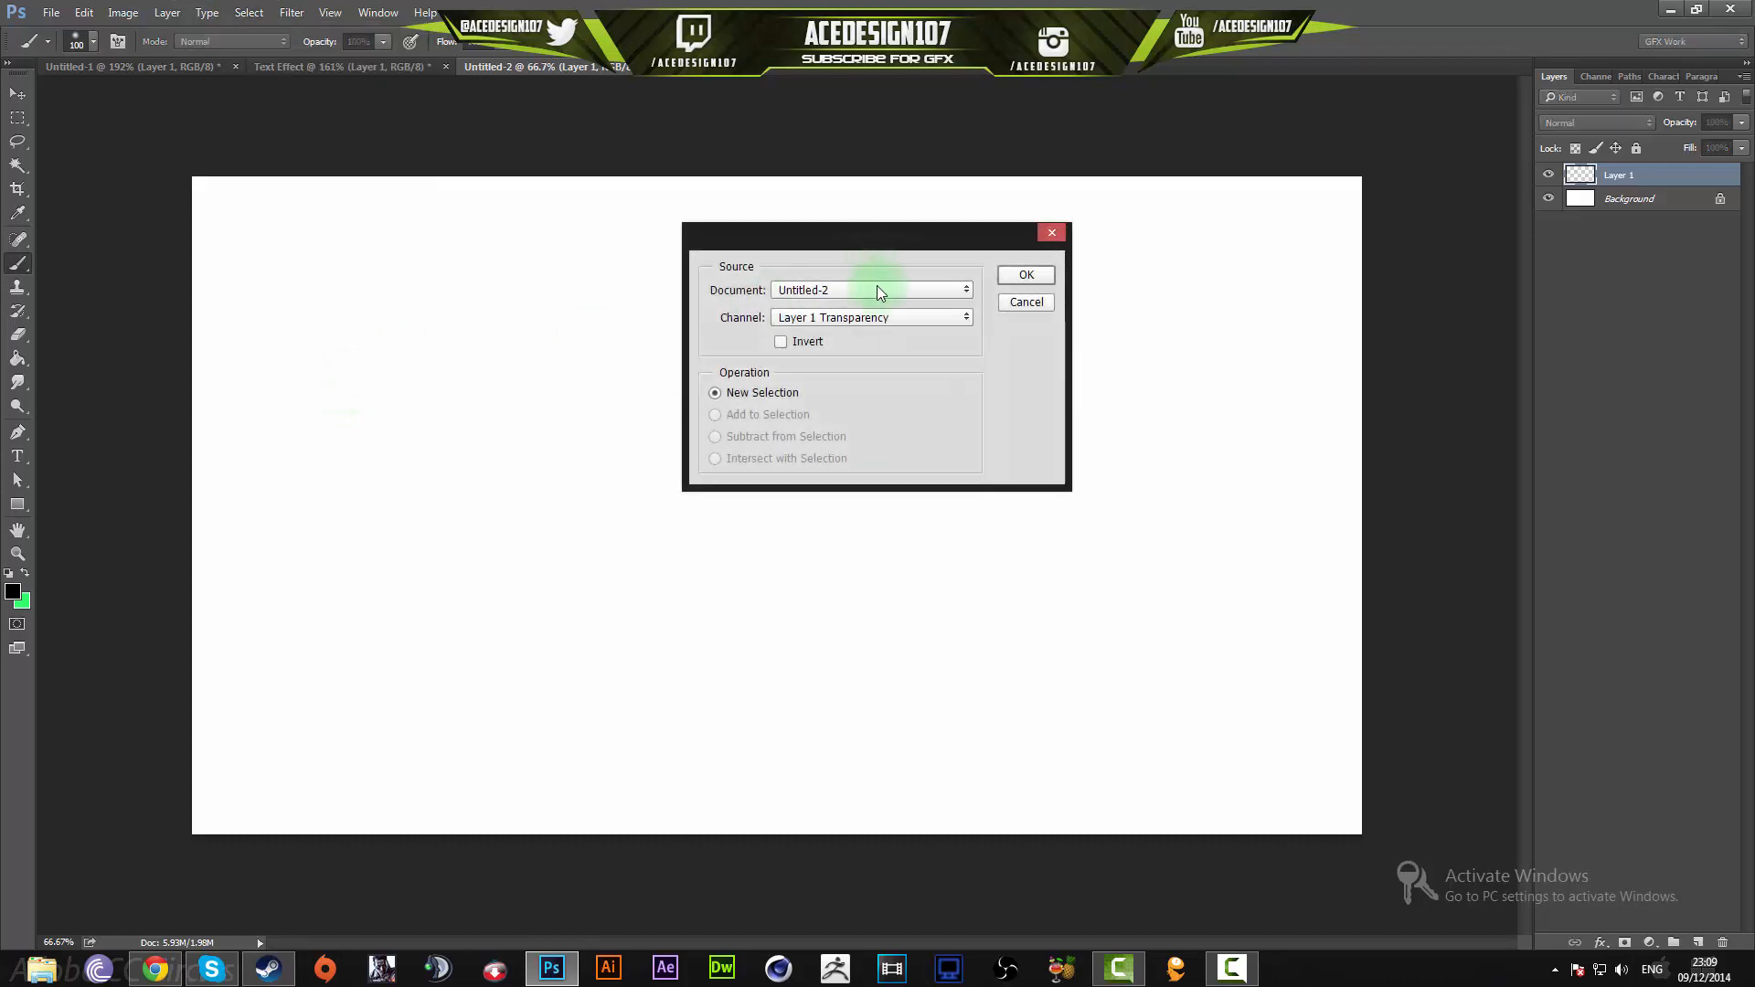
left_click(870, 316)
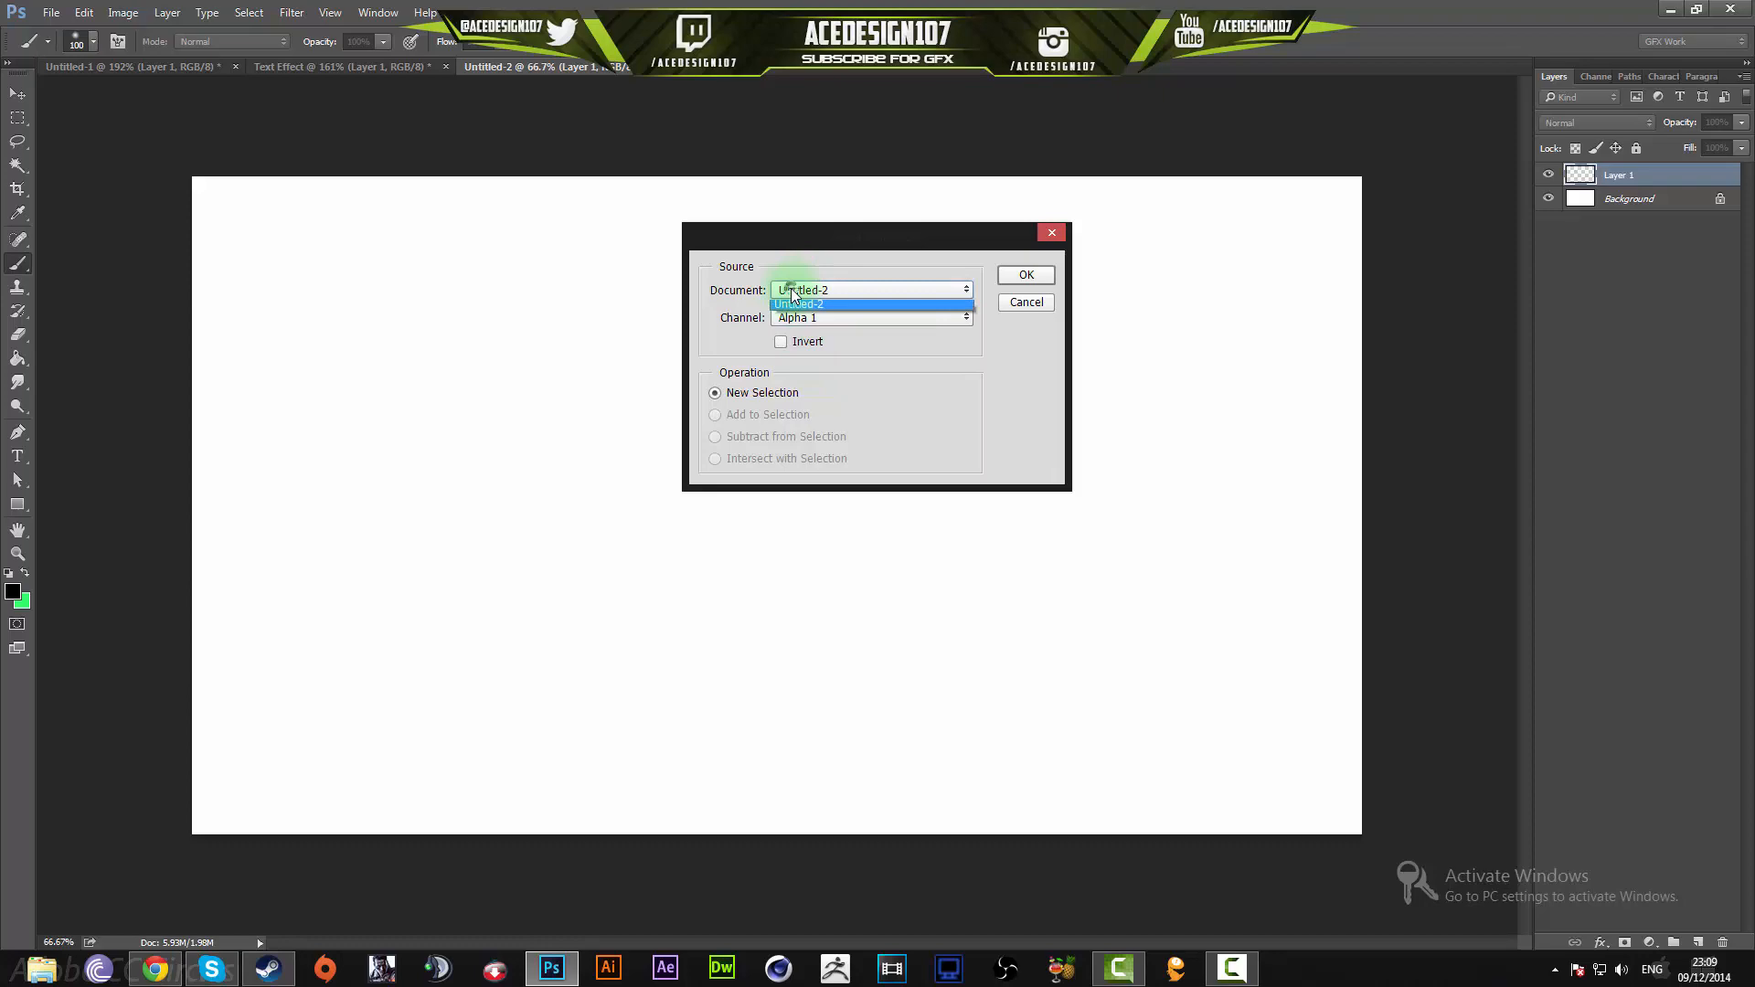
left_click(799, 304)
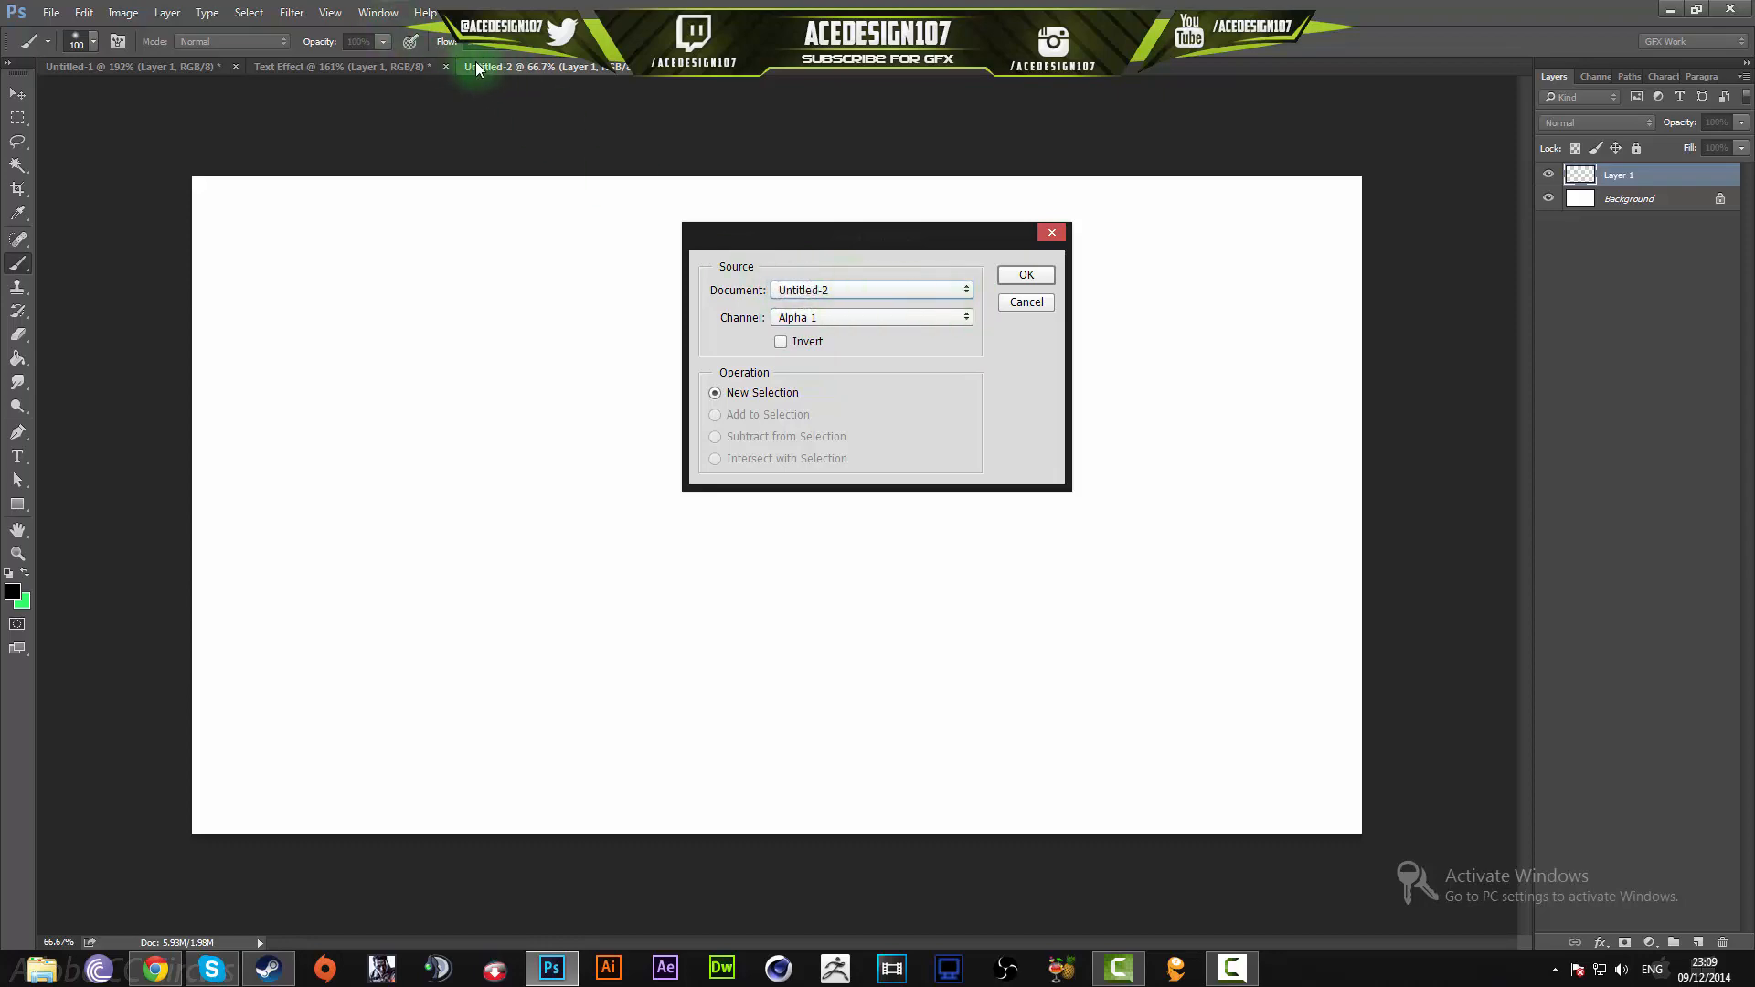
left_click(1024, 276)
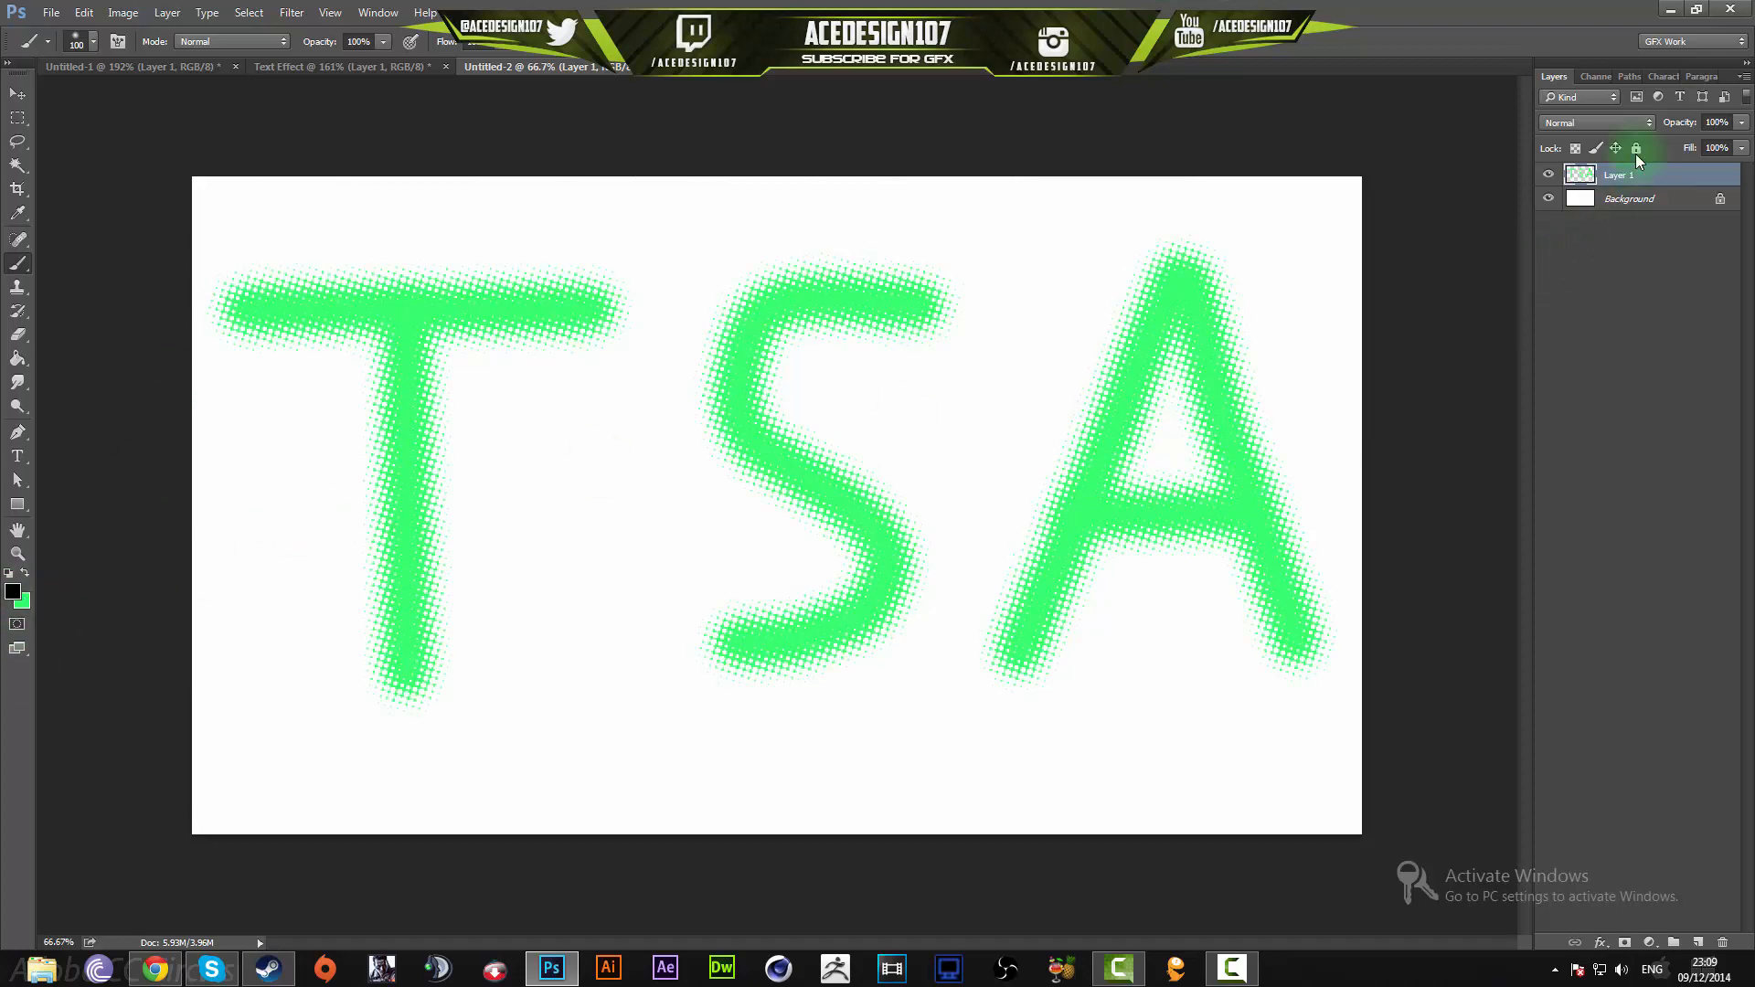
- Give Layer 1 a black Multiply inner shadow darkening the letters' halftone edges
double_click(1580, 173)
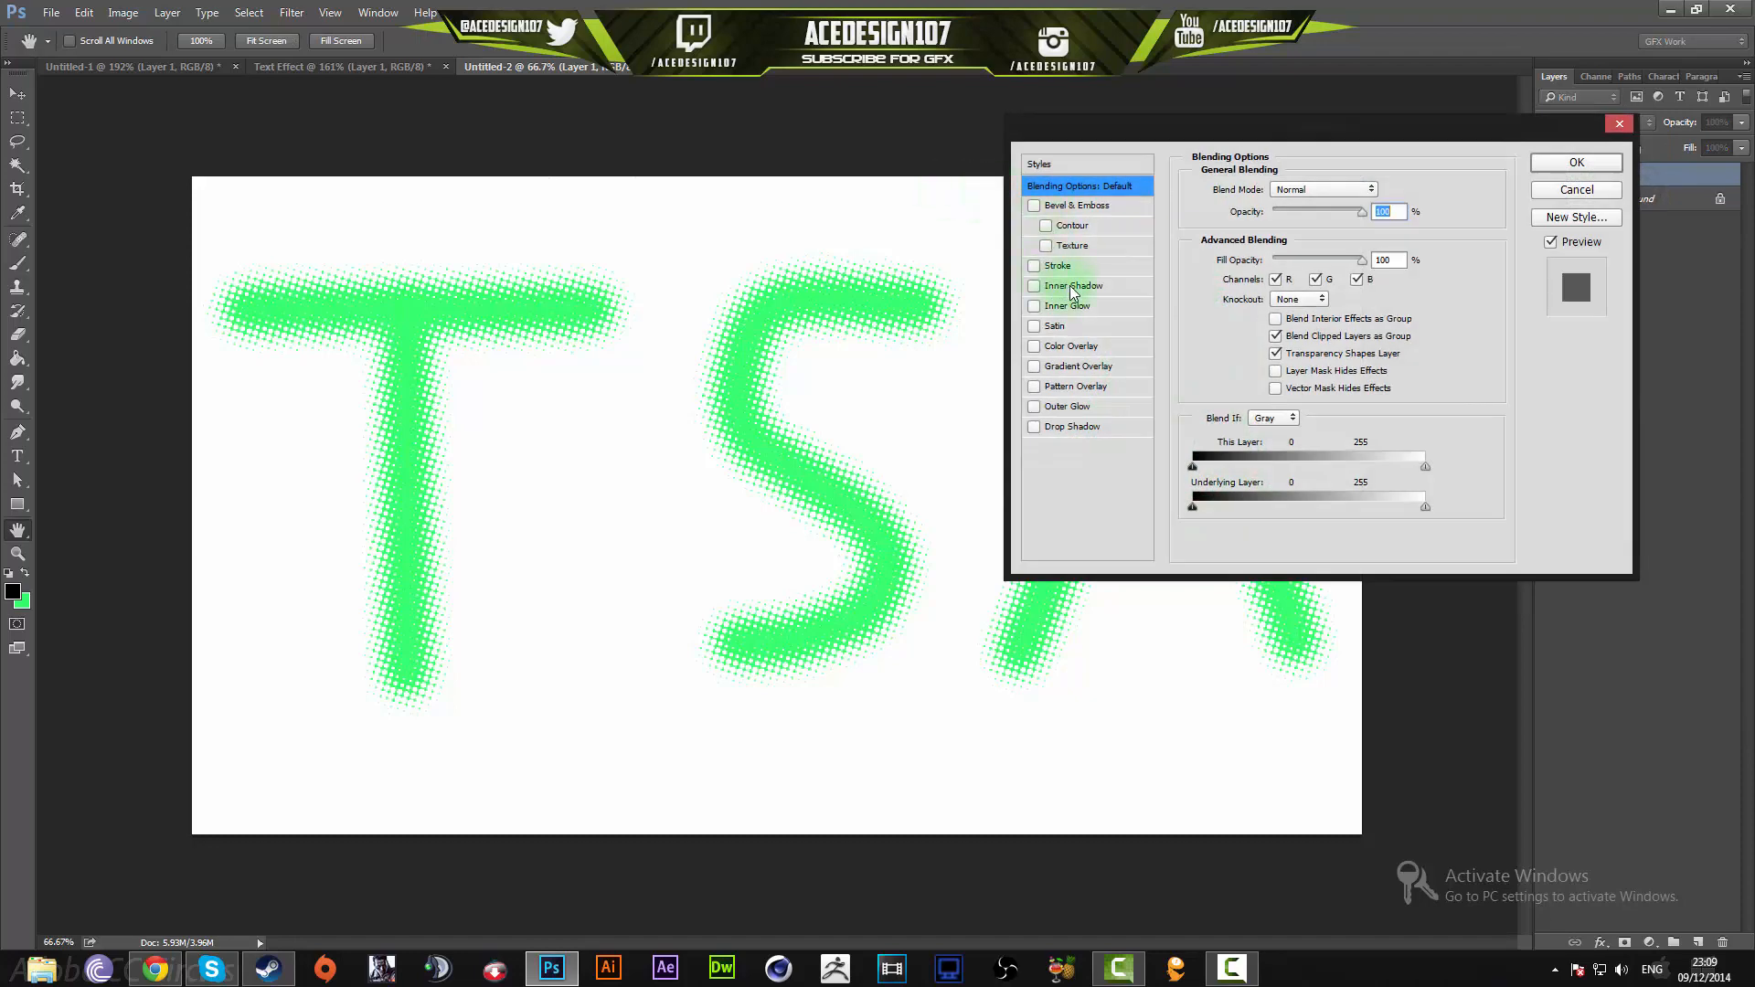
left_click(1073, 285)
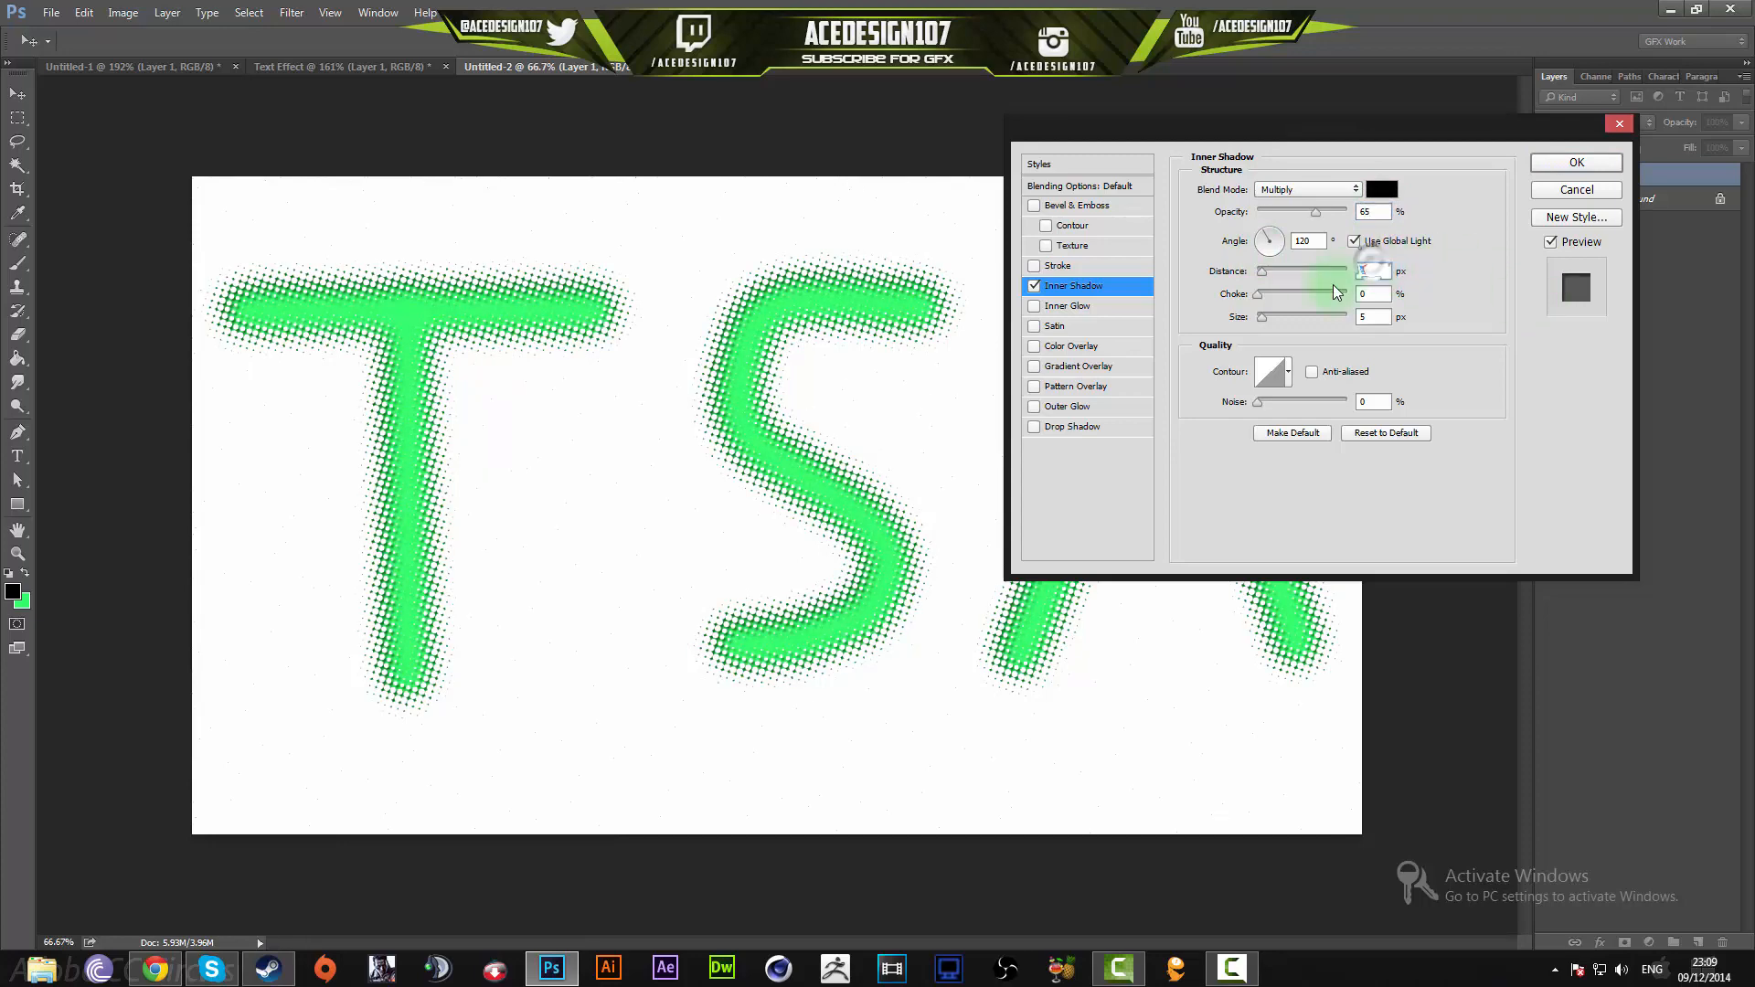
left_click(1575, 163)
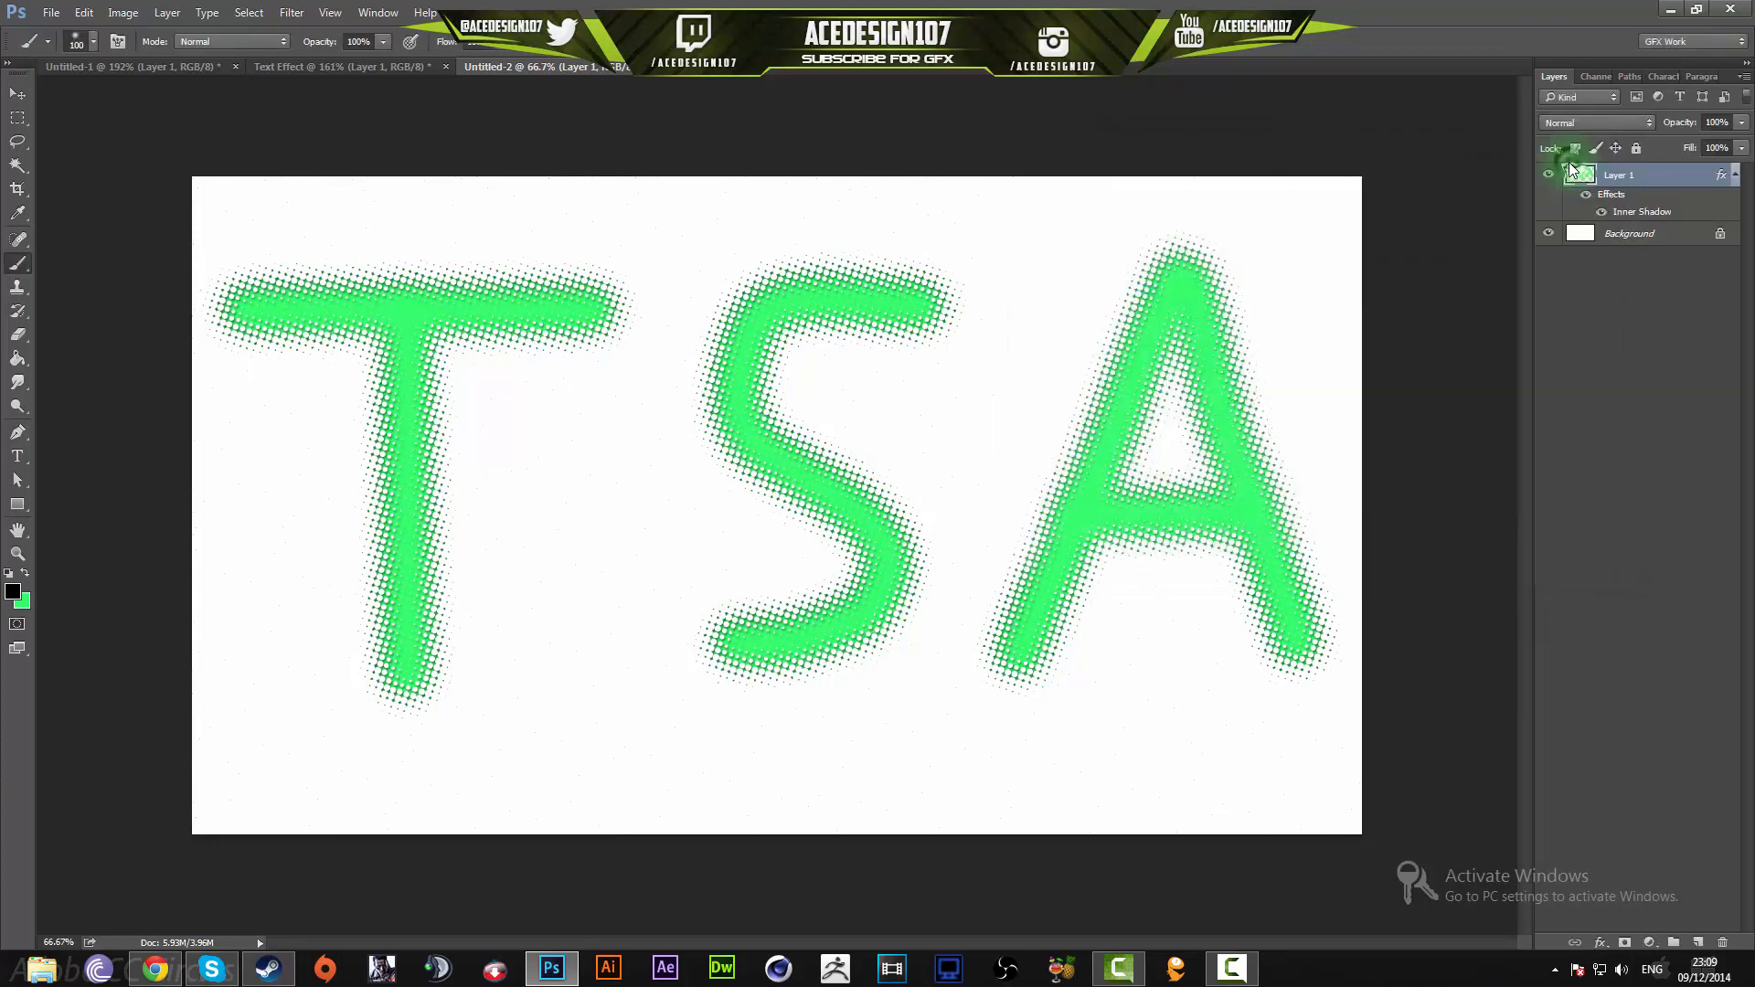